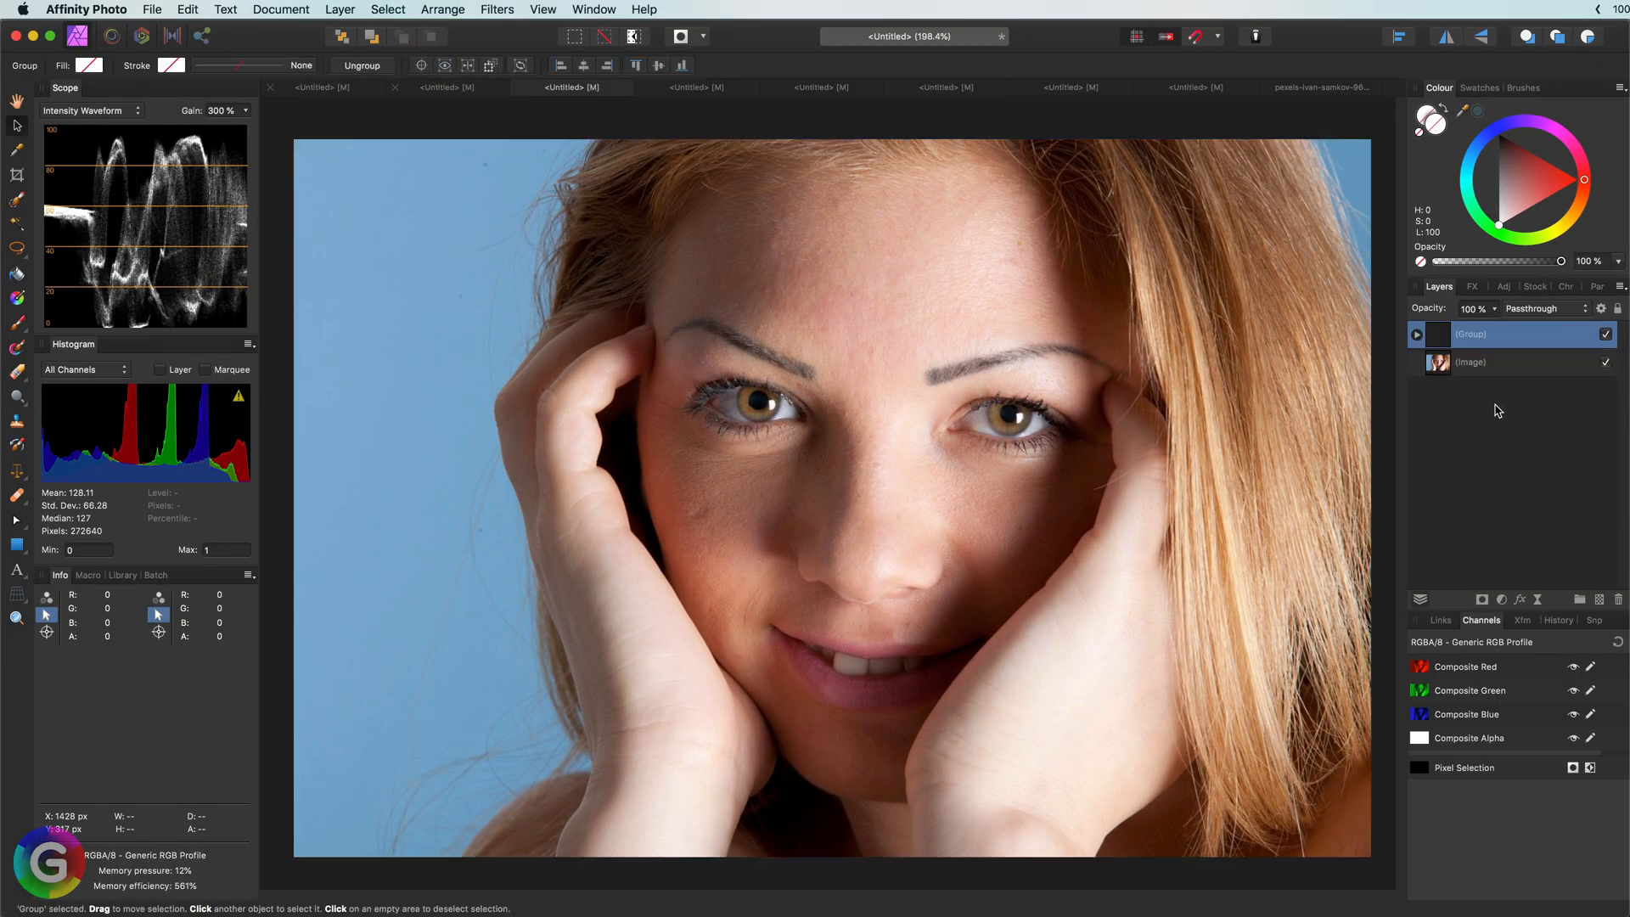
Hide the group of edits above the portrait image layer
{"action": "left_click", "coordinate": [1487, 361]}
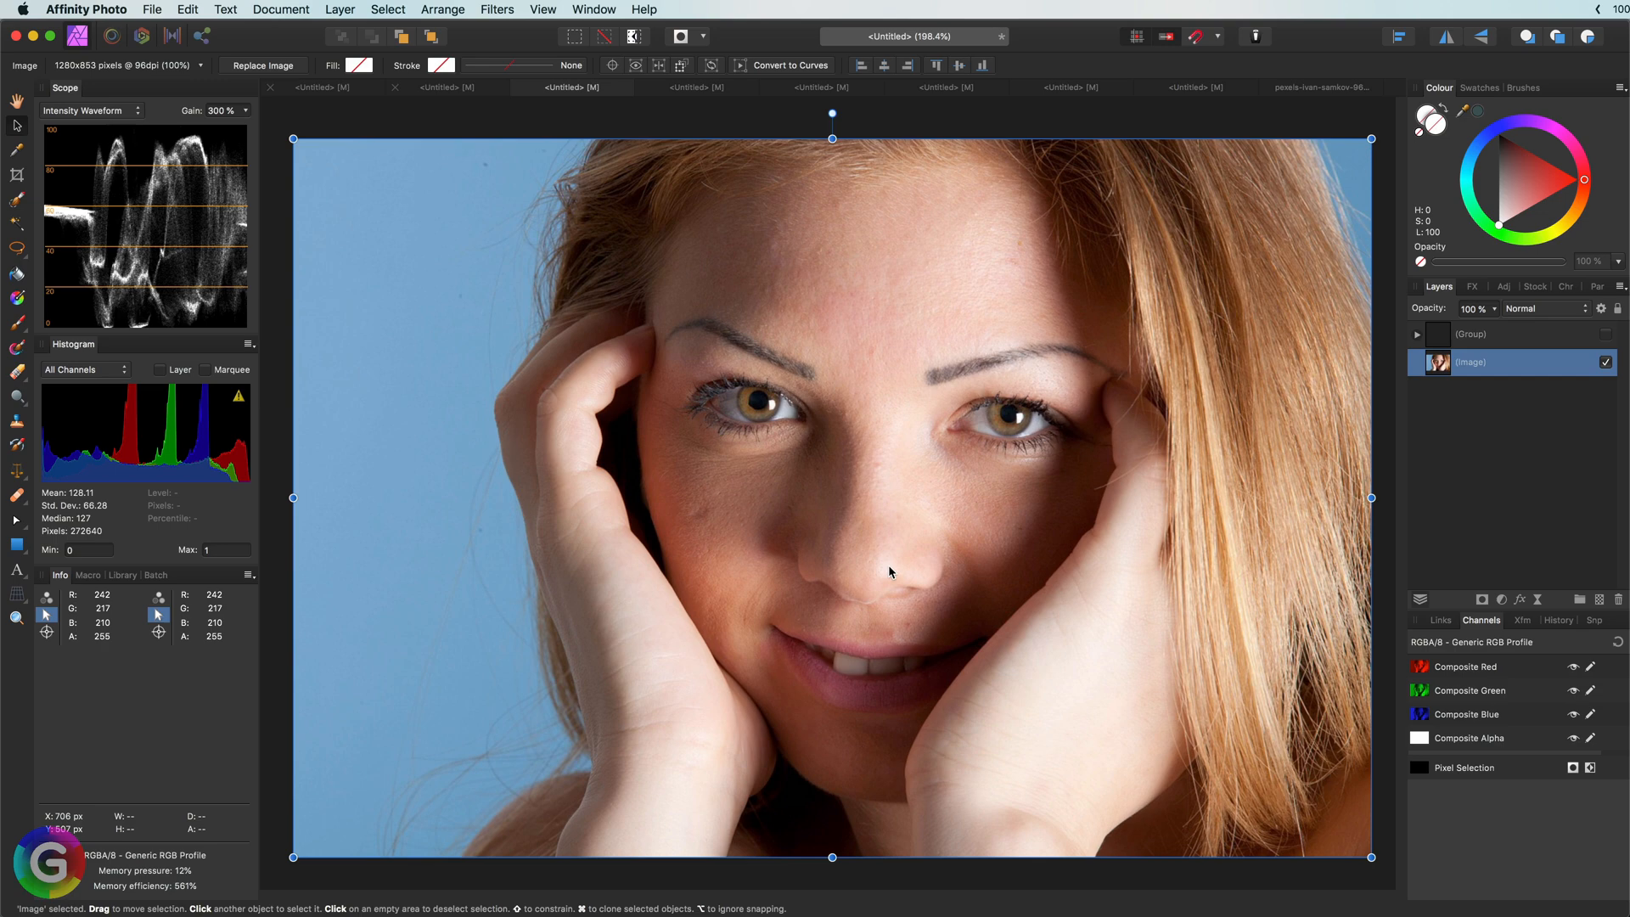
Add a Curves adjustment raising the black point, lowering the white point and midtones slightly
{"action": "left_click", "coordinate": [1500, 600]}
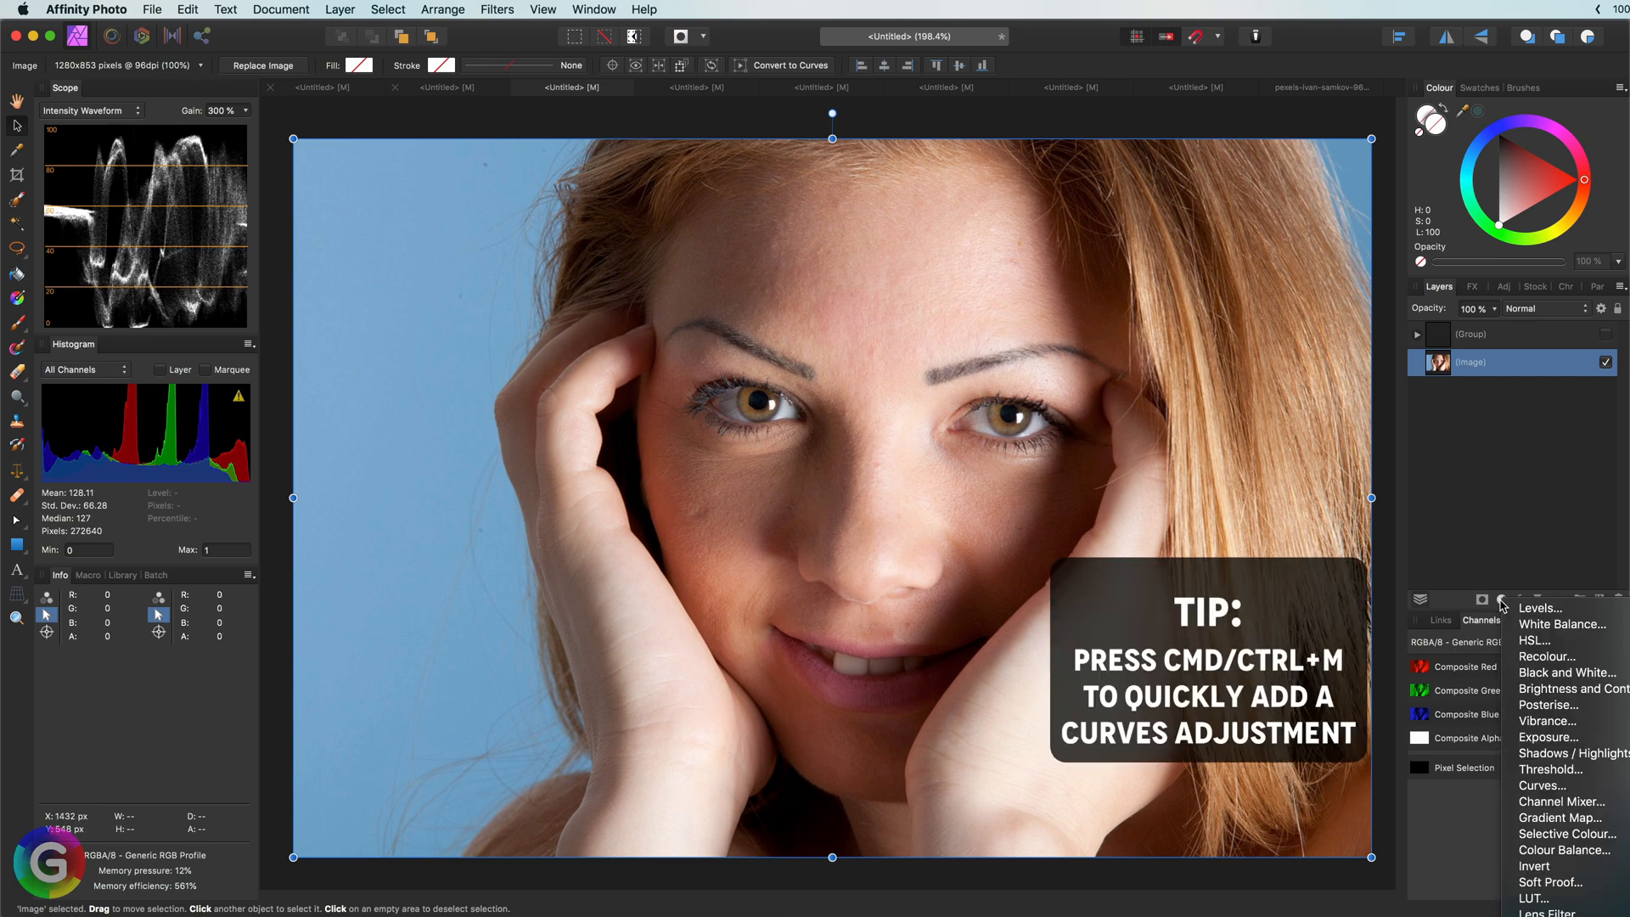
{"action": "left_click", "coordinate": [1542, 784]}
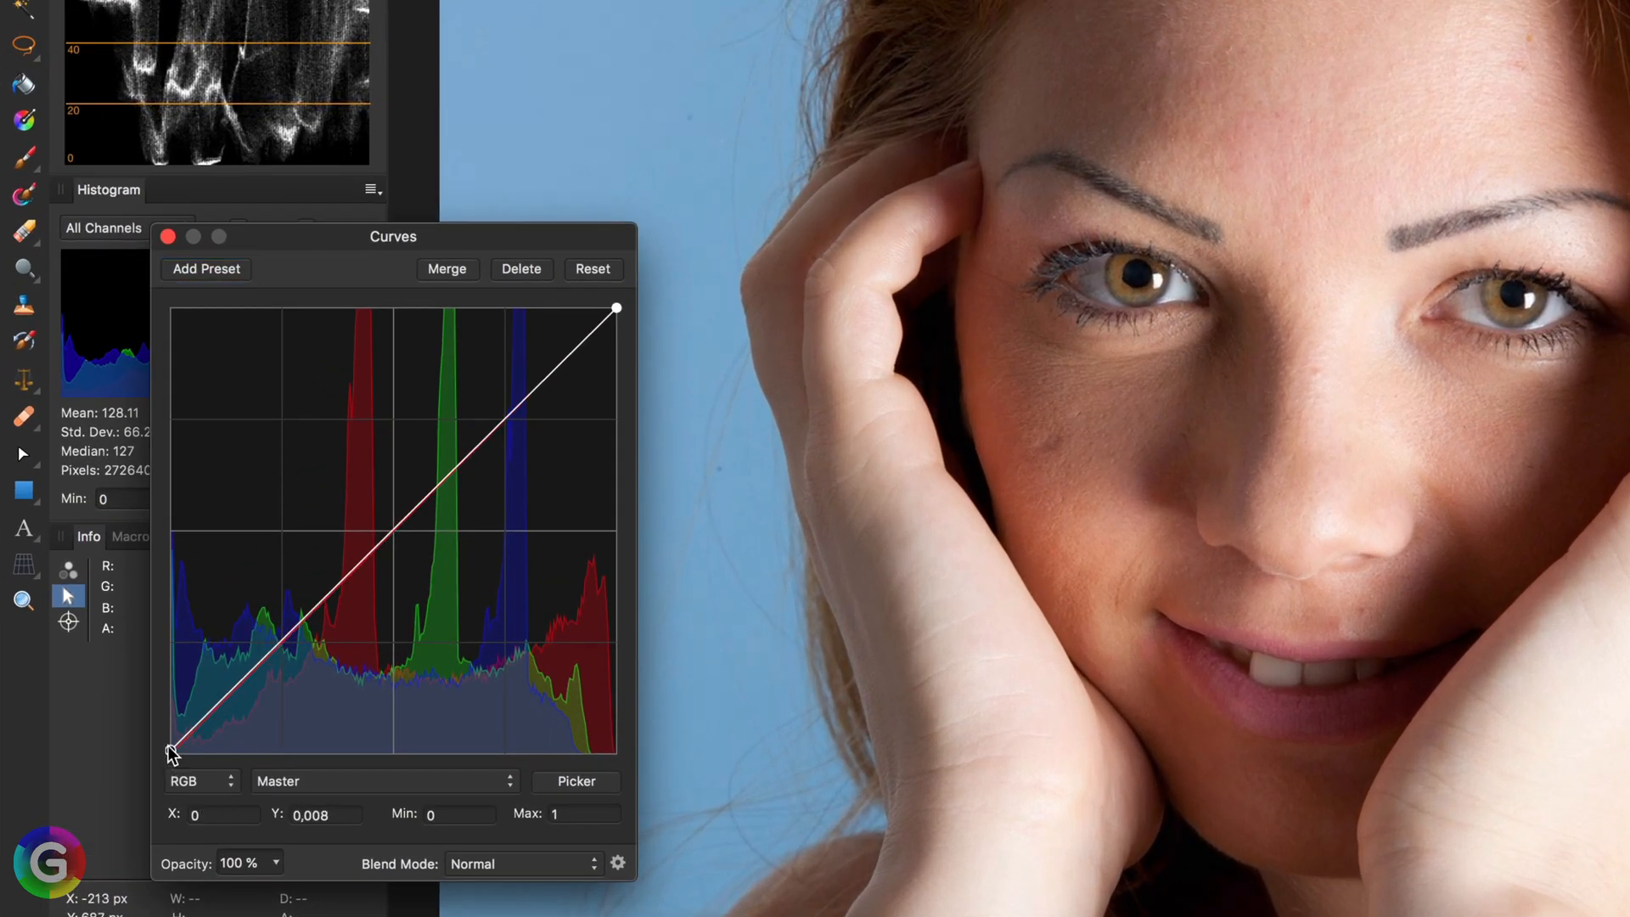
{"action": "left_click_drag", "start_coordinate": [172, 751], "coordinate": [170, 738]}
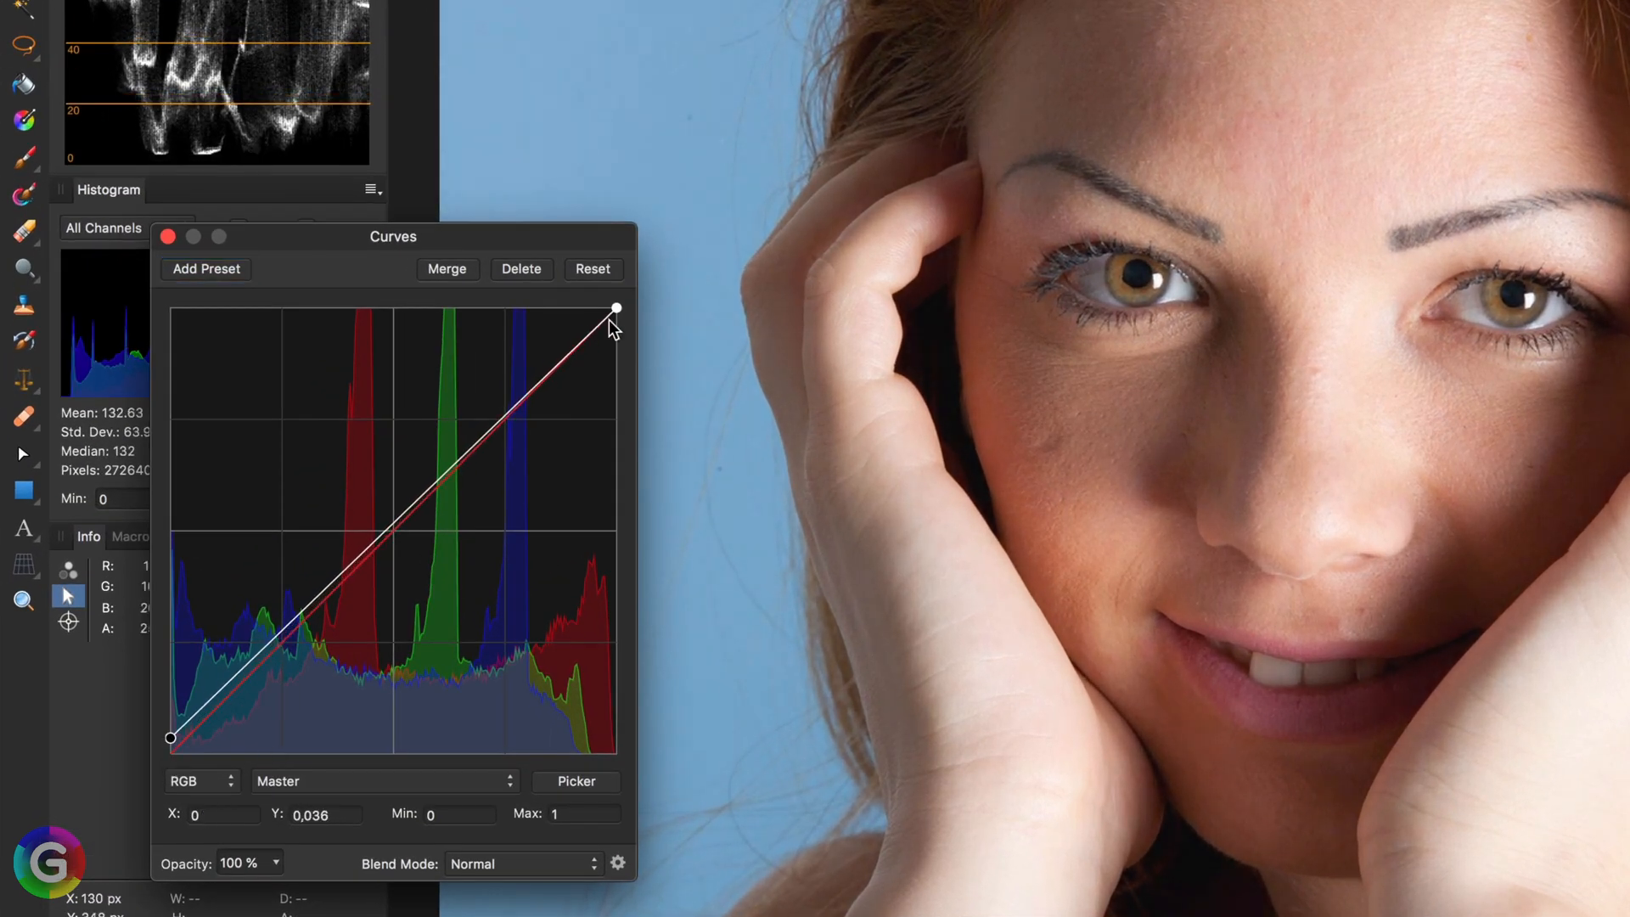
{"action": "left_click_drag", "start_coordinate": [616, 309], "coordinate": [617, 339]}
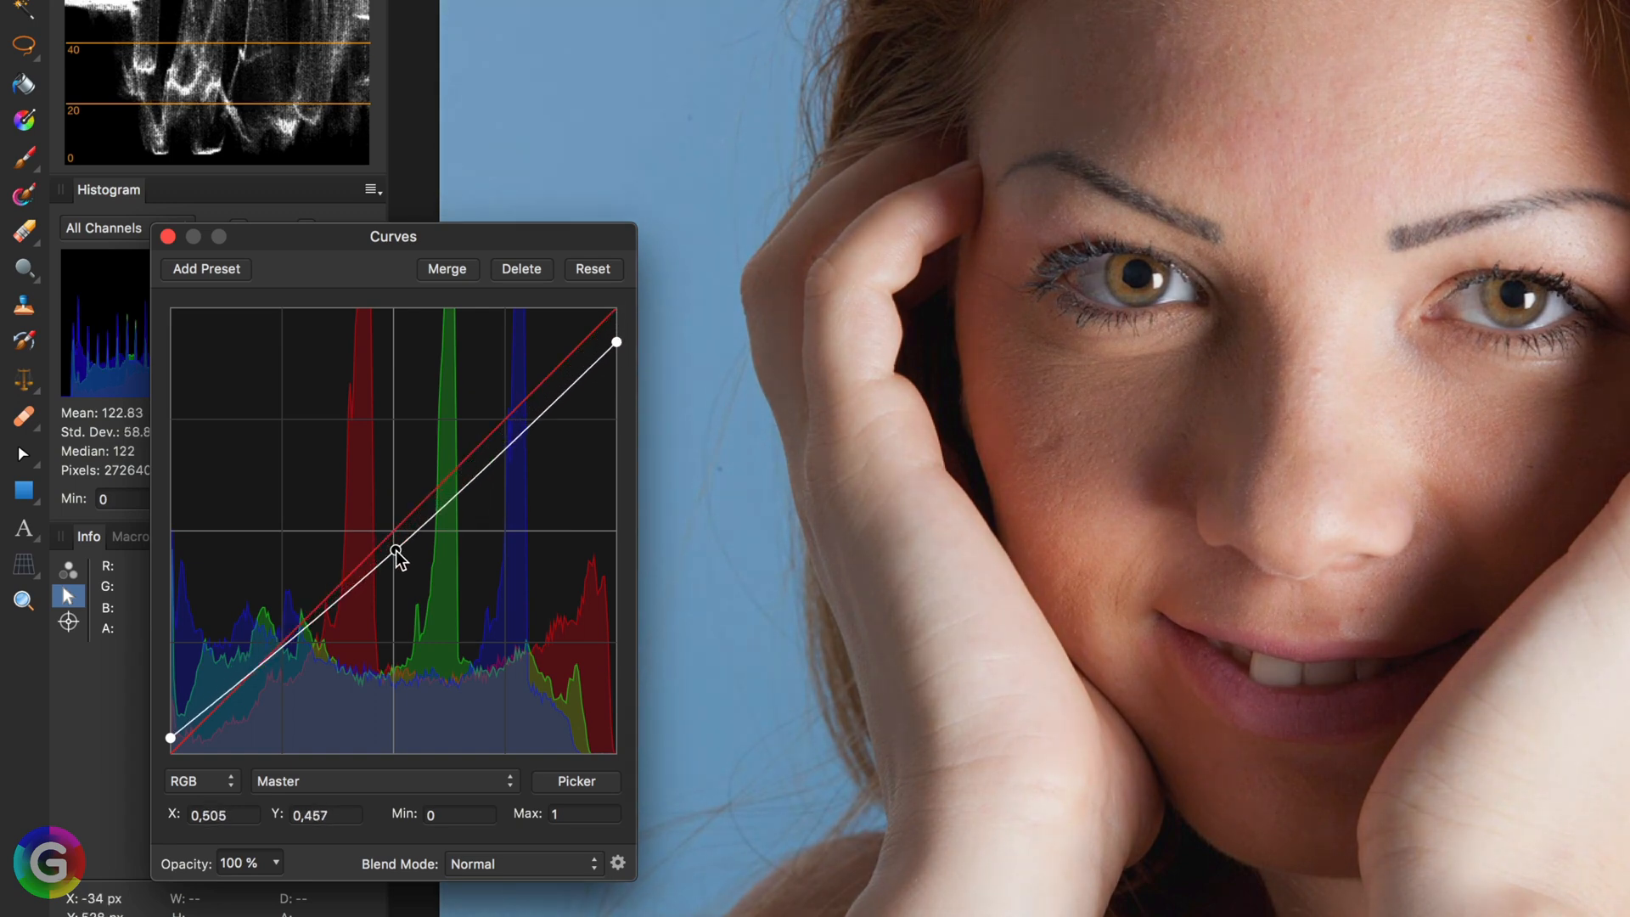
{"action": "left_click_drag", "start_coordinate": [397, 553], "coordinate": [397, 556]}
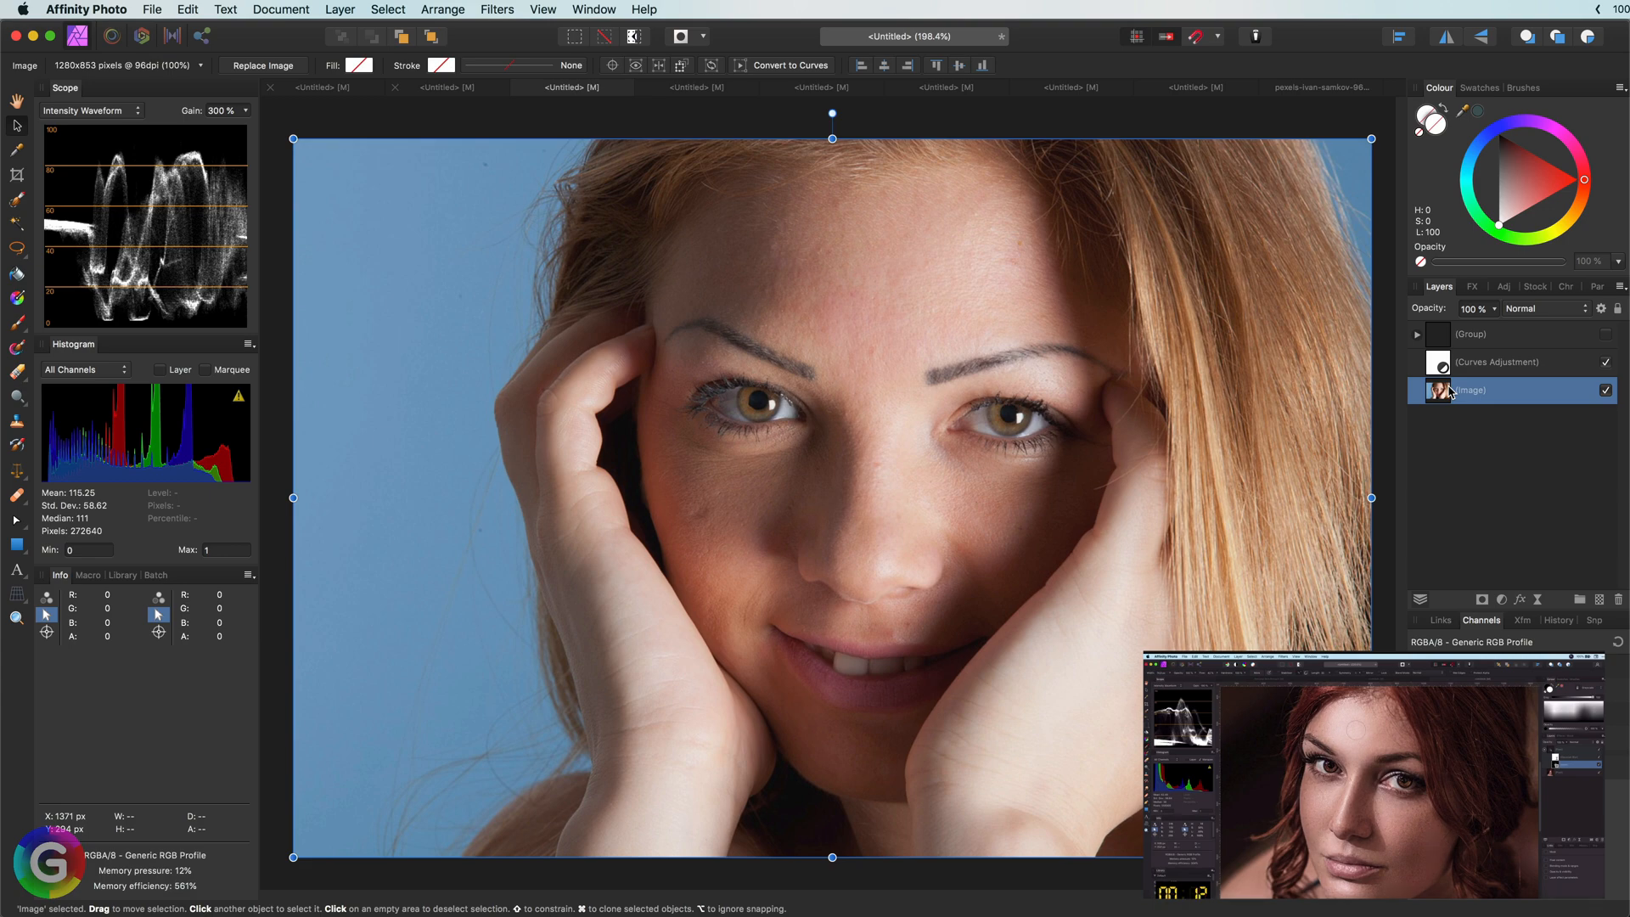
Create a merged visible layer above Curves with a live High Pass filter
{"action": "right_click", "coordinate": [1471, 390]}
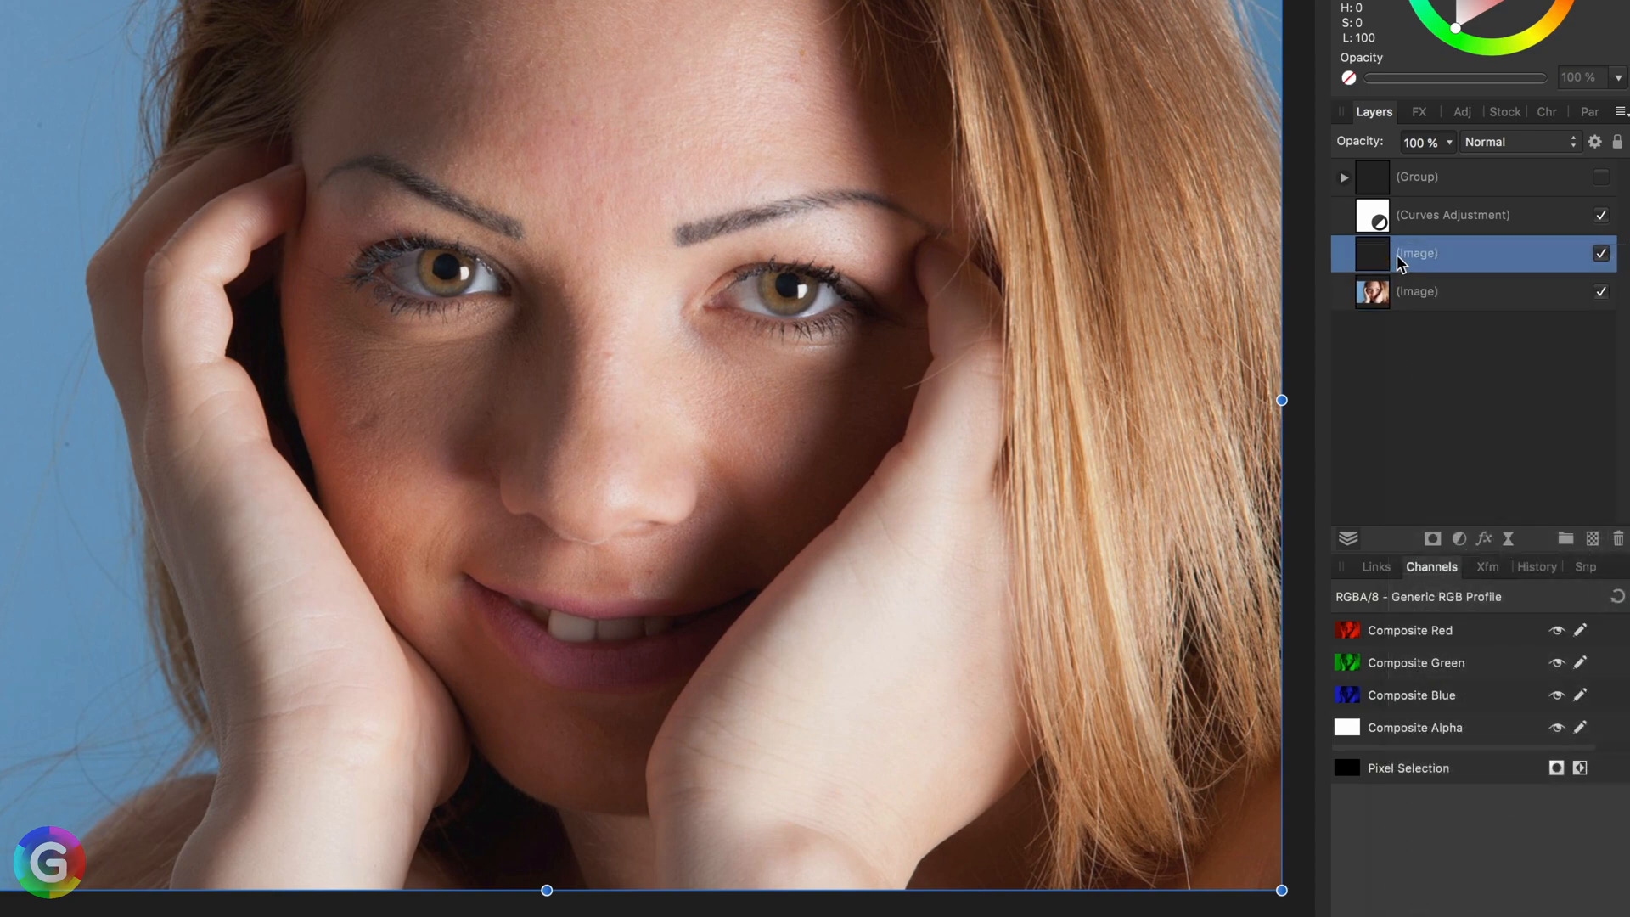
{"action": "left_click_drag", "start_coordinate": [1414, 253], "coordinate": [1424, 198]}
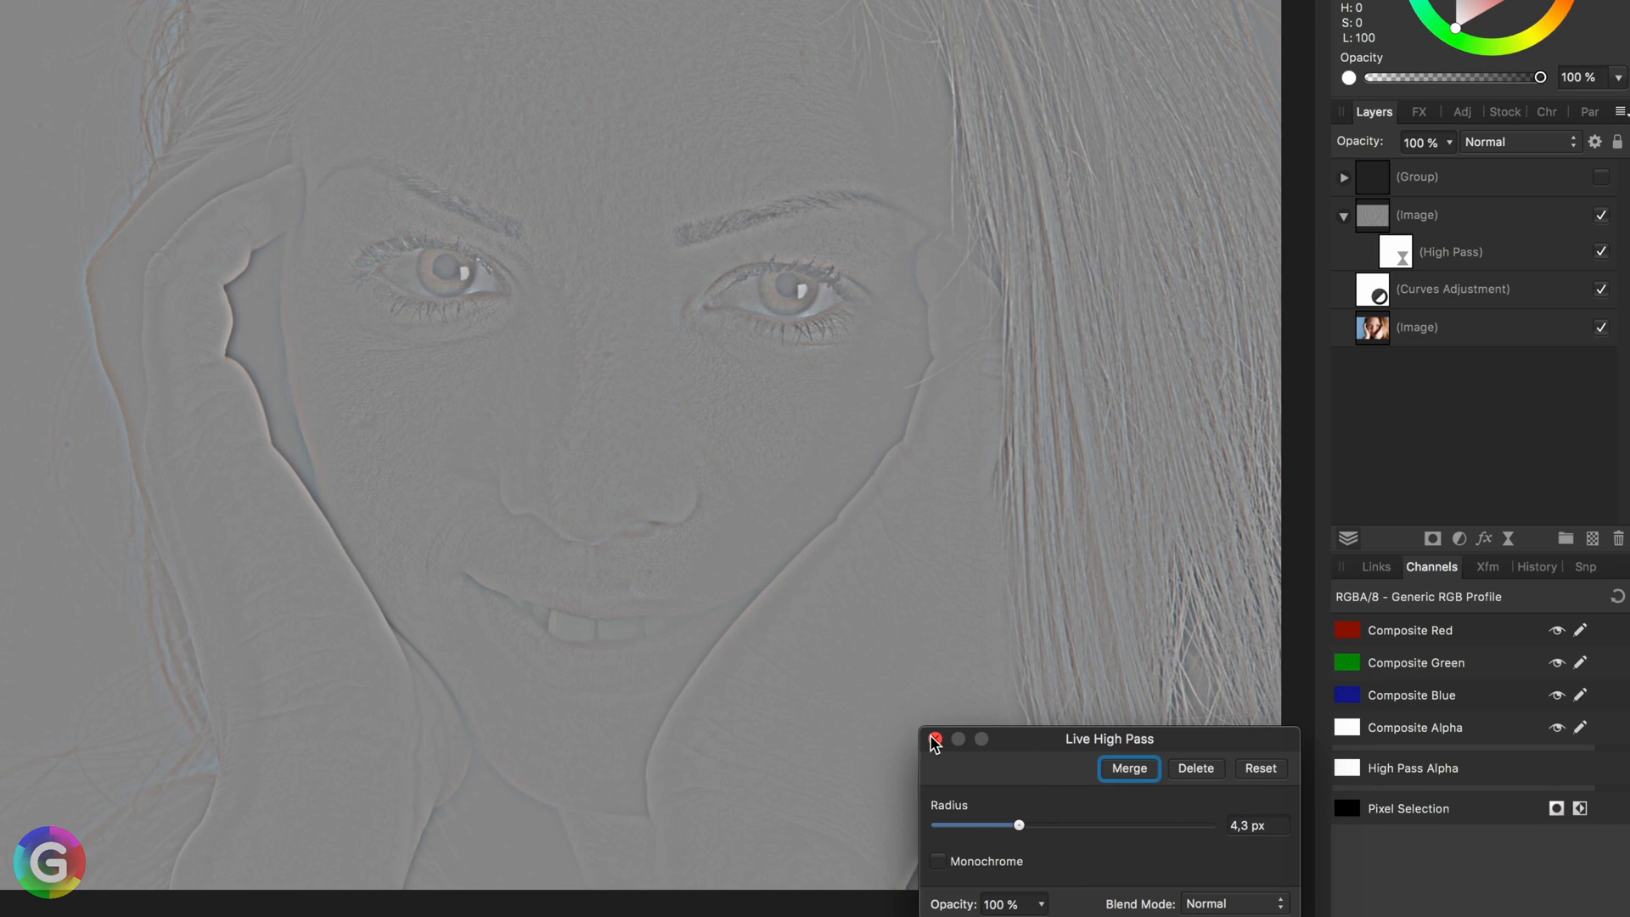
{"action": "left_click", "coordinate": [1516, 142]}
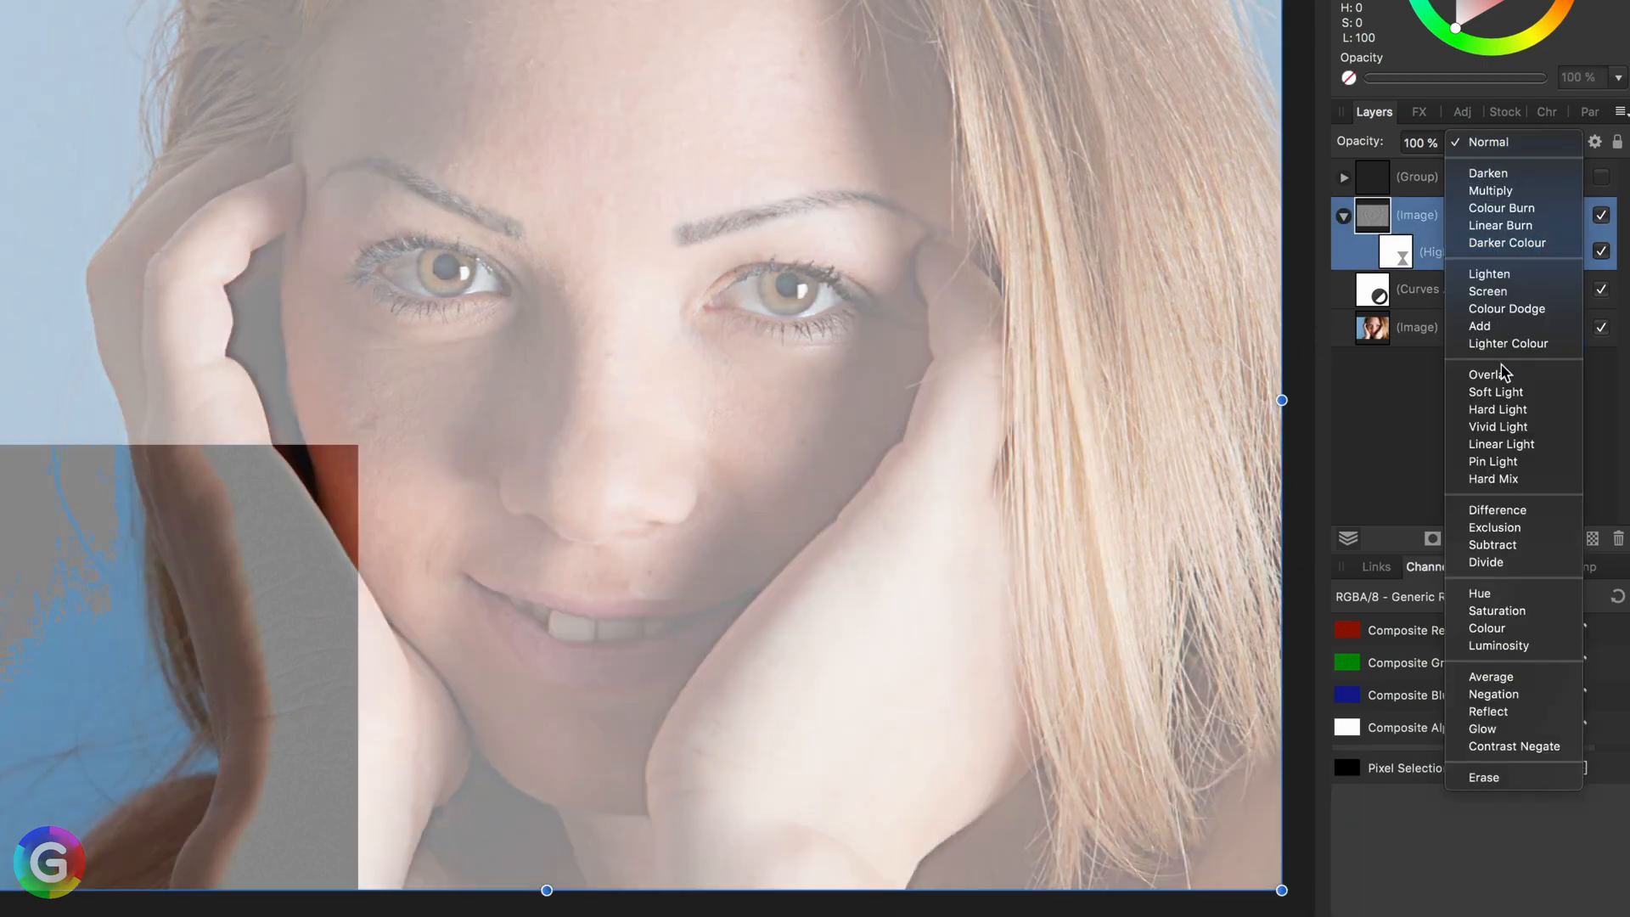
Blend the High Pass layer in Vivid Light and compare with it hidden and shown
{"action": "left_click", "coordinate": [1498, 427]}
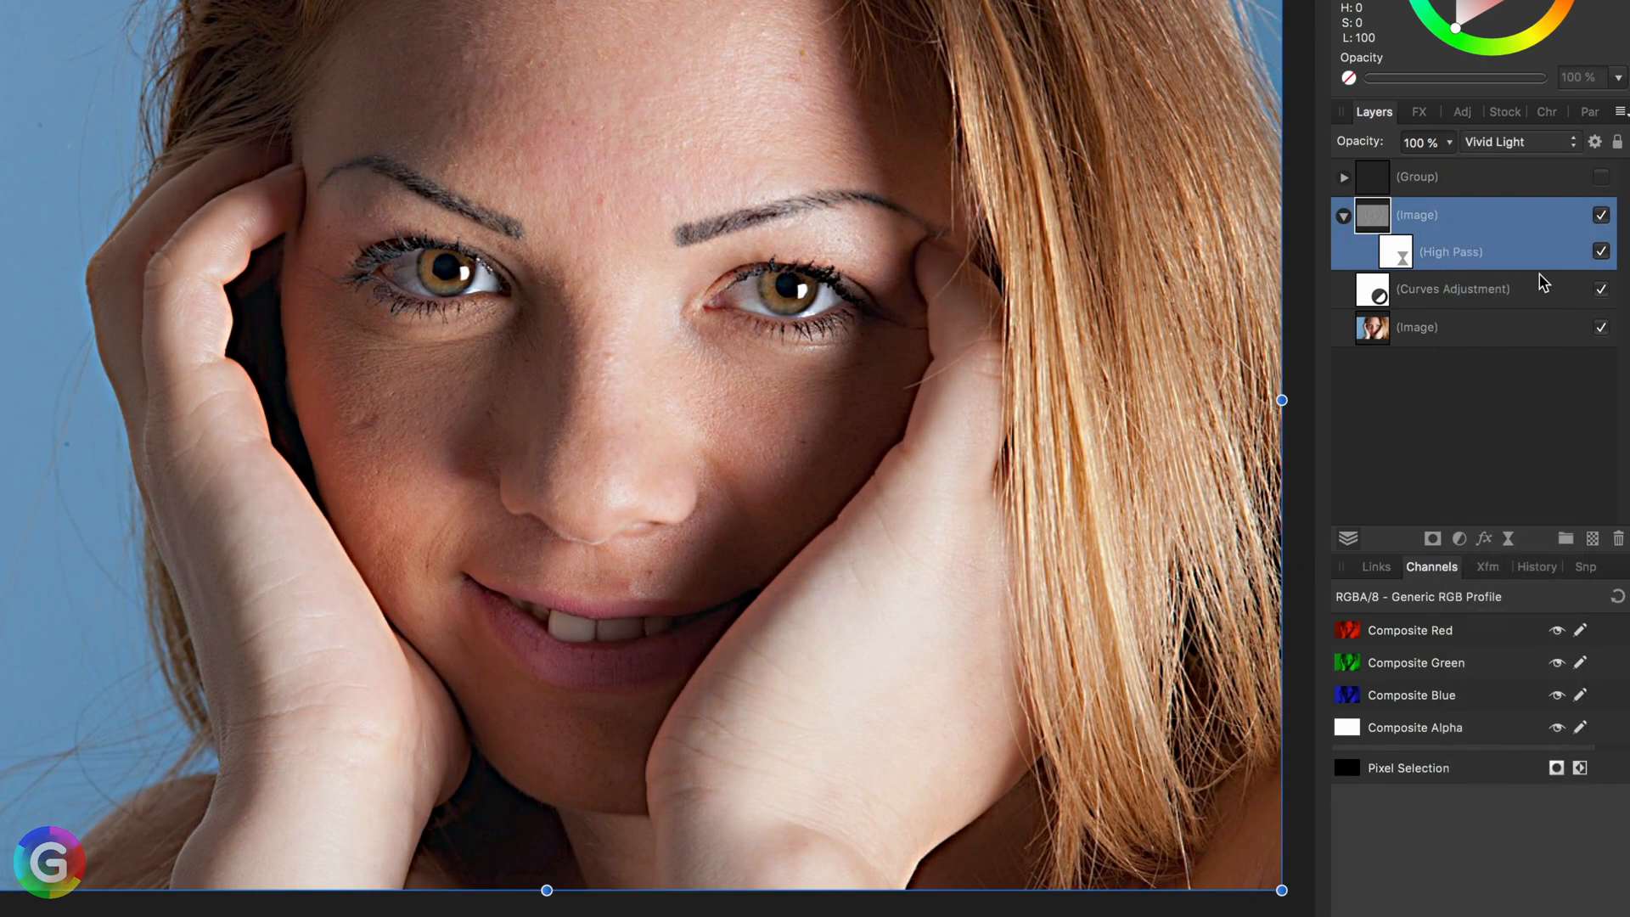
{"action": "left_click", "coordinate": [1600, 215]}
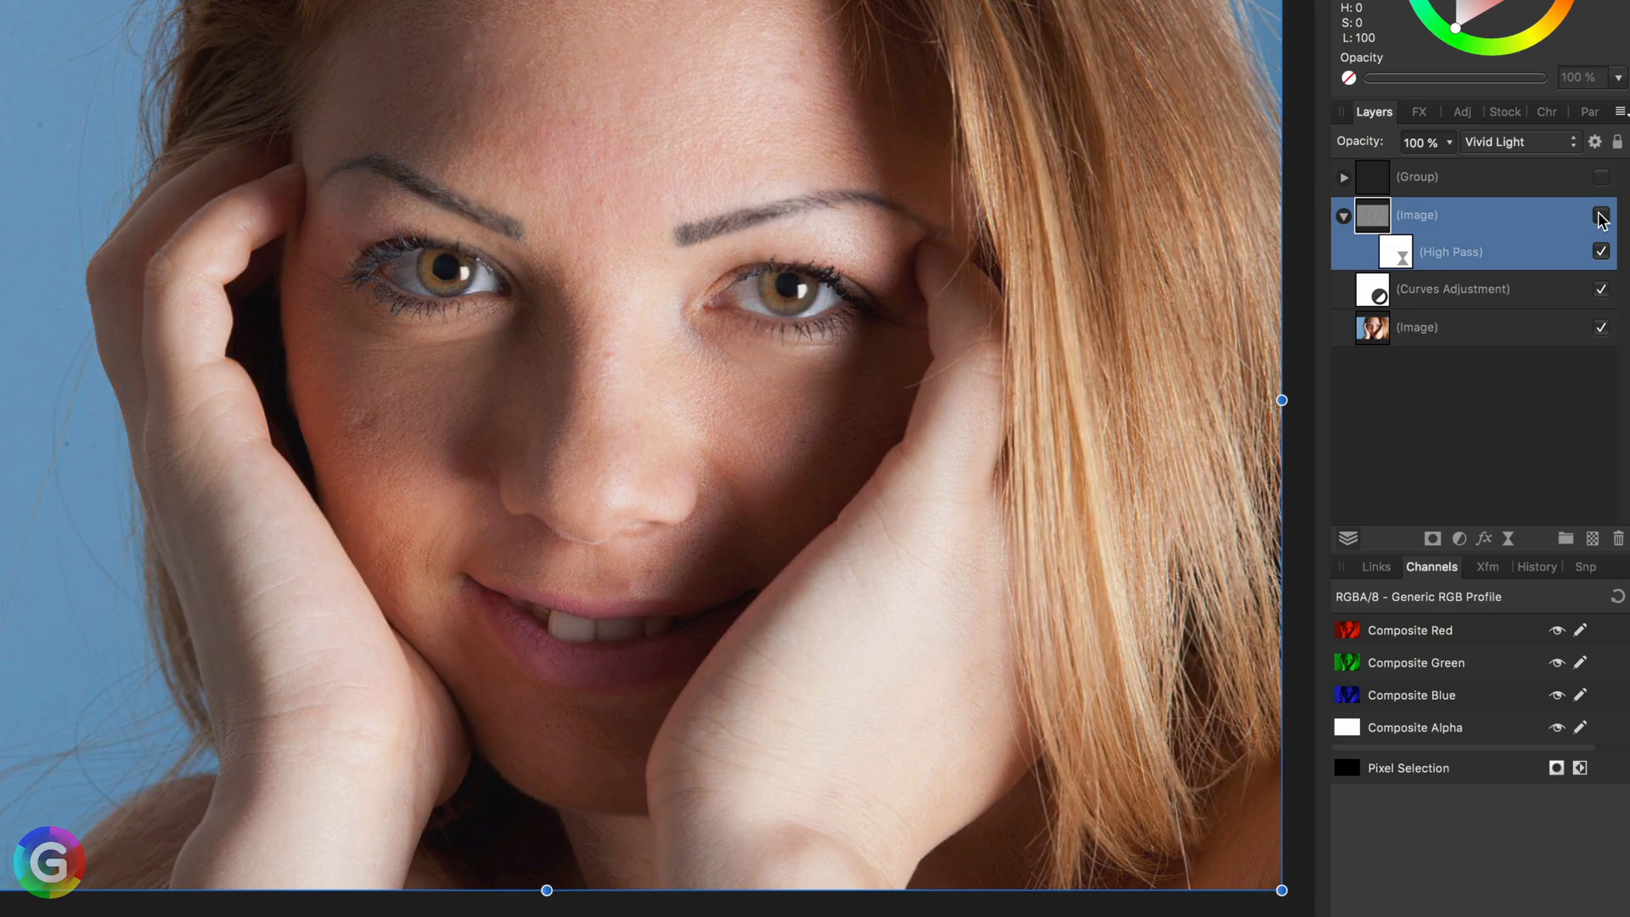
{"action": "left_click", "coordinate": [1603, 214]}
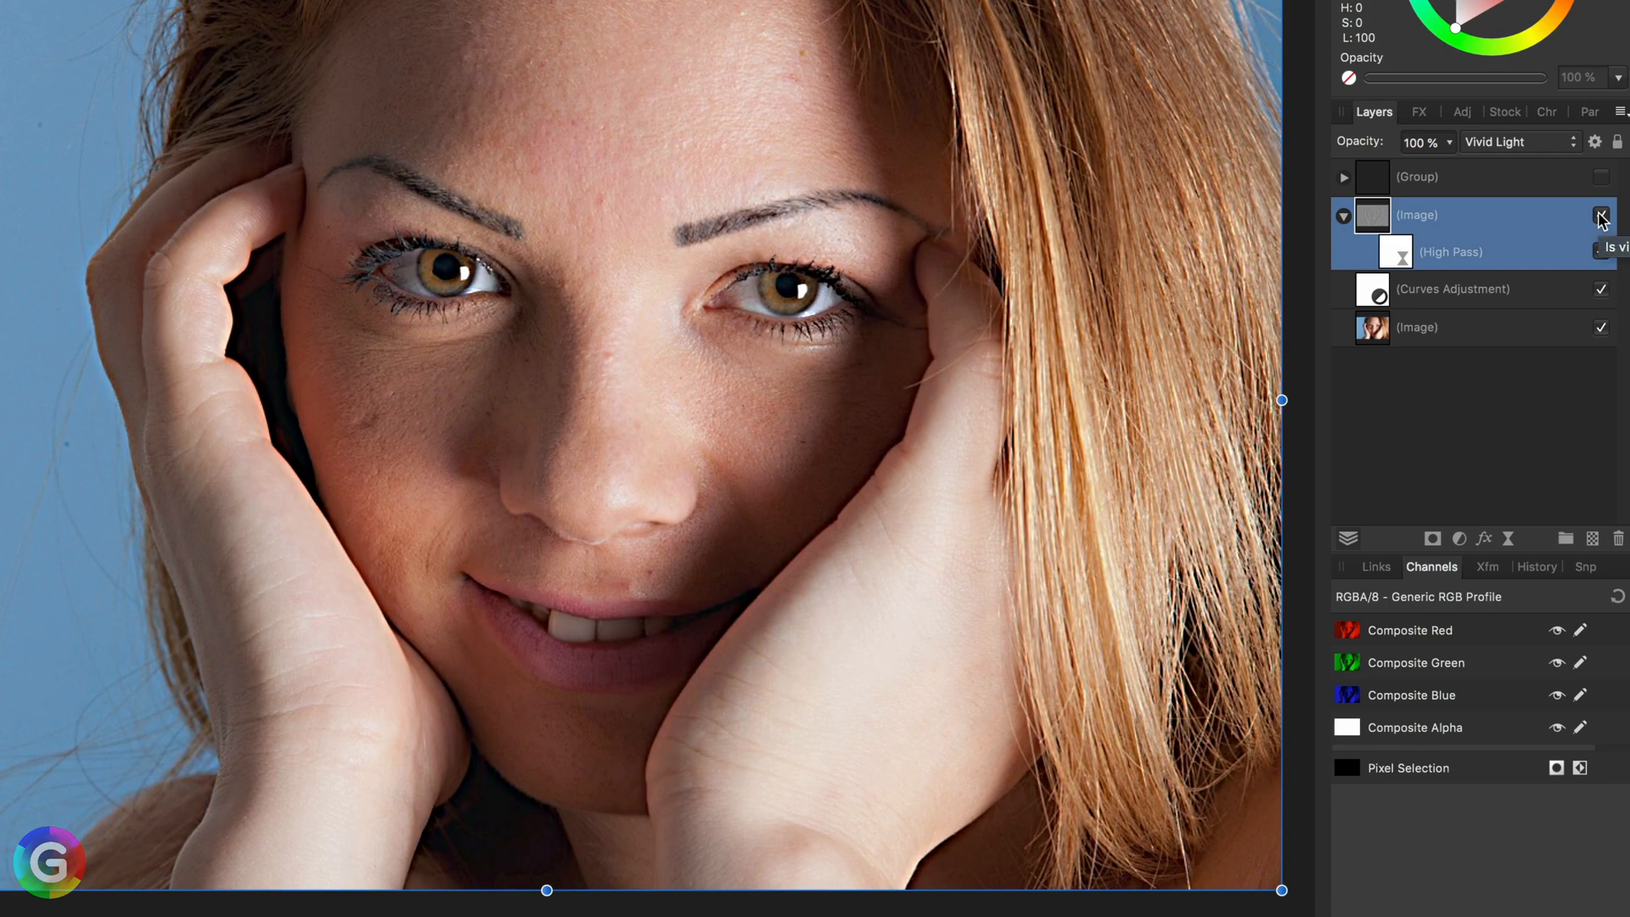
{"action": "left_click", "coordinate": [1603, 215]}
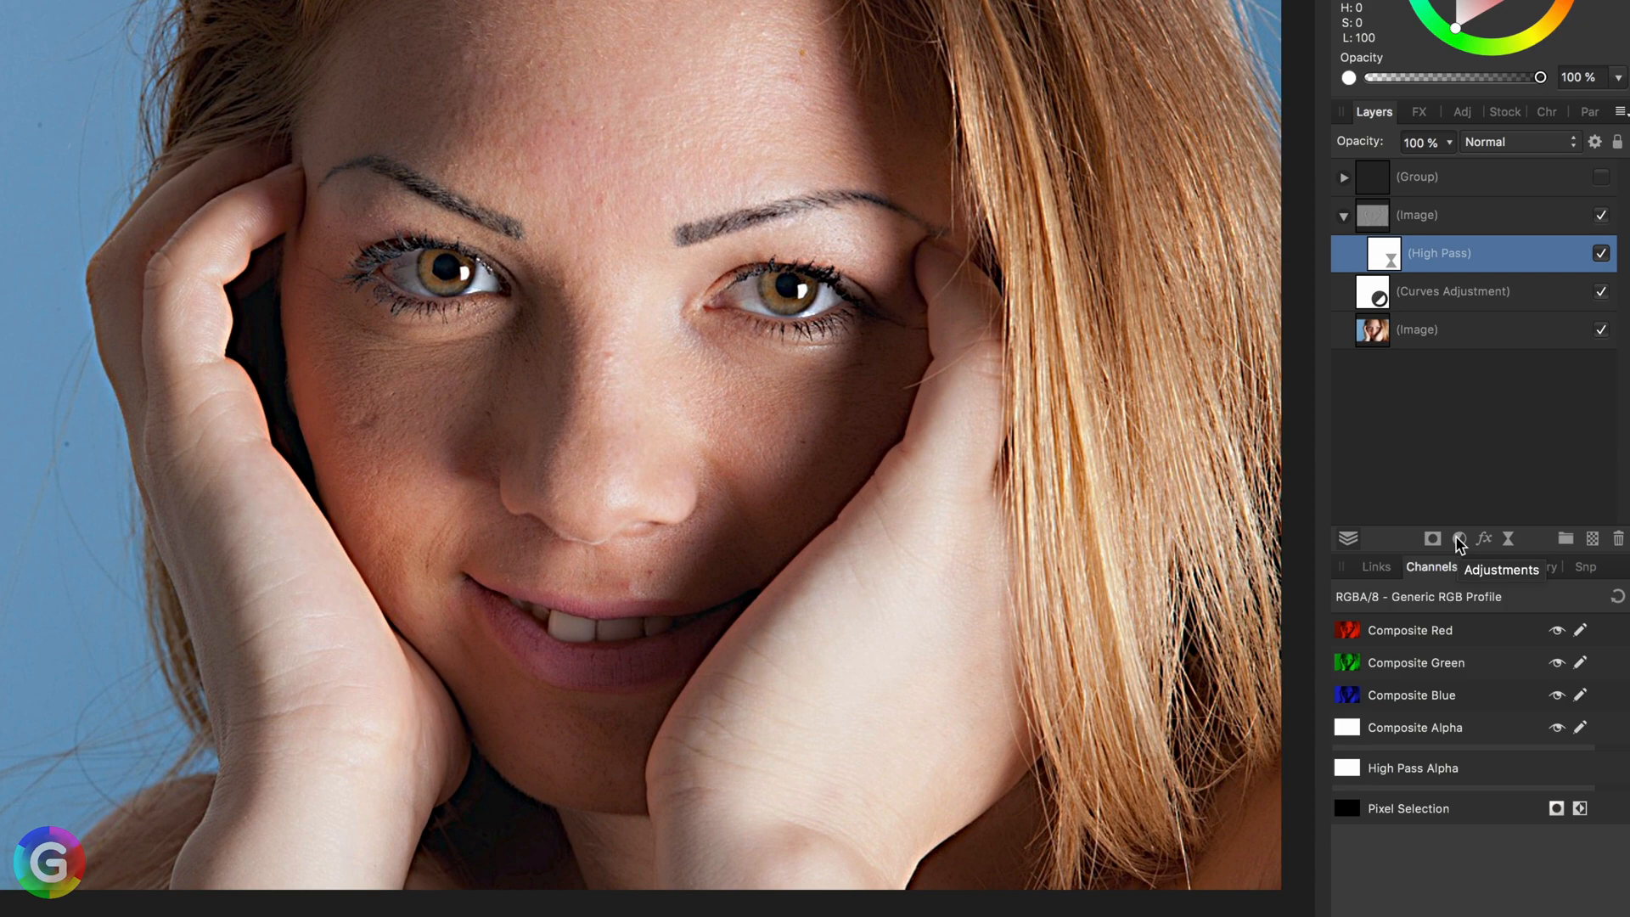
Add an Invert adjustment above the High Pass filter to soften the skin
{"action": "left_click", "coordinate": [1458, 539]}
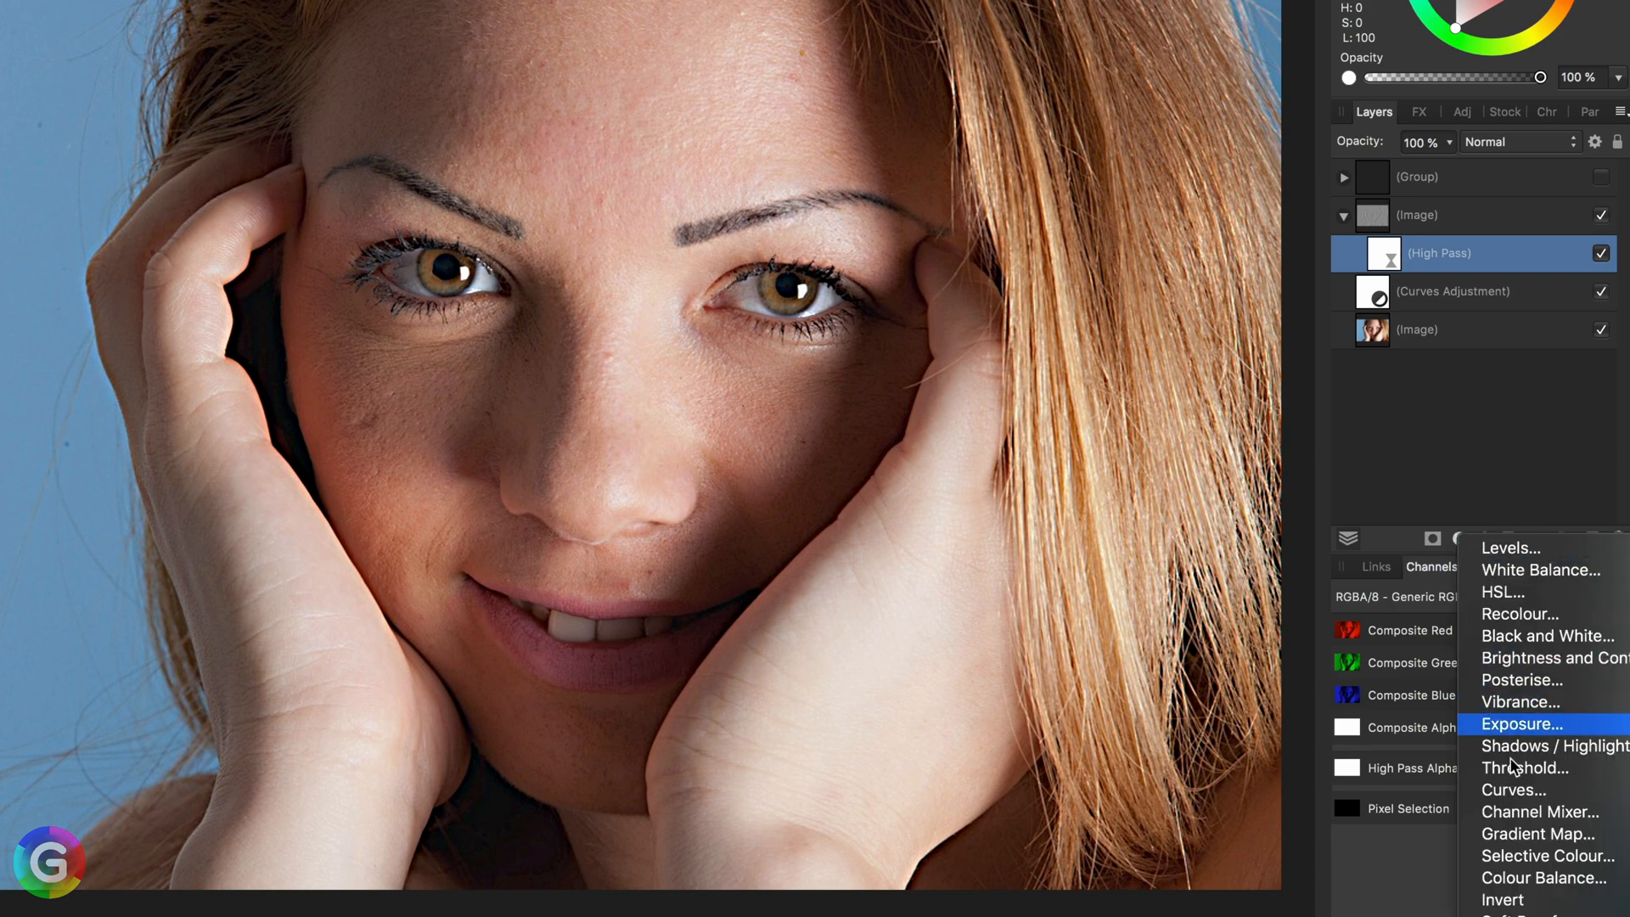
{"action": "left_click", "coordinate": [1501, 899]}
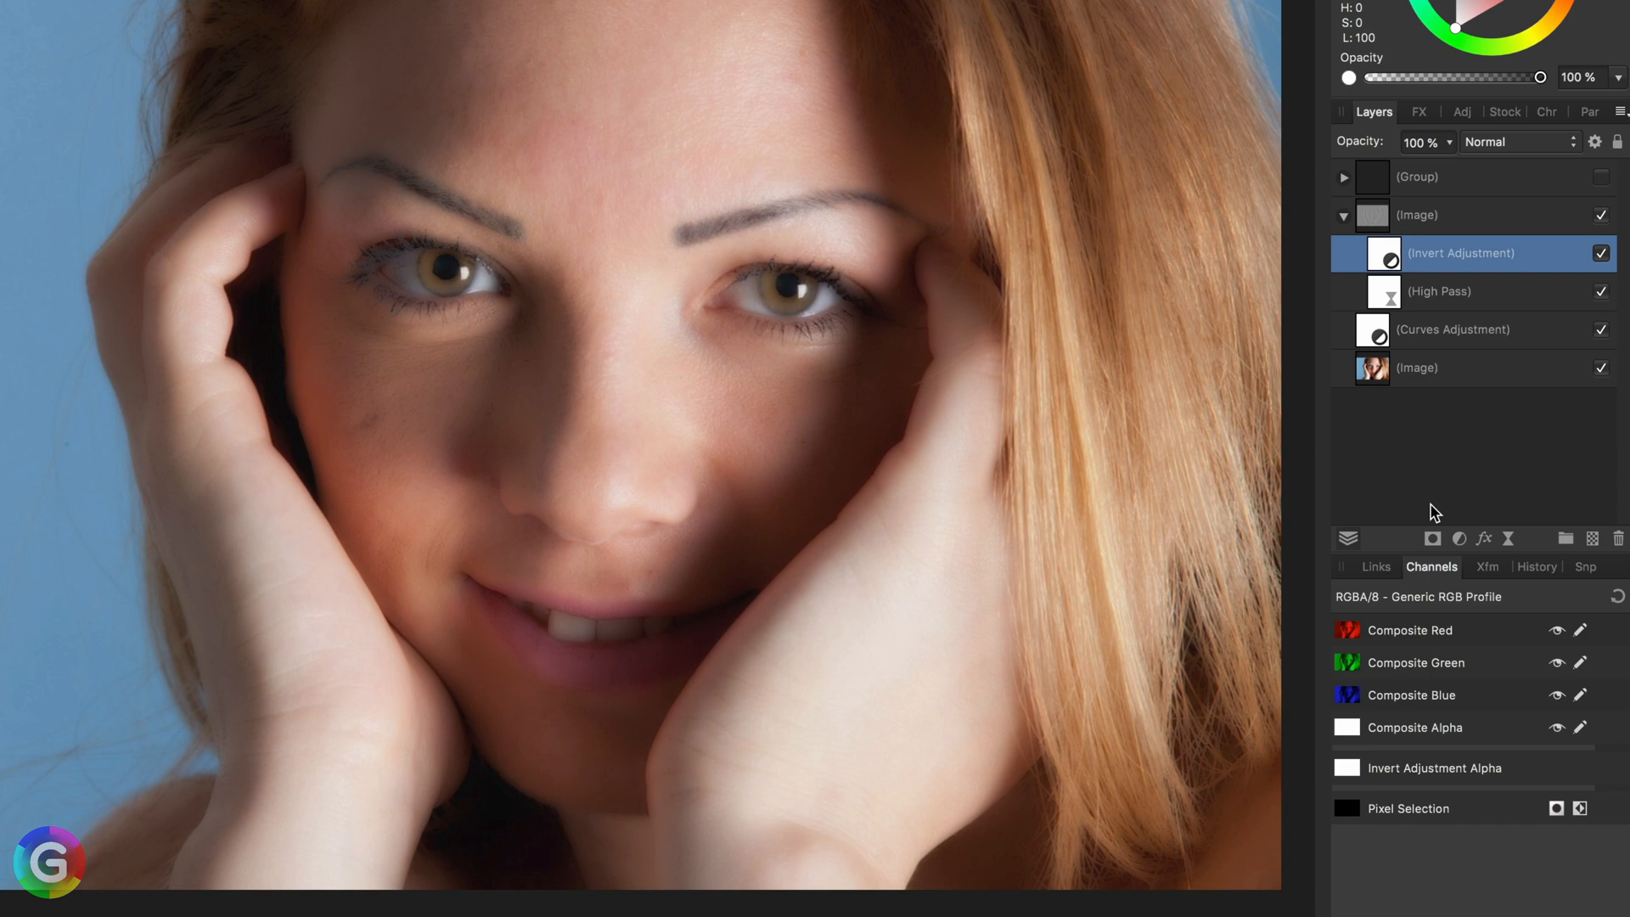
{"action": "mouse_move", "coordinate": [434, 413]}
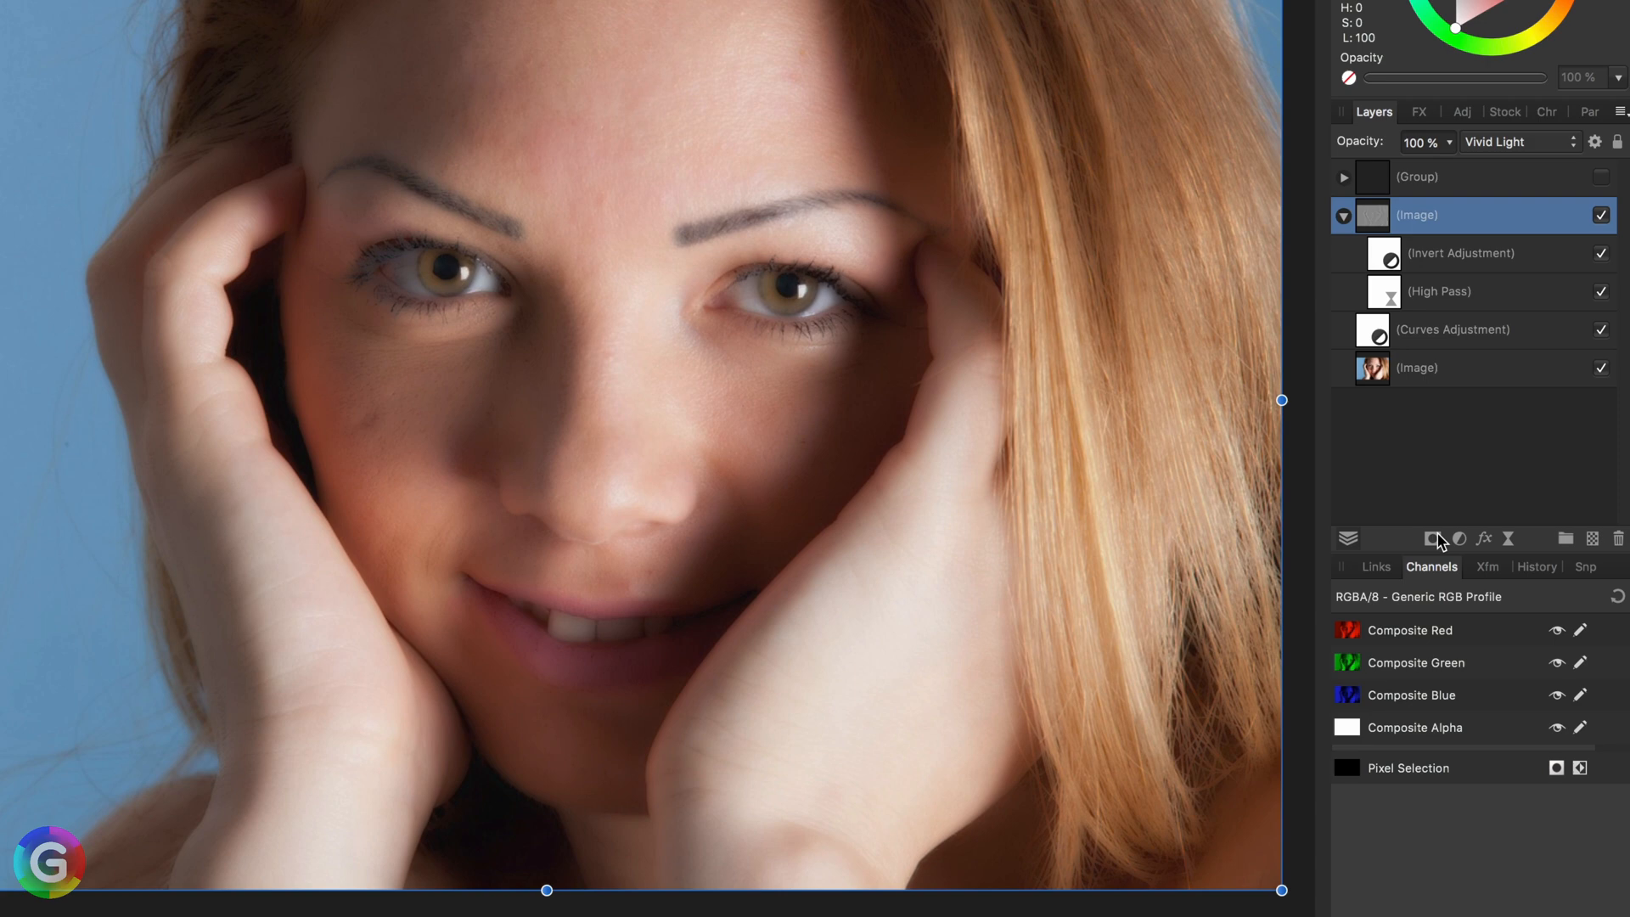
{"action": "mouse_move", "coordinate": [1433, 538]}
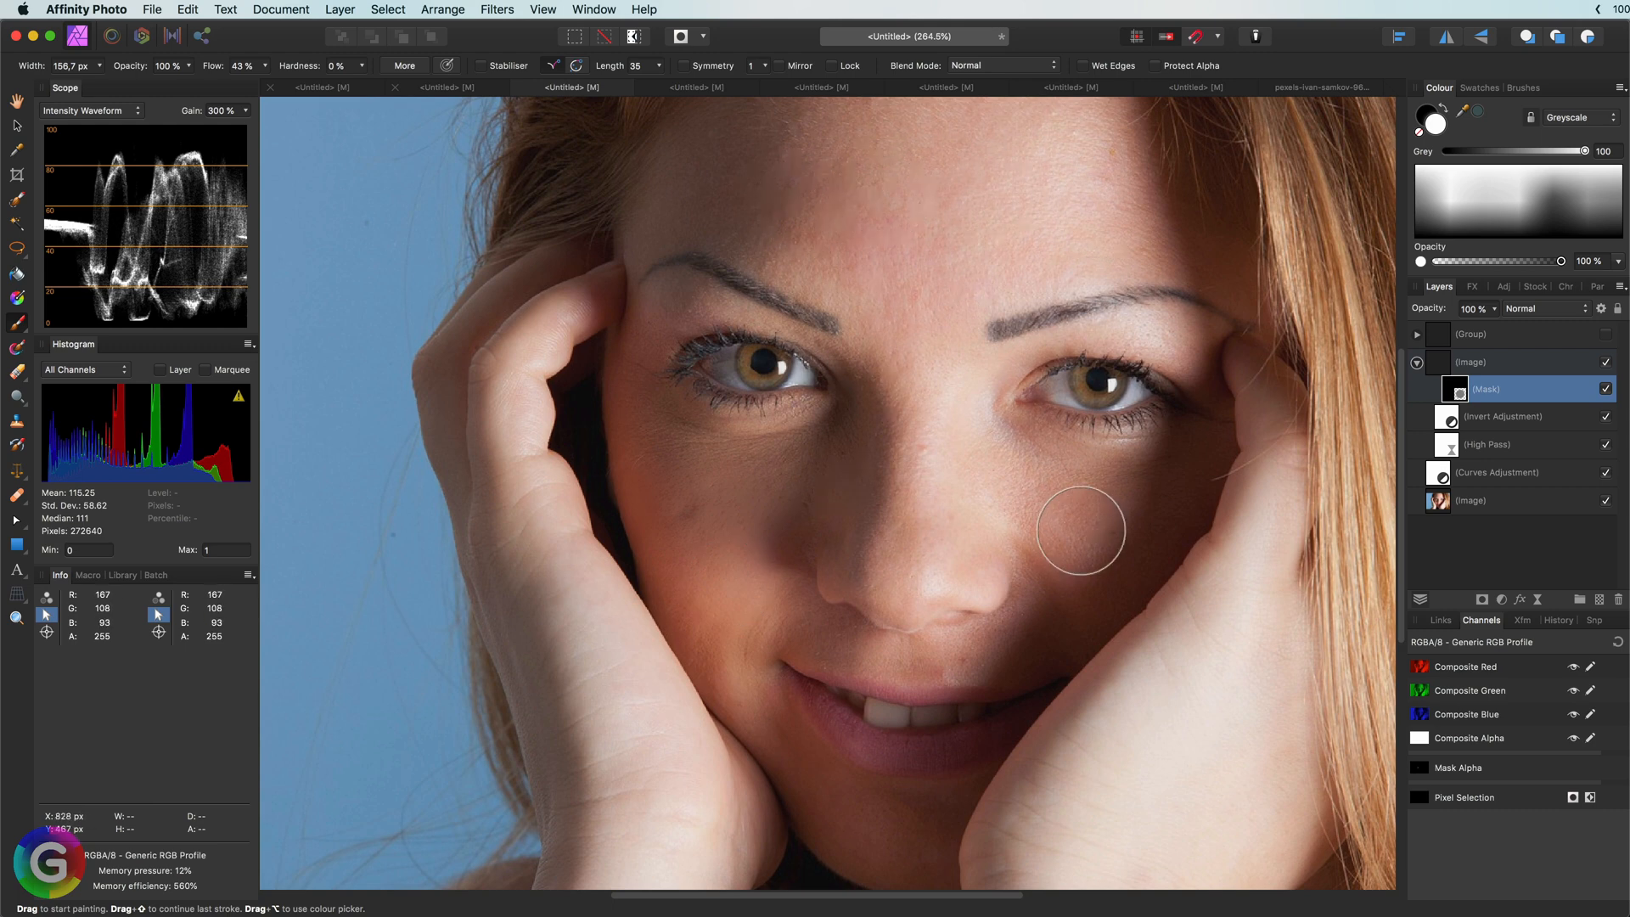
{"action": "mouse_move", "coordinate": [962, 328]}
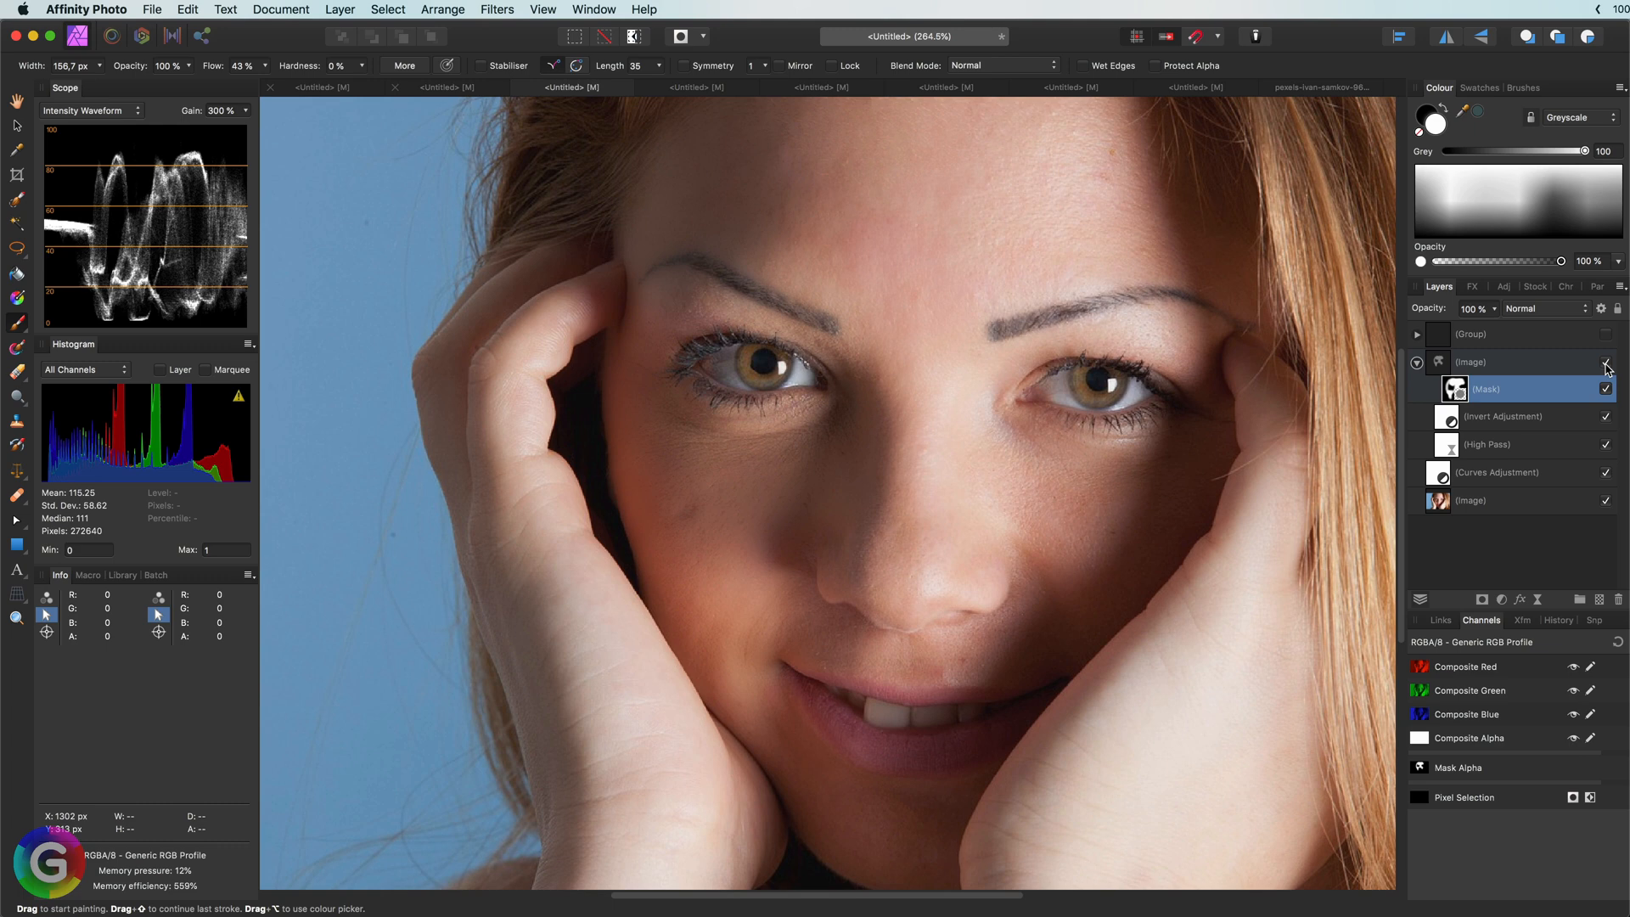
Compare the photo with and without the masked softening layer
{"action": "left_click", "coordinate": [1537, 599]}
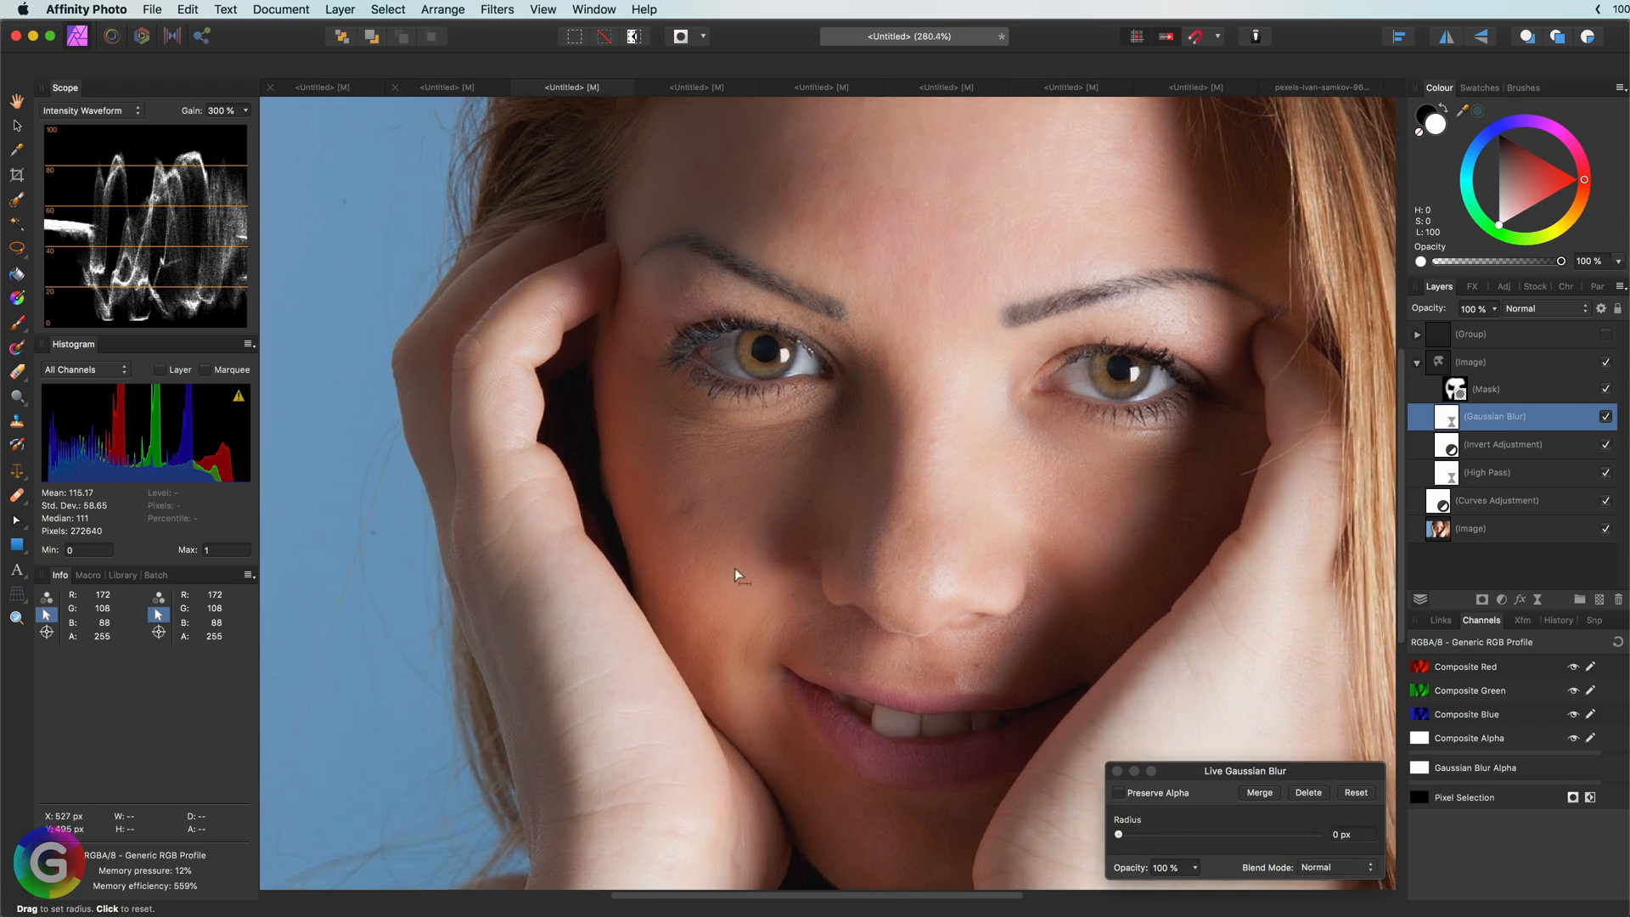
Set the live Gaussian Blur radius to about 0.7 px on the softening layer
{"action": "left_click_drag", "start_coordinate": [1120, 835], "coordinate": [1152, 835]}
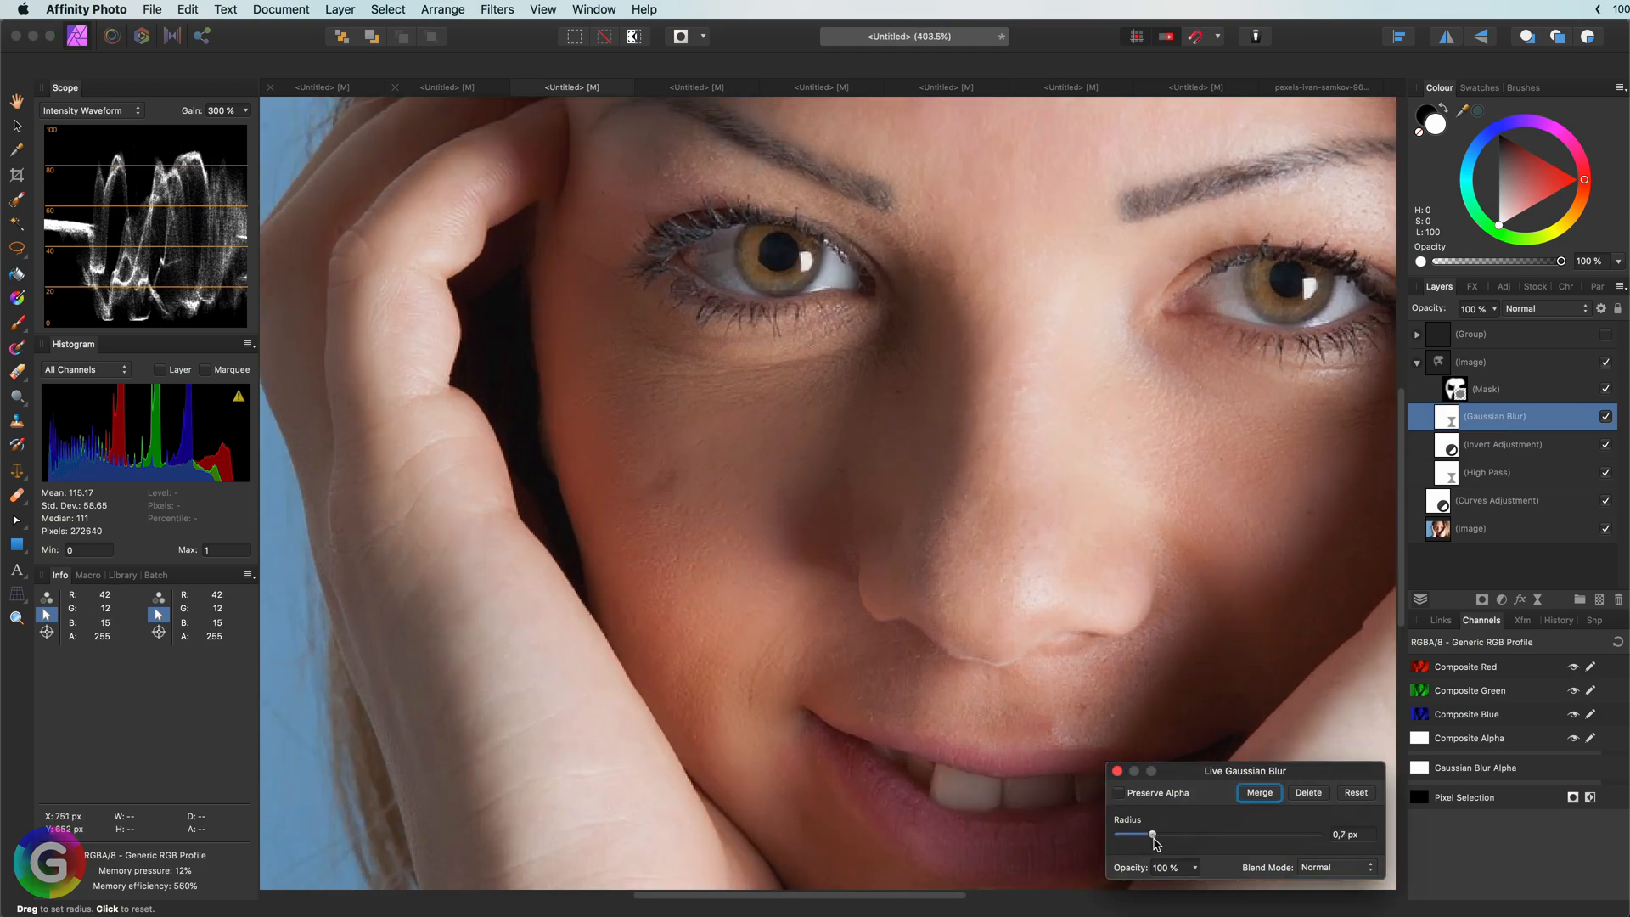
{"action": "left_click_drag", "start_coordinate": [1151, 835], "coordinate": [1179, 835]}
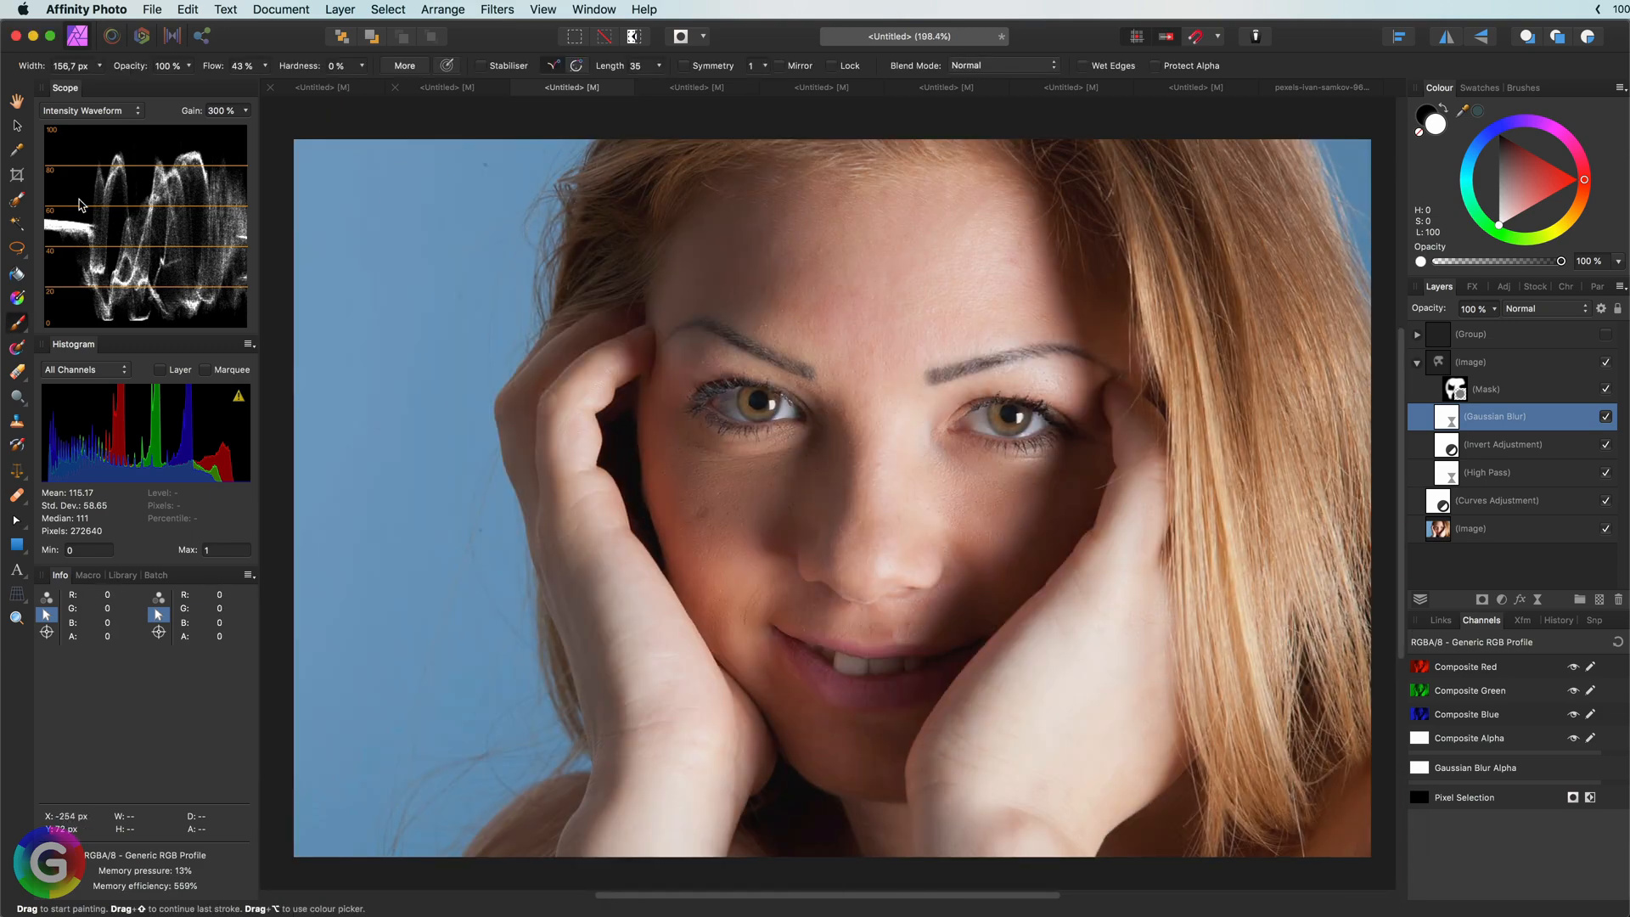
{"action": "left_click", "coordinate": [1470, 362]}
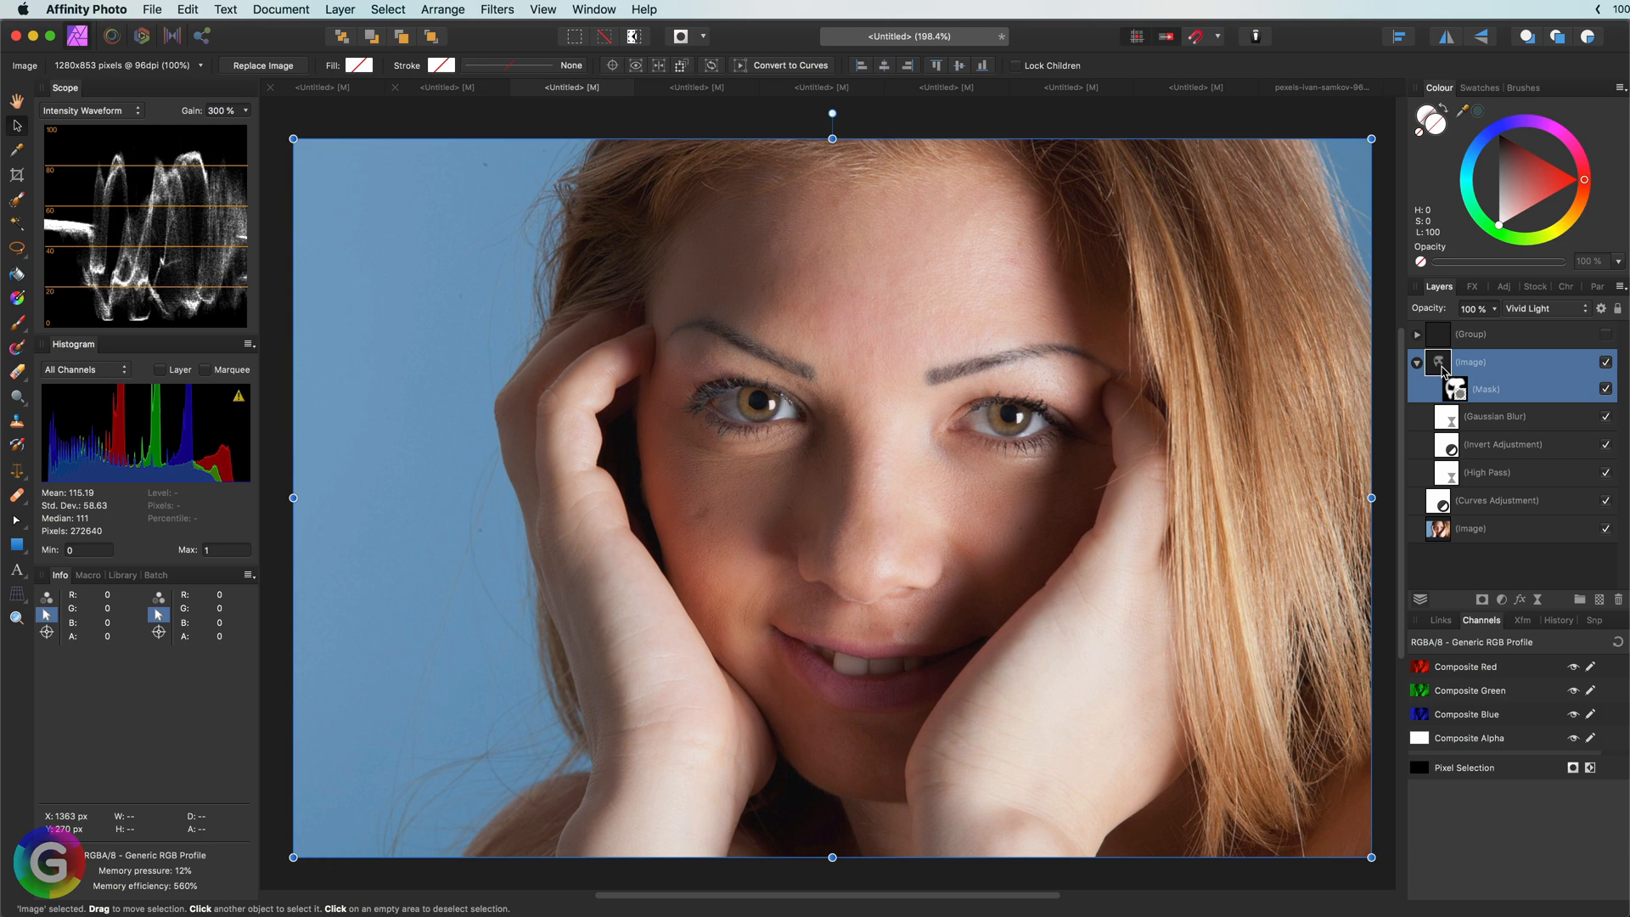
Add a Vibrance adjustment at 100% on top, then compare with it toggled
{"action": "left_click", "coordinate": [1501, 599]}
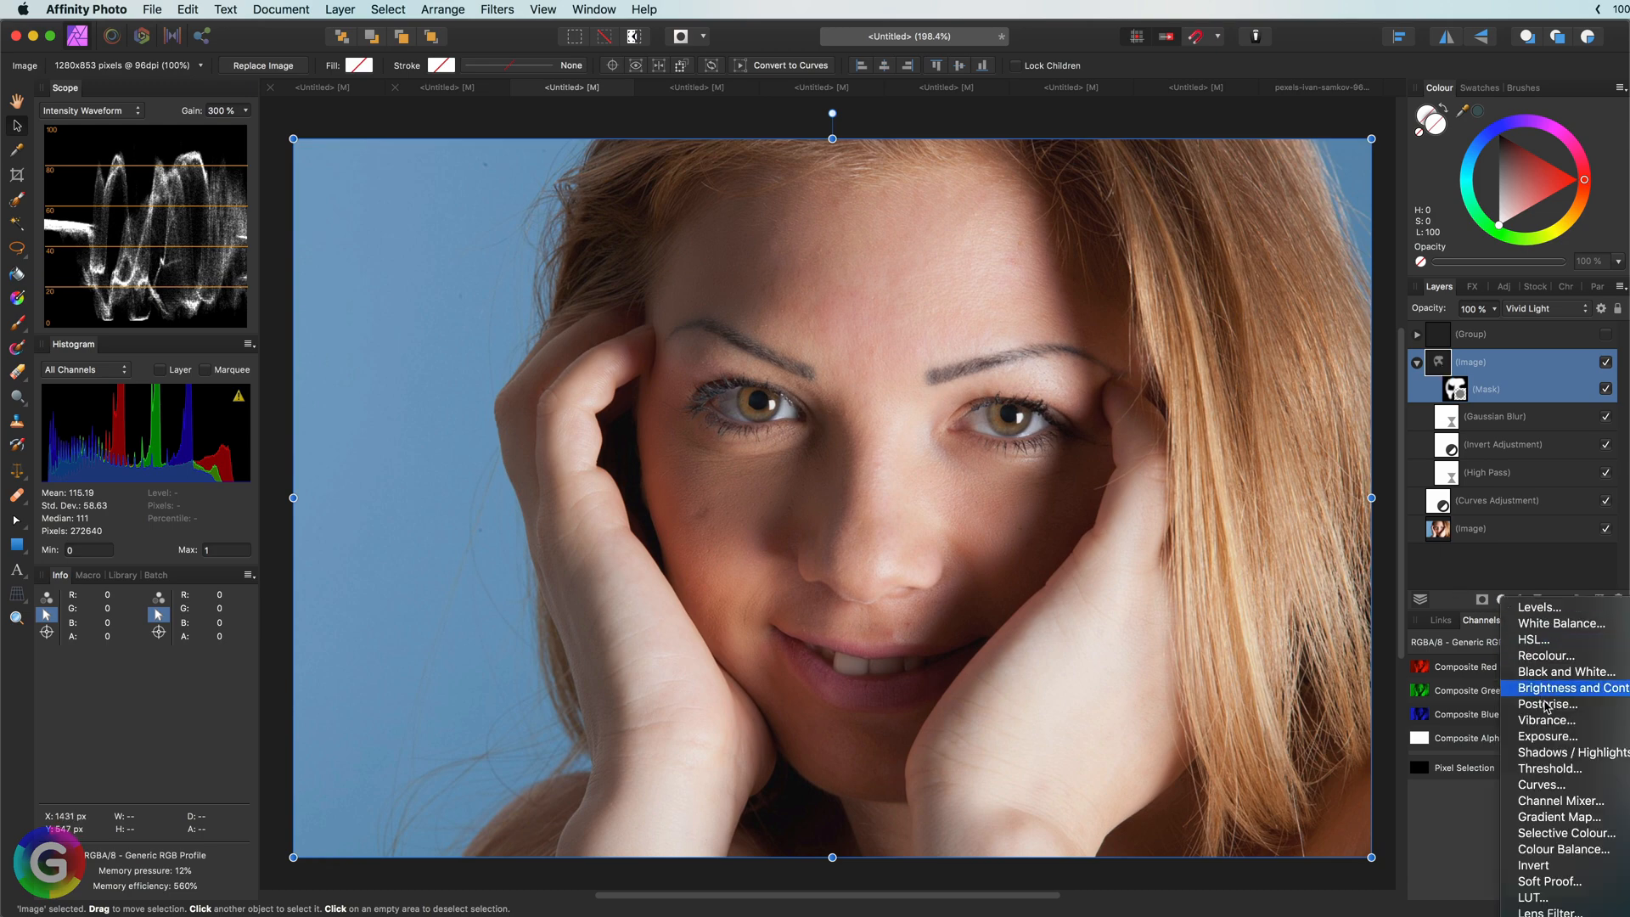
{"action": "left_click", "coordinate": [1548, 719]}
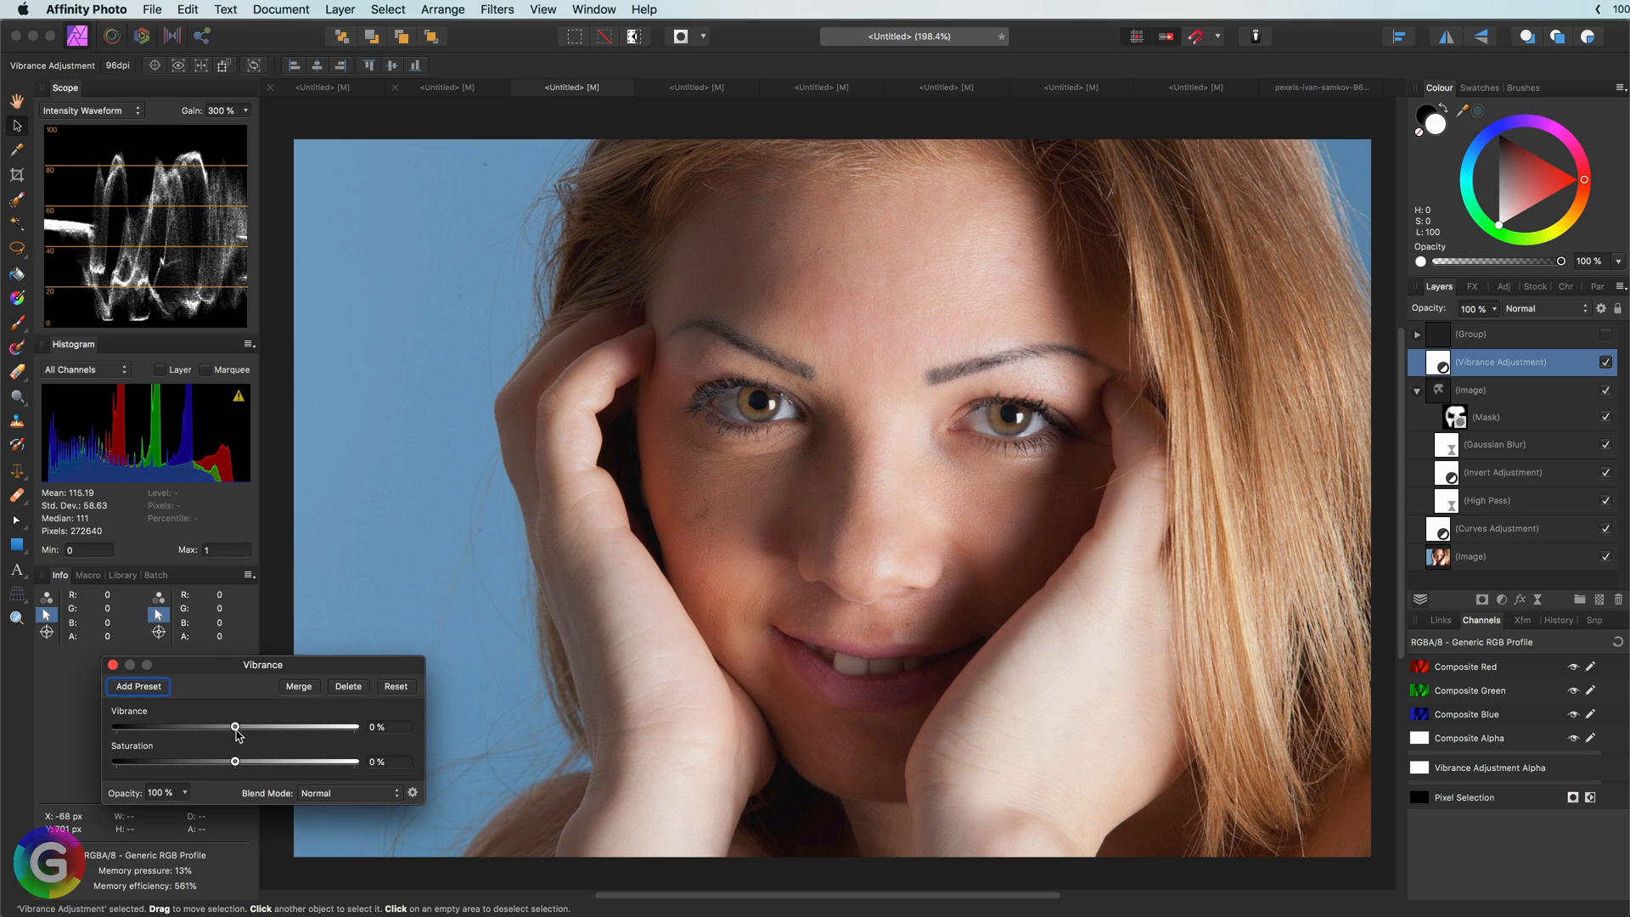
{"action": "left_click_drag", "start_coordinate": [235, 727], "coordinate": [356, 727]}
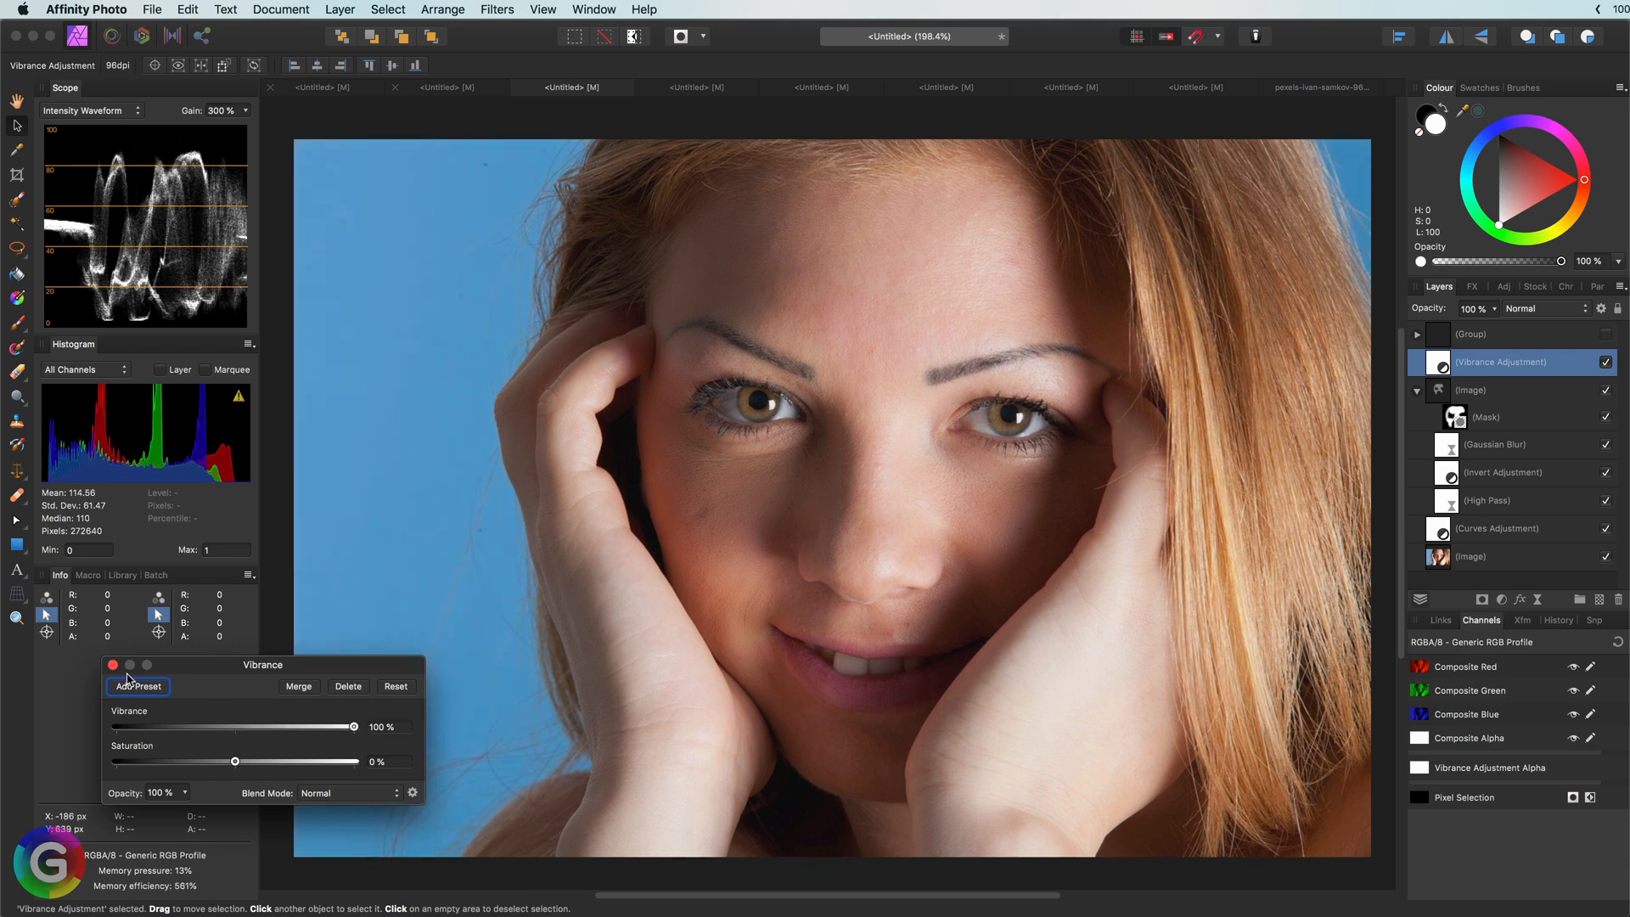
{"action": "left_click", "coordinate": [113, 664]}
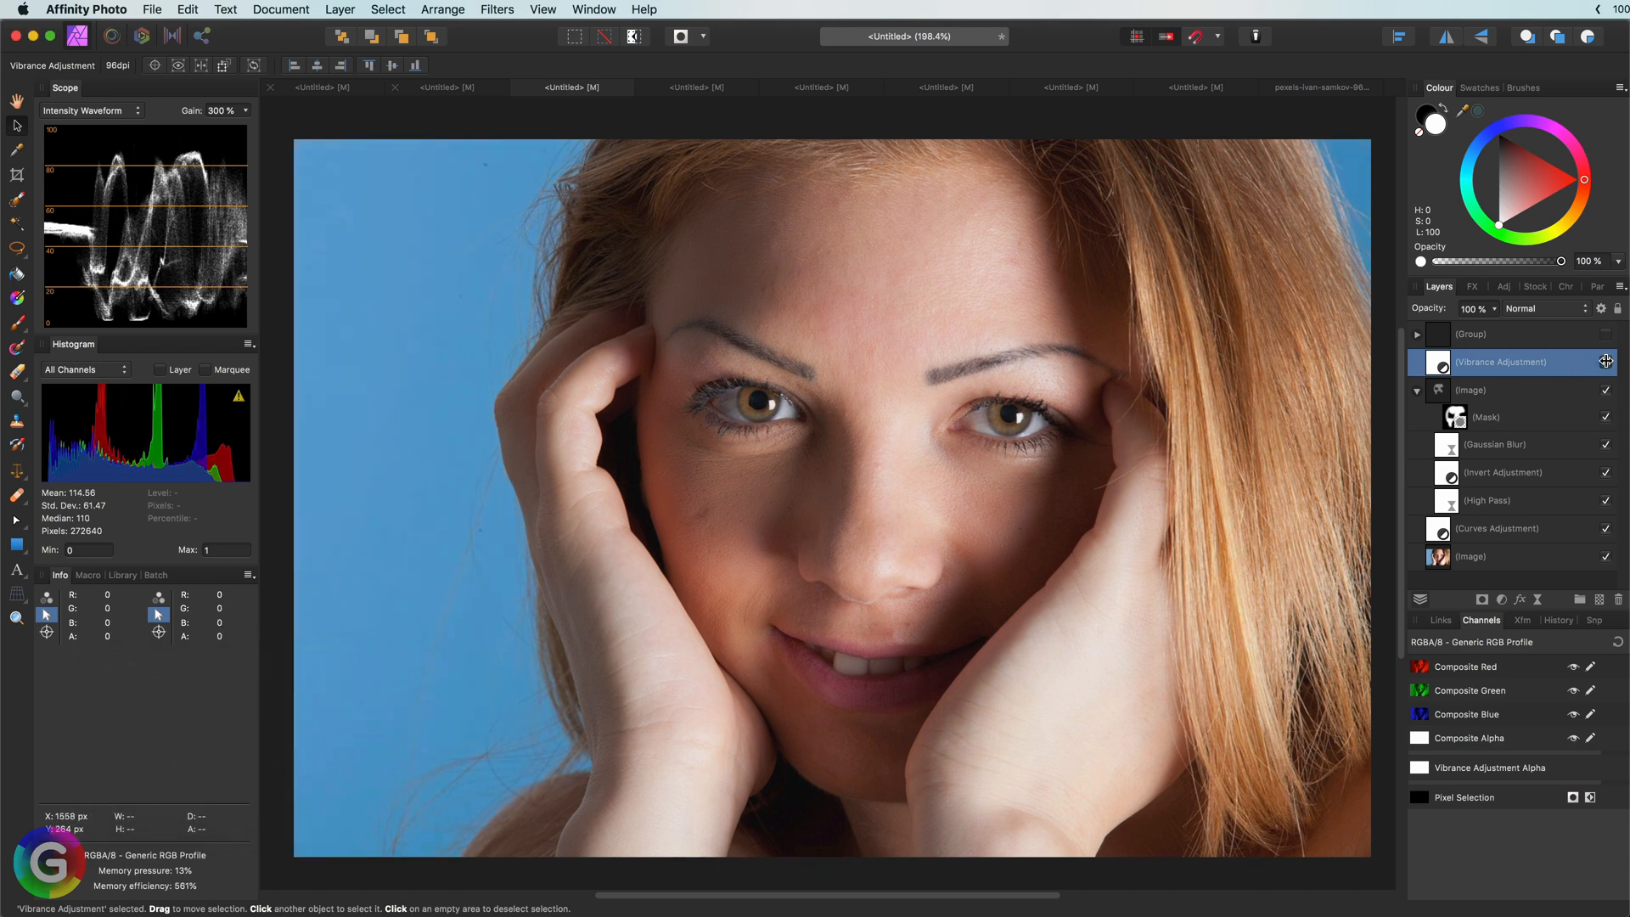
{"action": "left_click", "coordinate": [1607, 360]}
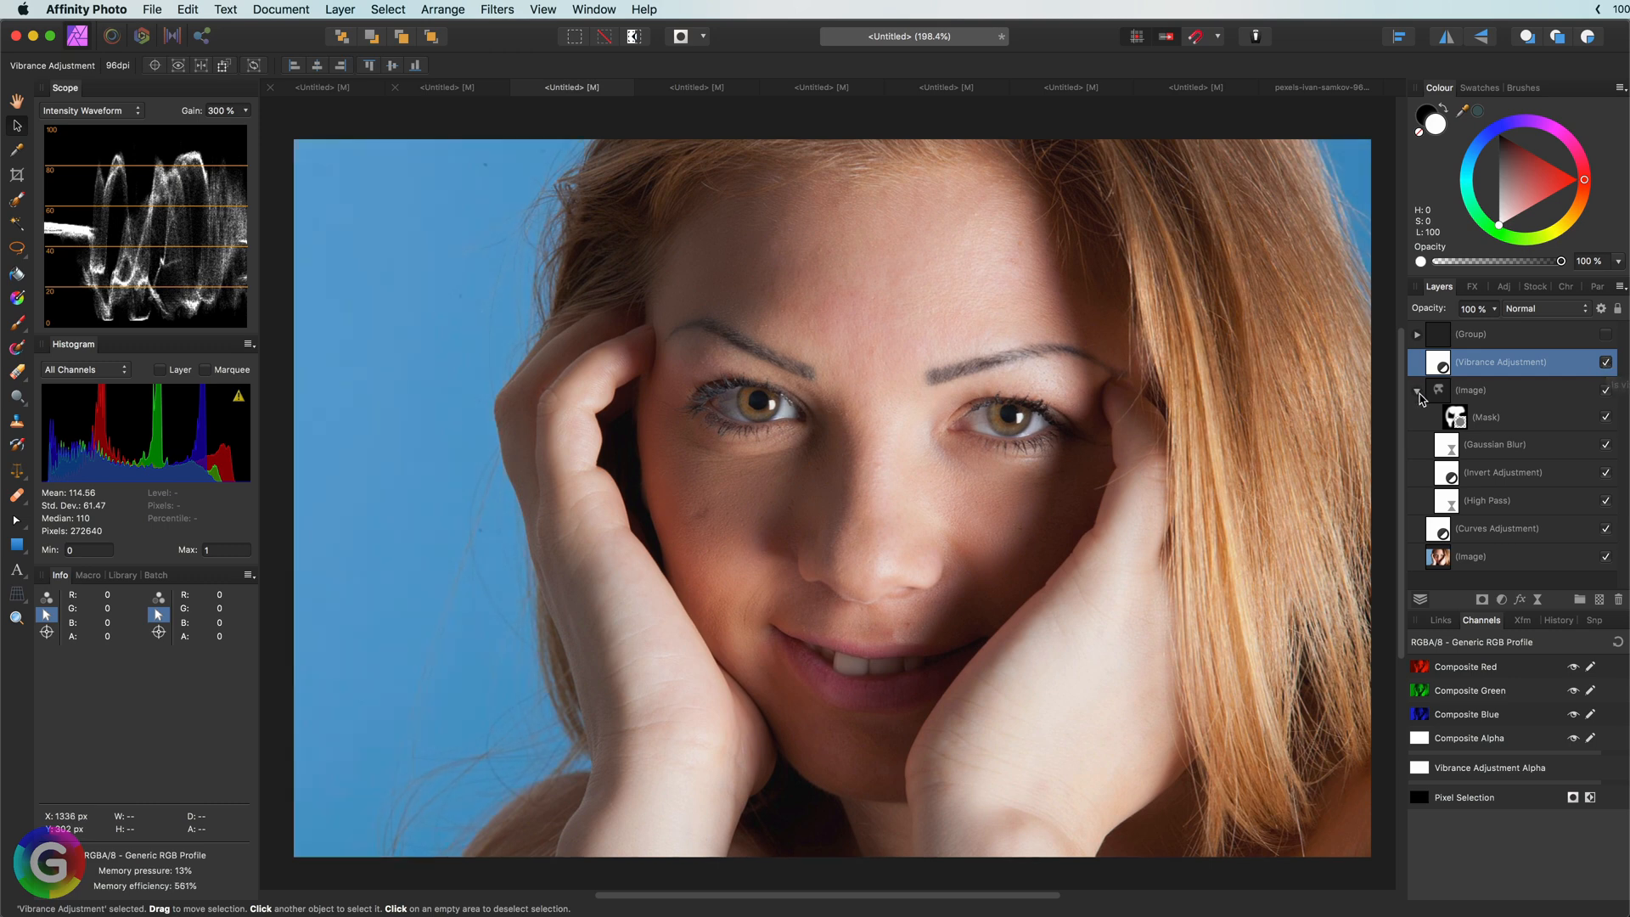
Collapse the softening group and toggle the Curves adjustment off and back on
{"action": "left_click", "coordinate": [1417, 390]}
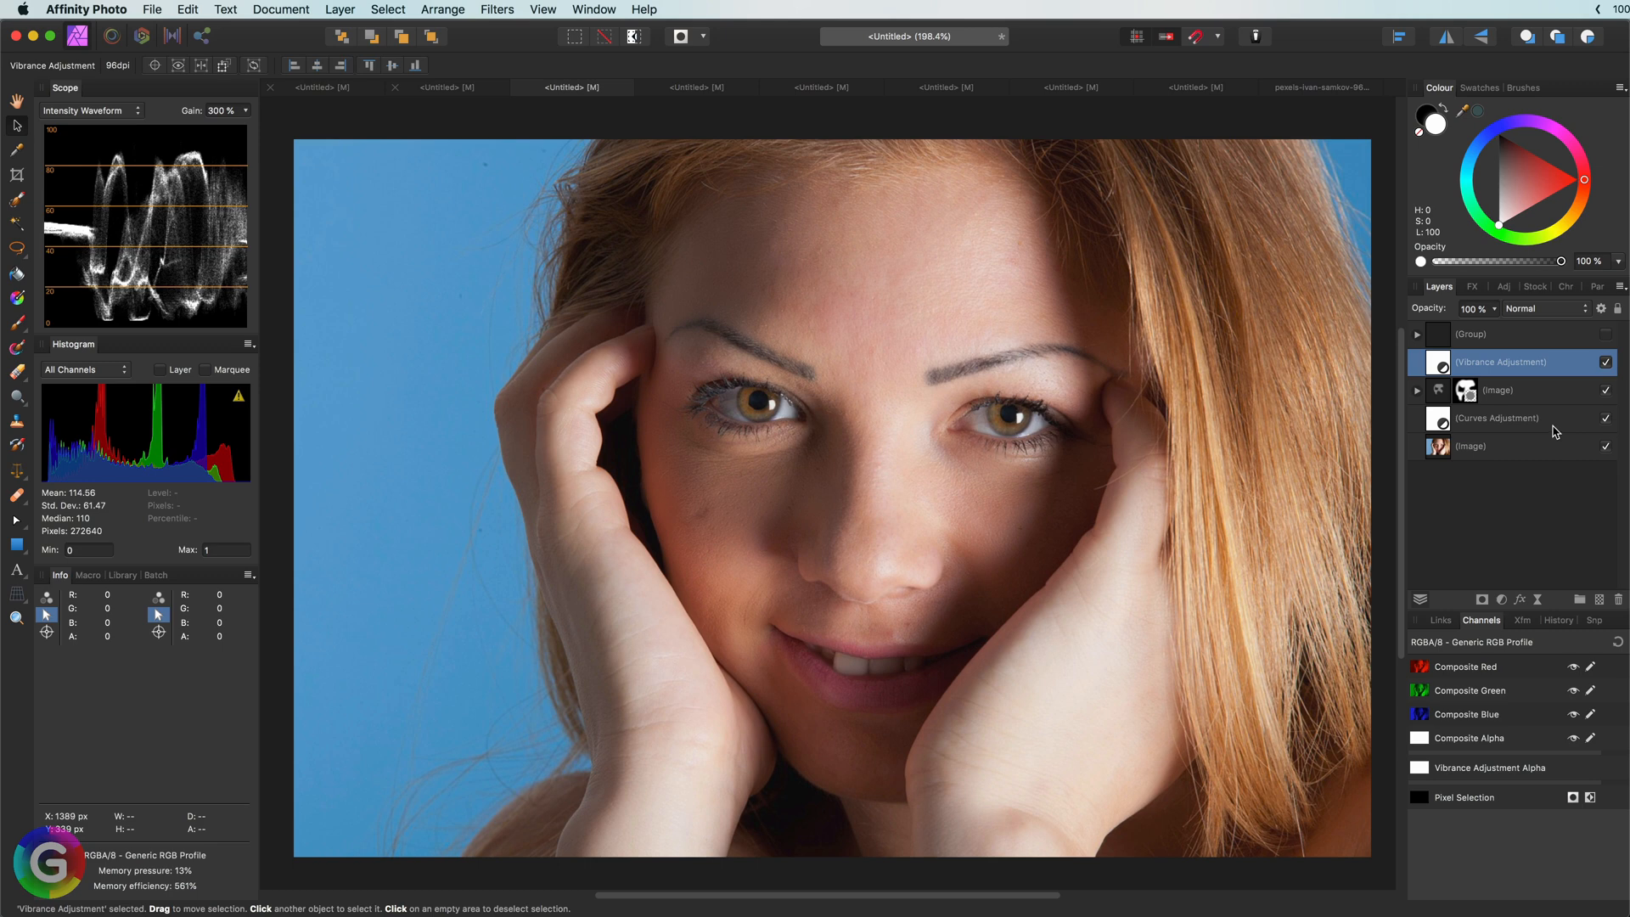
{"action": "left_click", "coordinate": [1497, 418]}
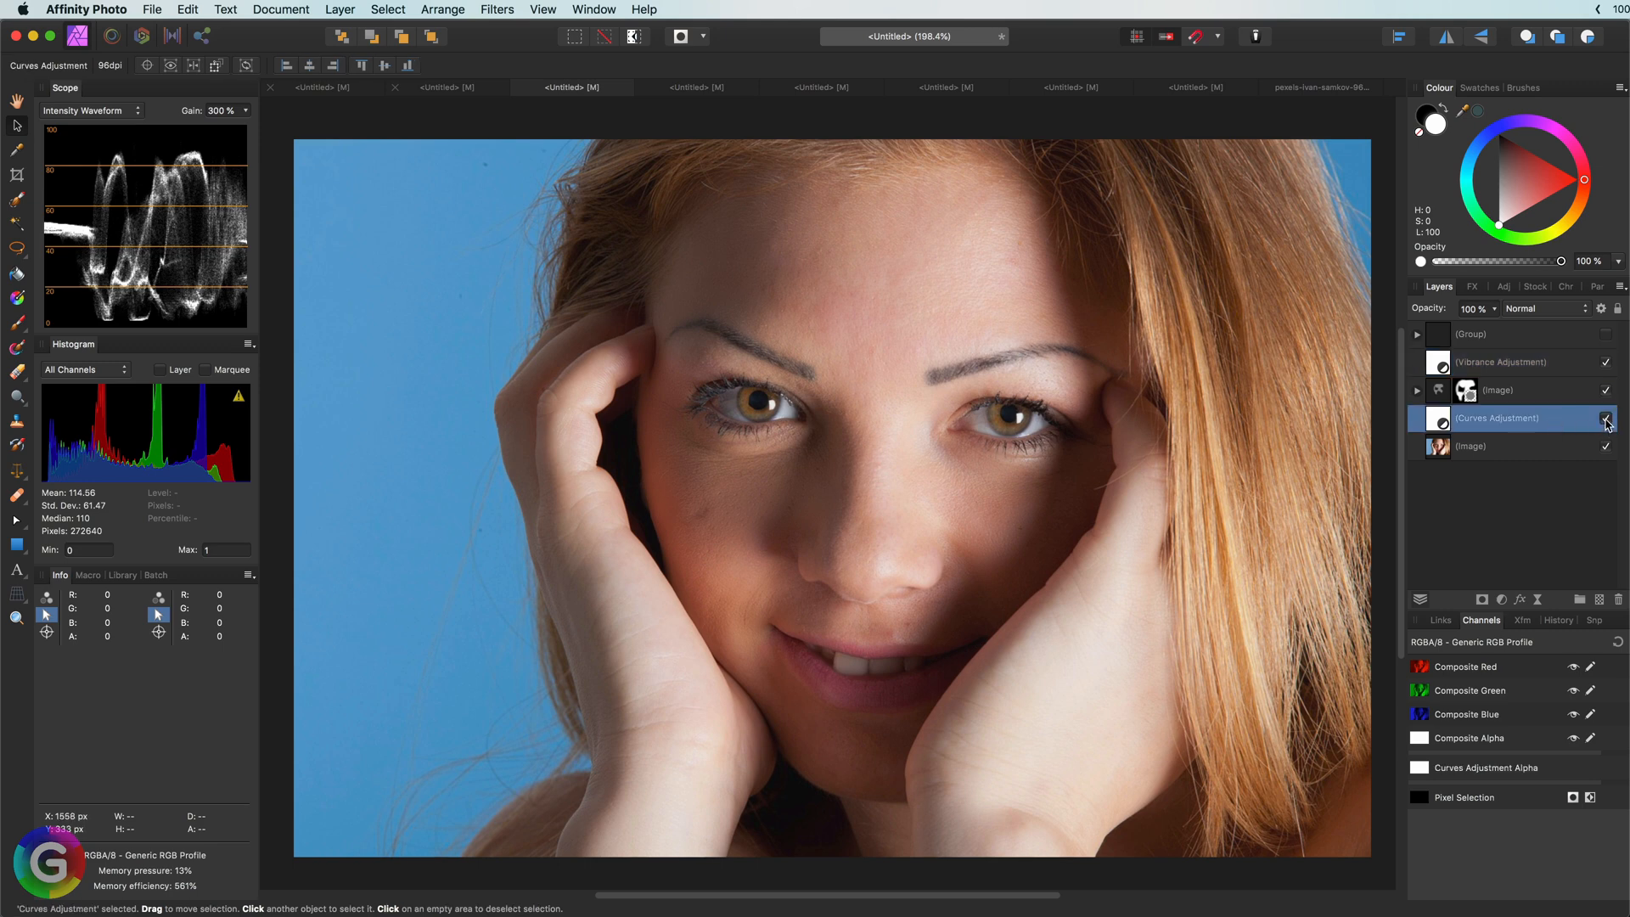
{"action": "left_click", "coordinate": [1608, 418]}
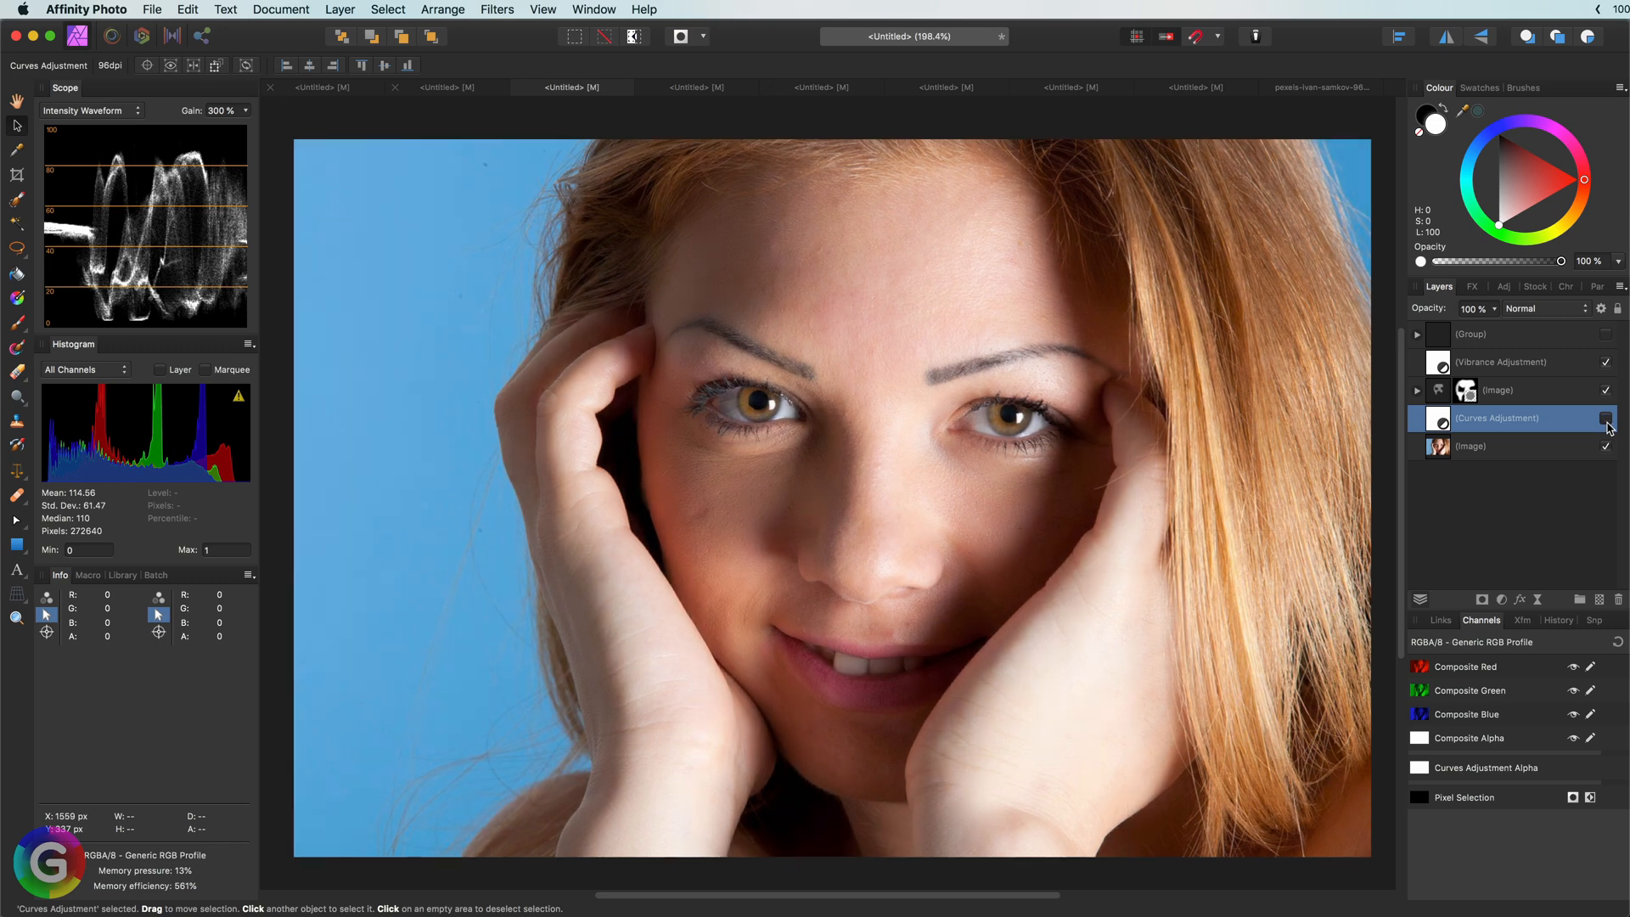
{"action": "left_click", "coordinate": [1608, 417]}
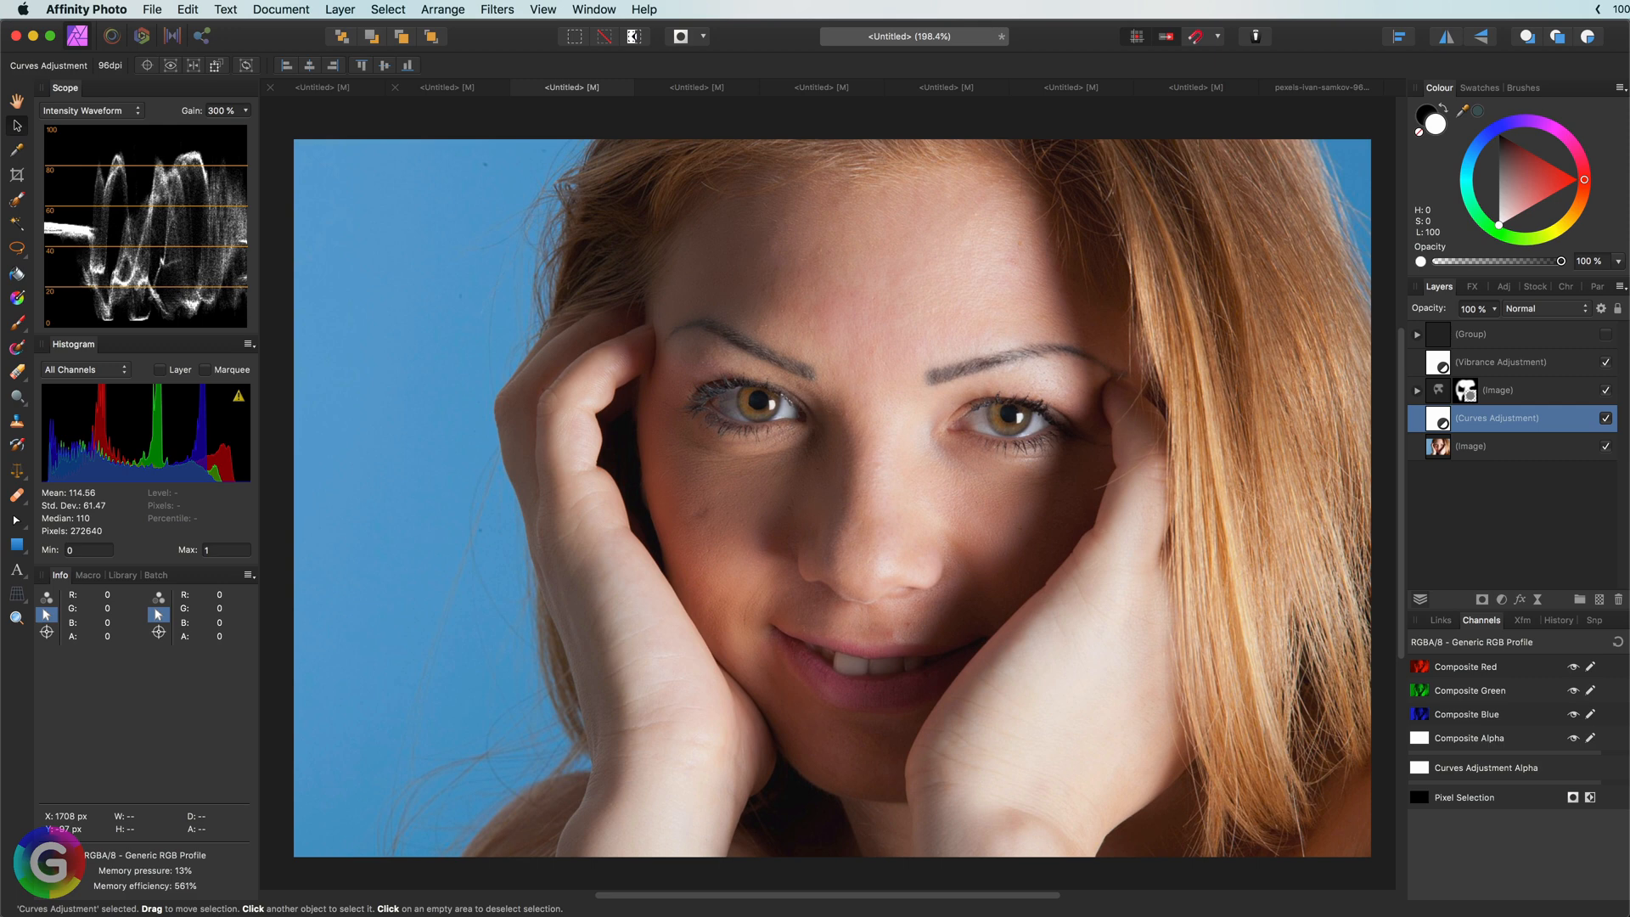
{"action": "mouse_move", "coordinate": [1442, 426]}
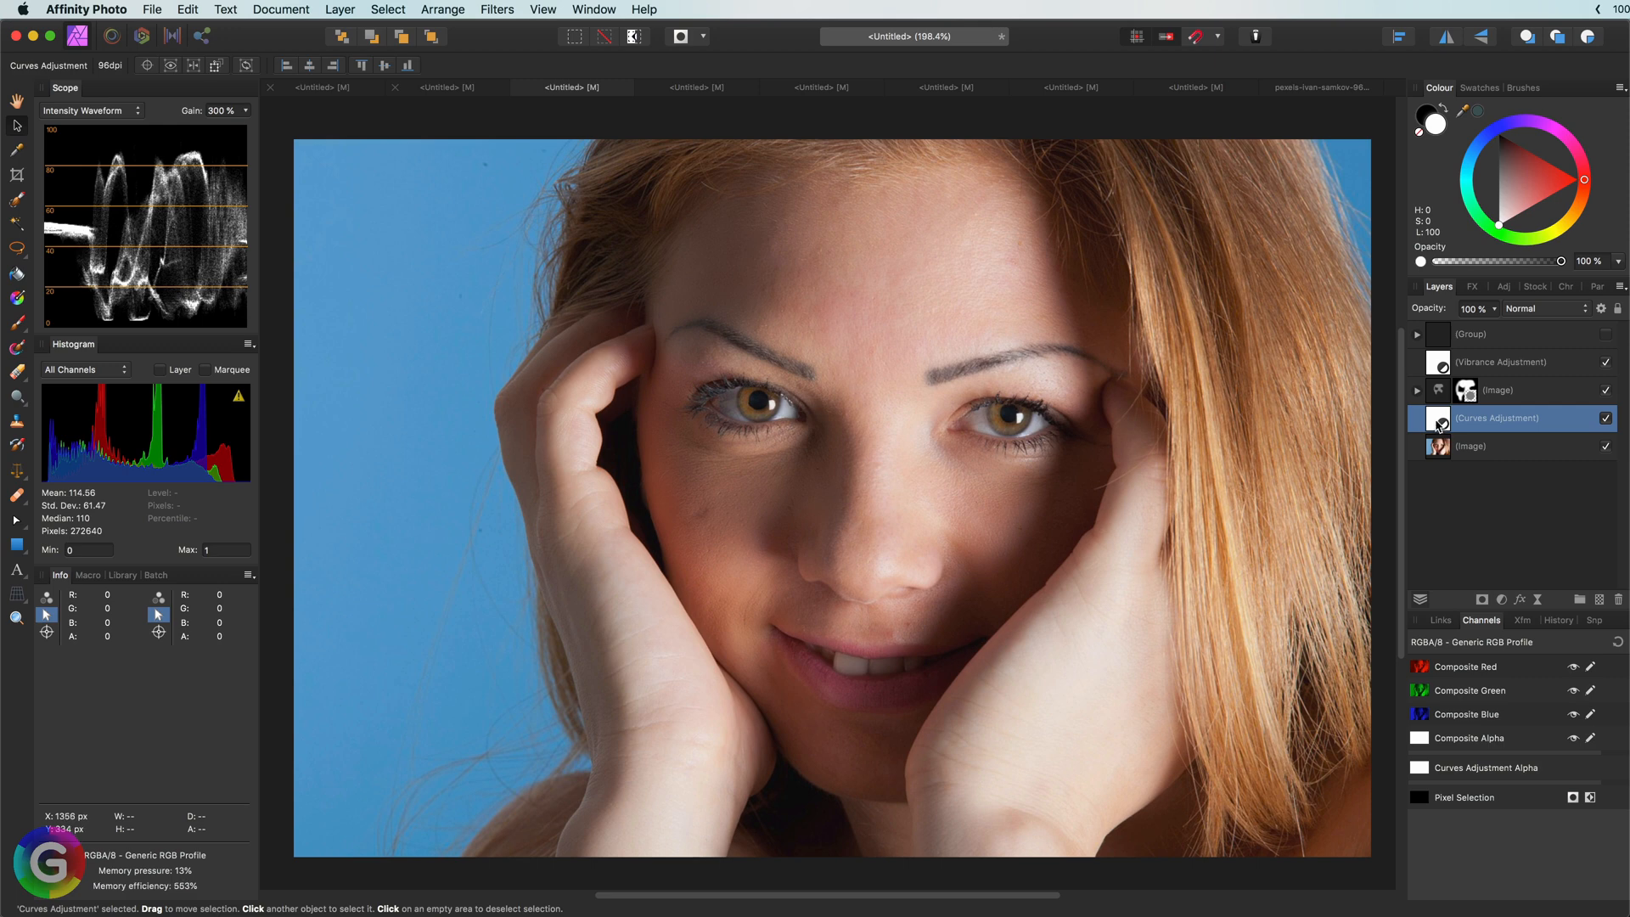
{"action": "mouse_move", "coordinate": [781, 182]}
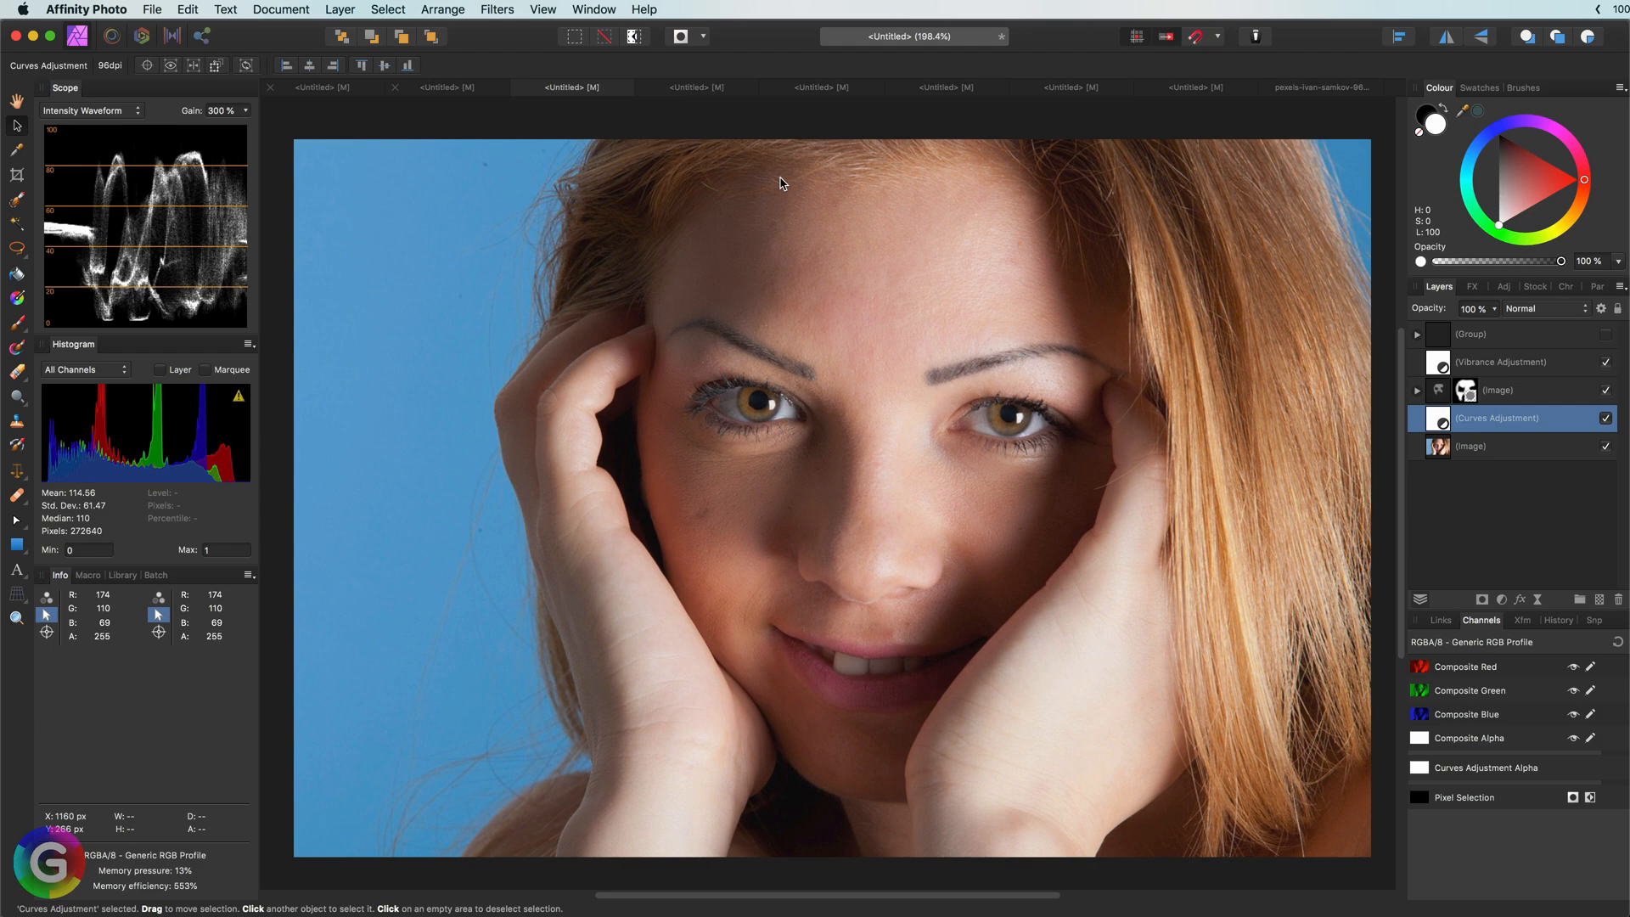
{"action": "mouse_move", "coordinate": [963, 102]}
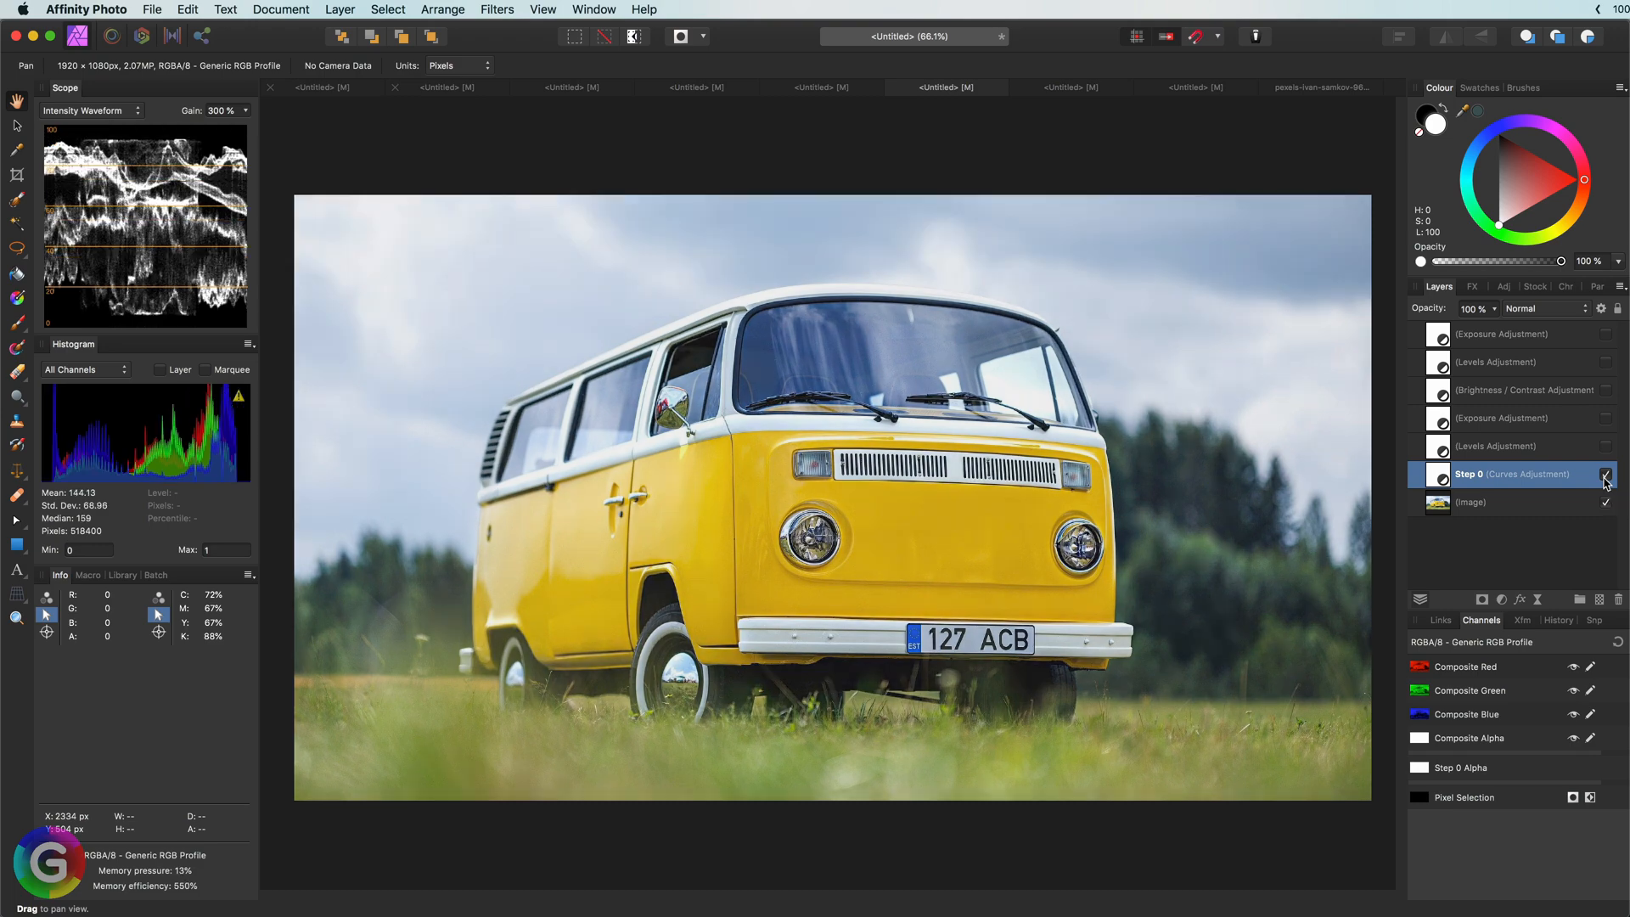
Toggle the van photo's Step 0 curve to compare, then select that layer
{"action": "left_click", "coordinate": [1607, 474]}
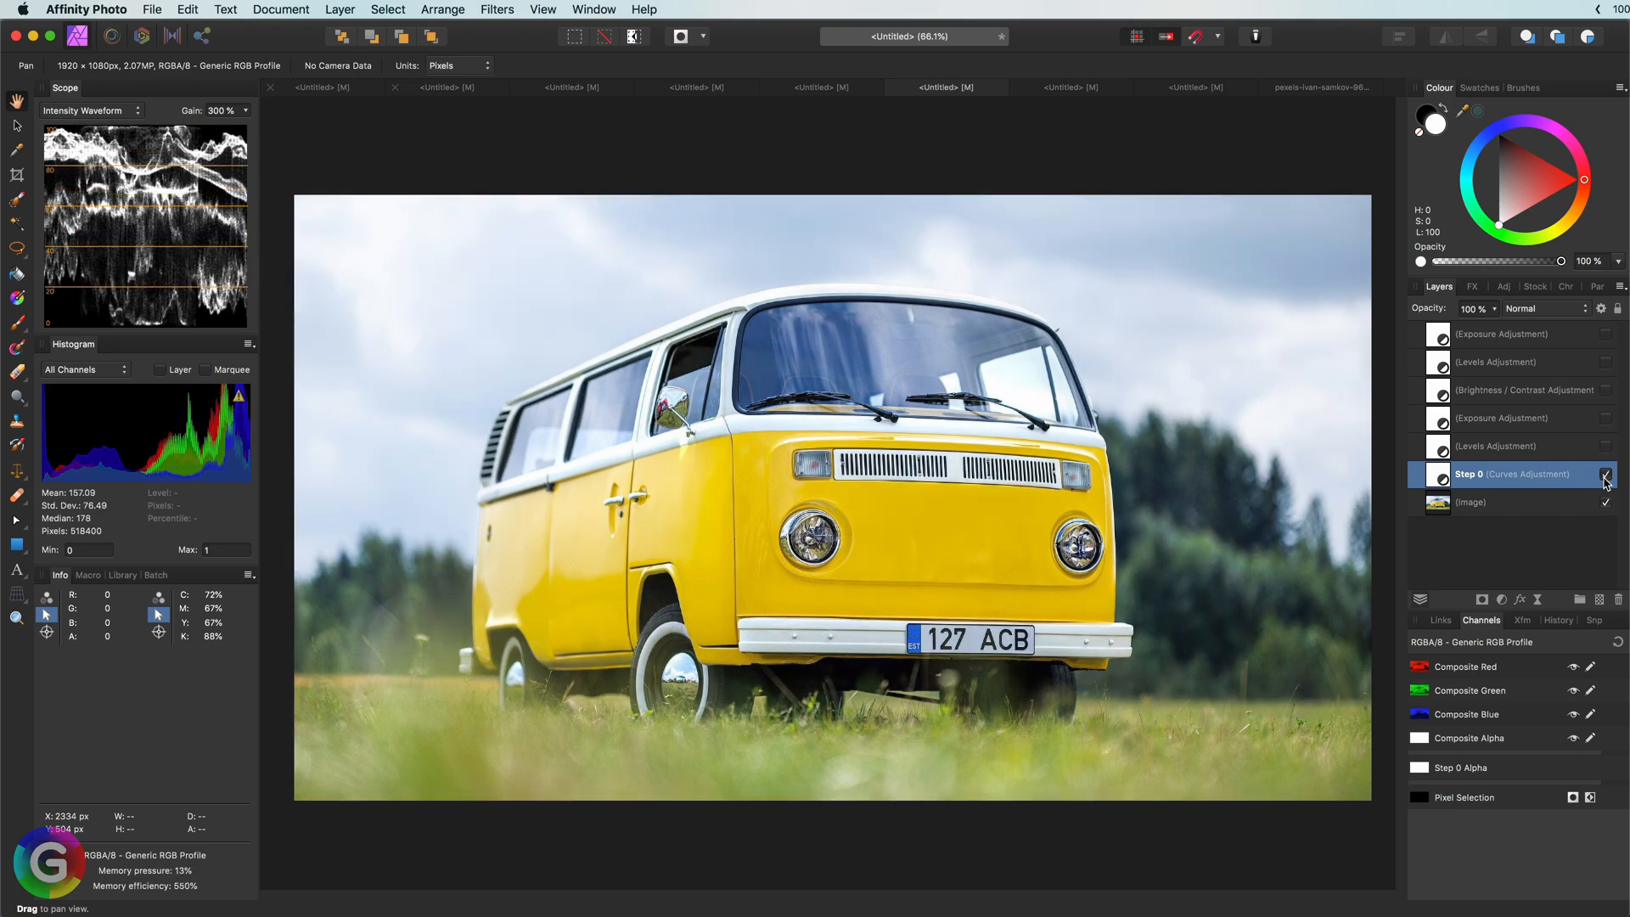
{"action": "left_click", "coordinate": [1508, 445]}
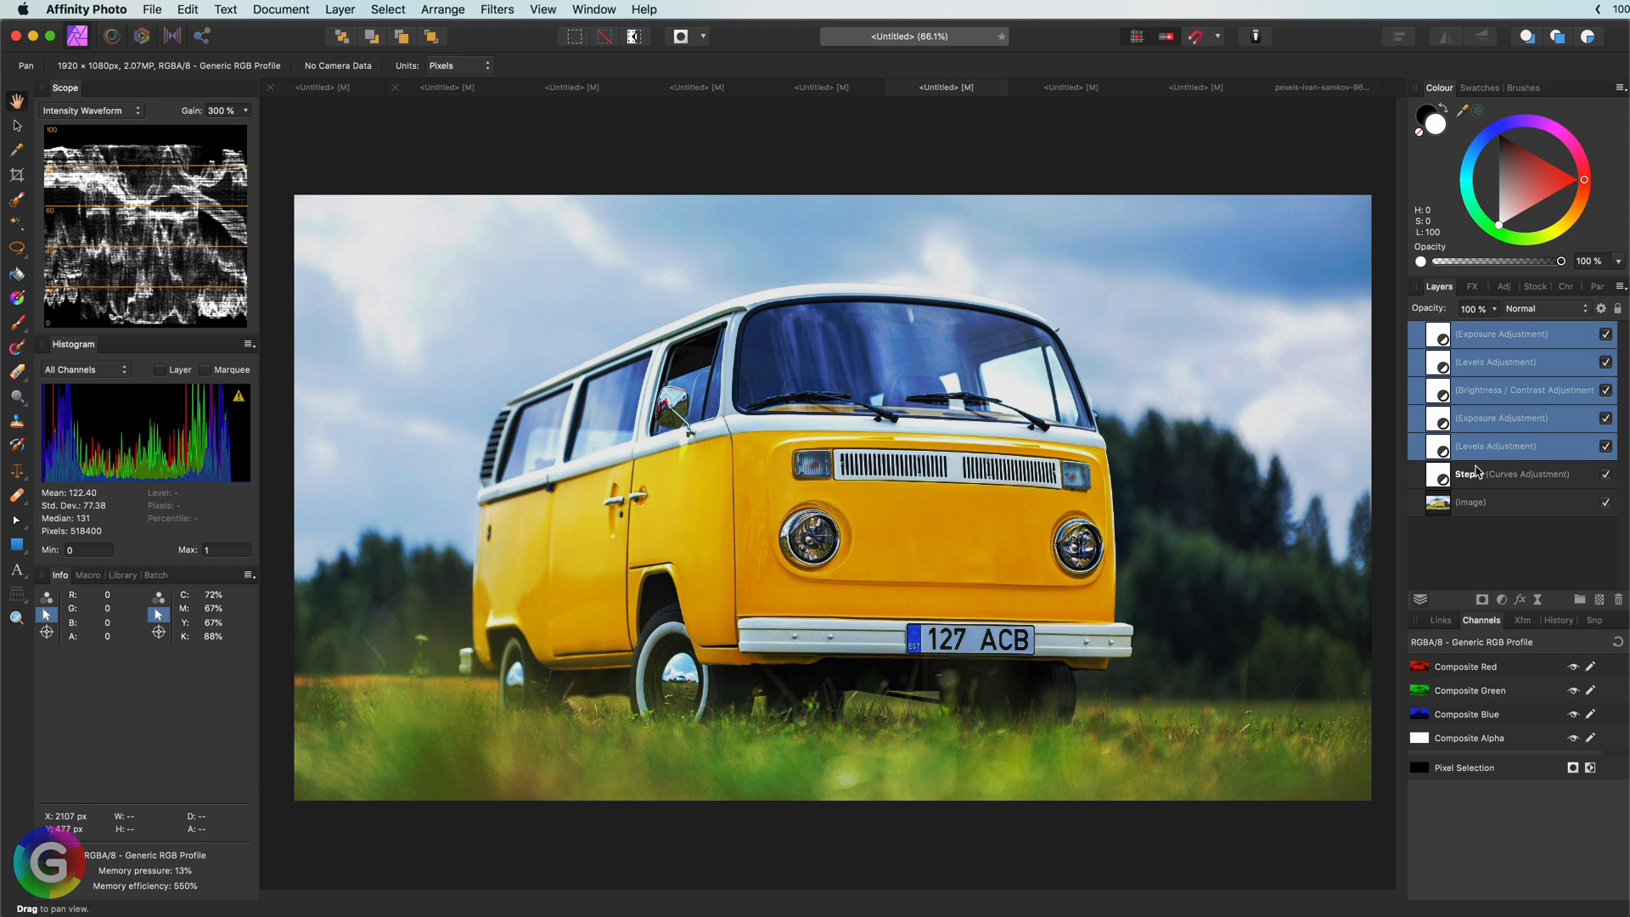
{"action": "left_click", "coordinate": [1508, 473]}
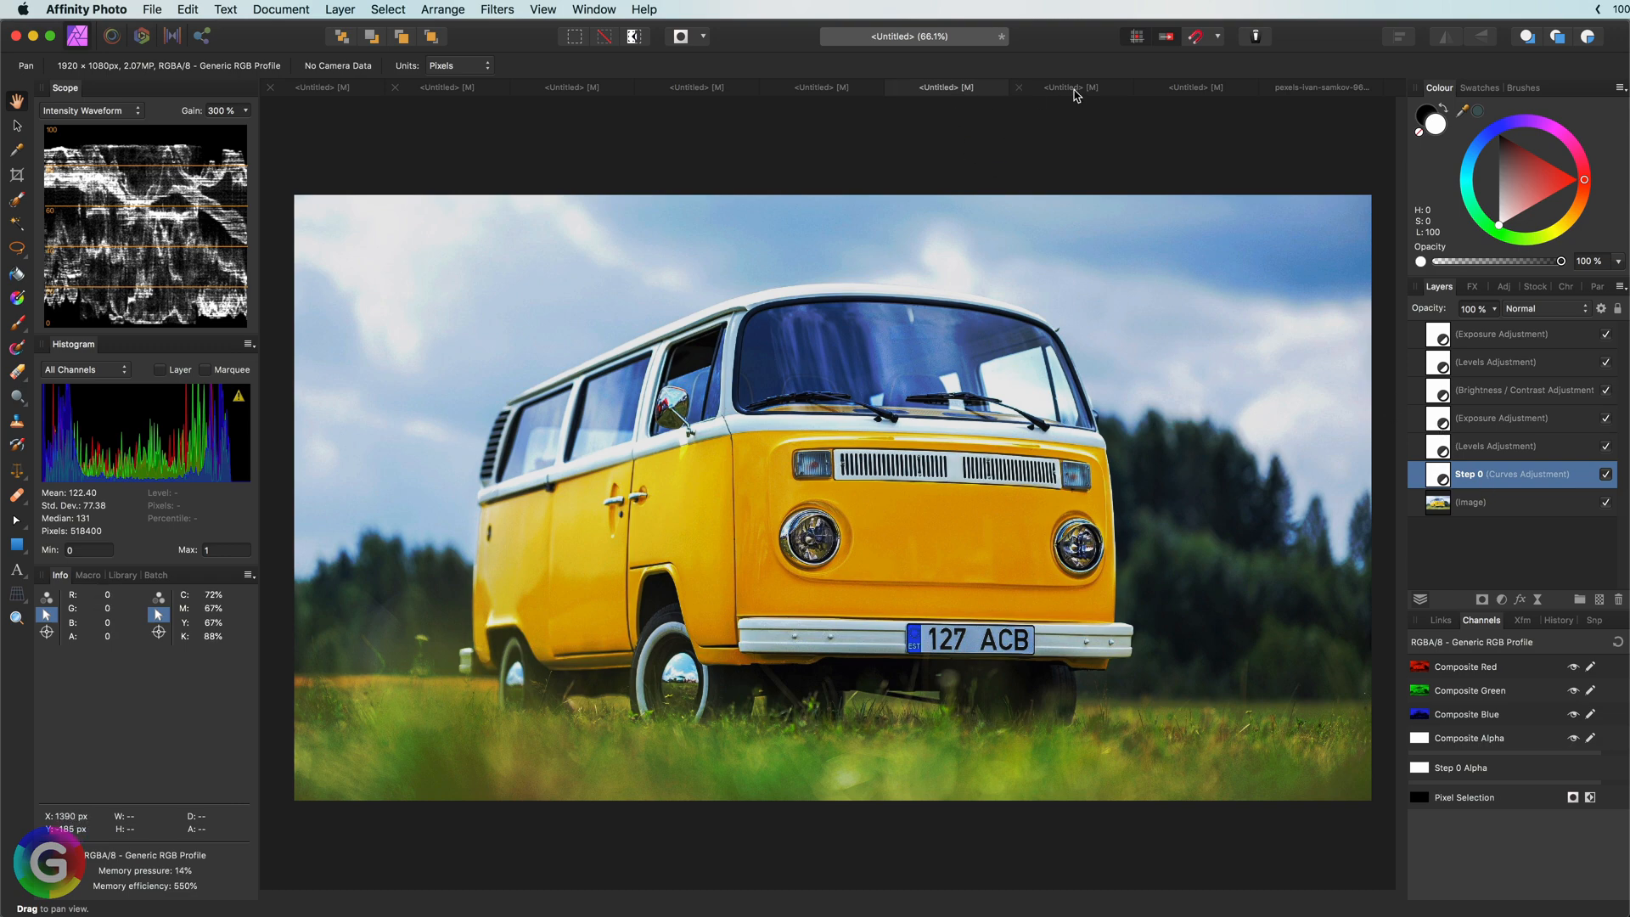
Switch to the flower vase photo and toggle its Step 0 curve to compare
{"action": "left_click", "coordinate": [1070, 87]}
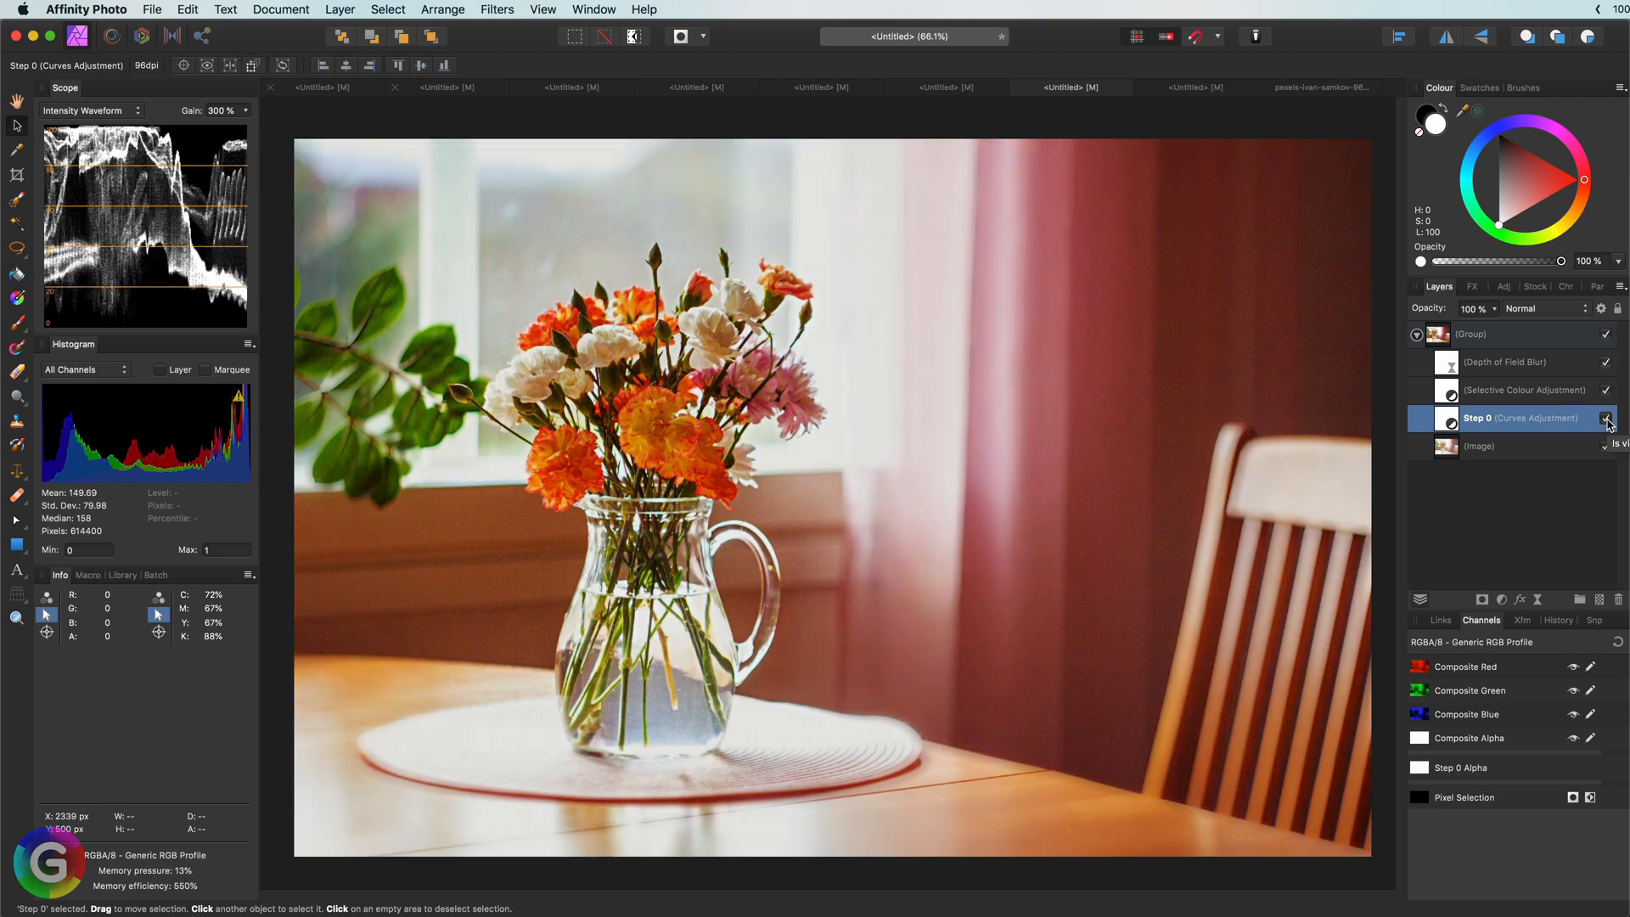
{"action": "left_click", "coordinate": [1610, 418]}
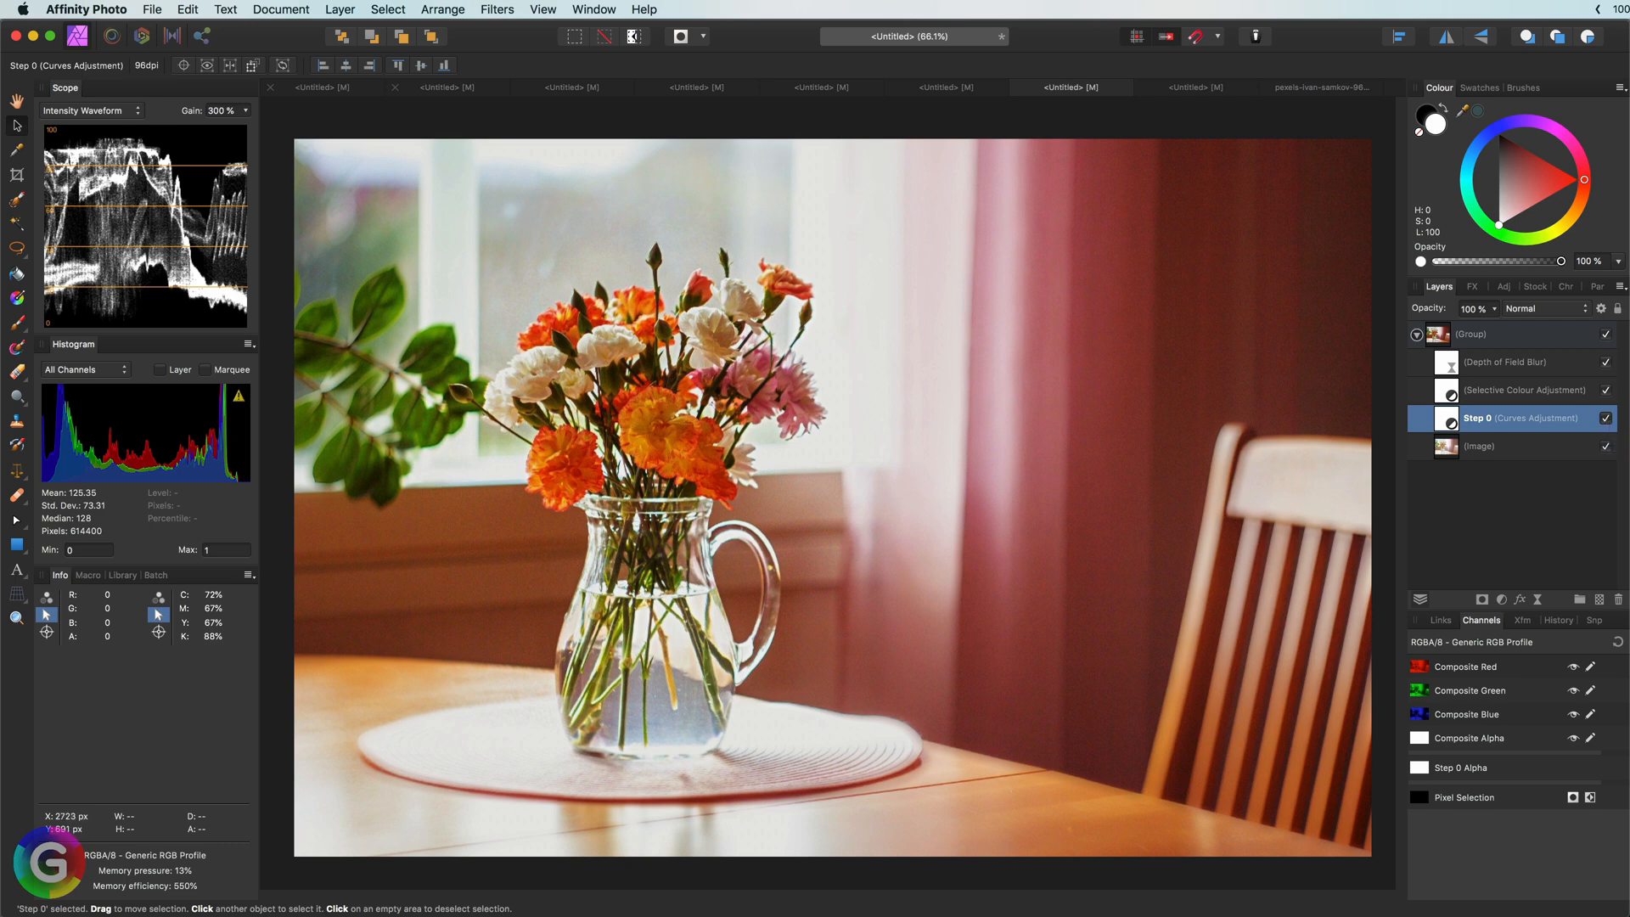
{"action": "mouse_move", "coordinate": [1167, 102]}
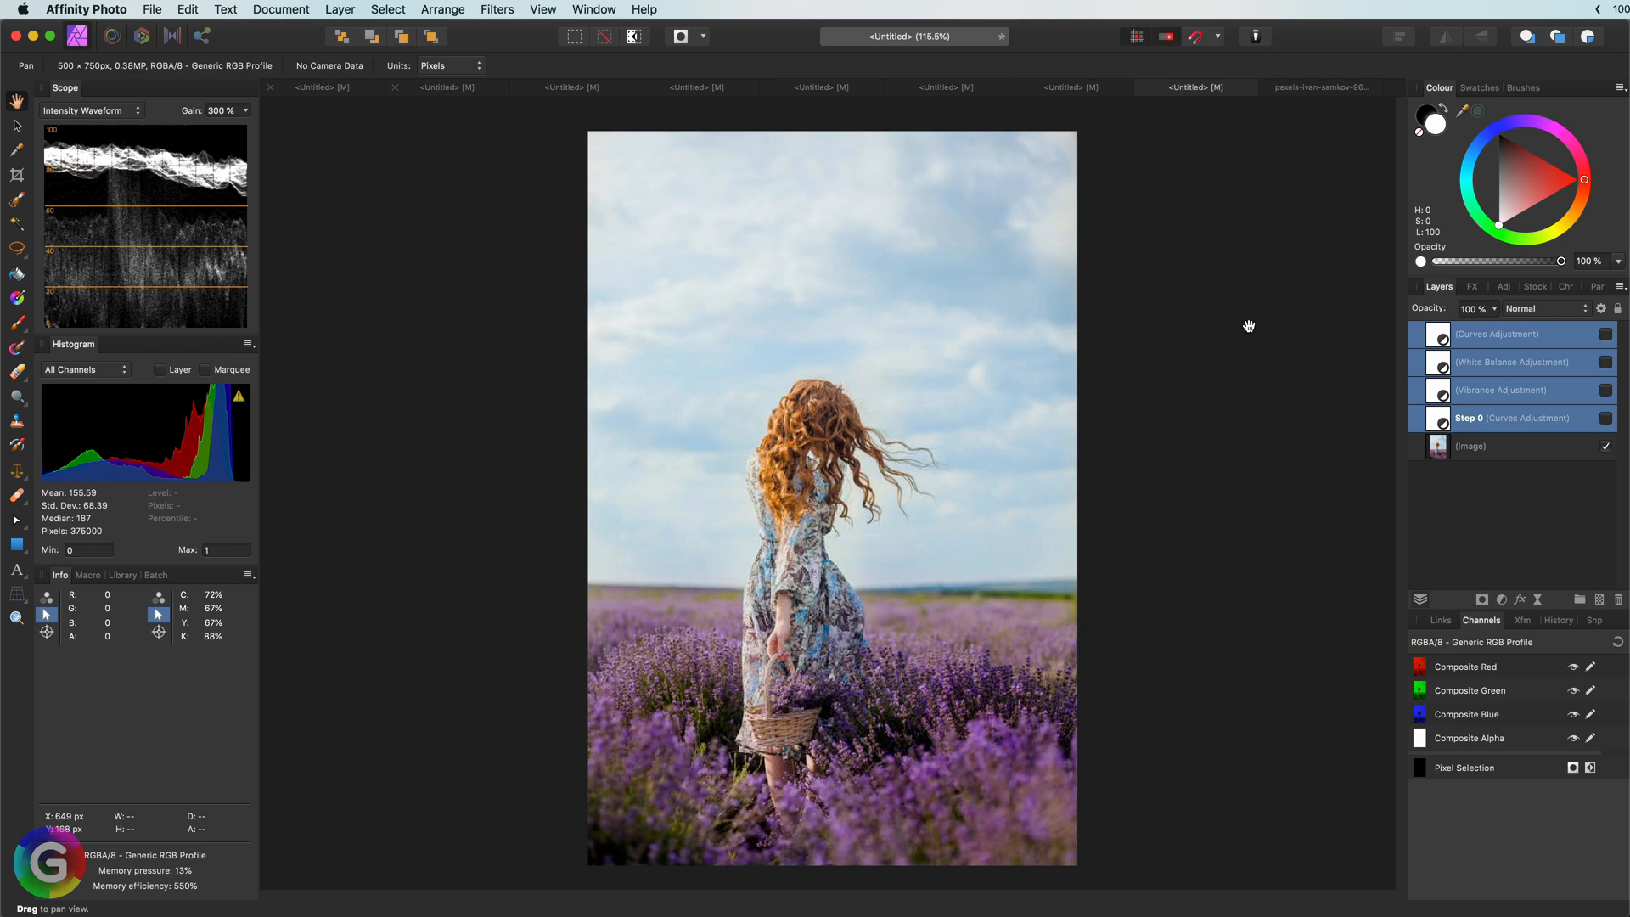
{"action": "mouse_move", "coordinate": [1419, 402]}
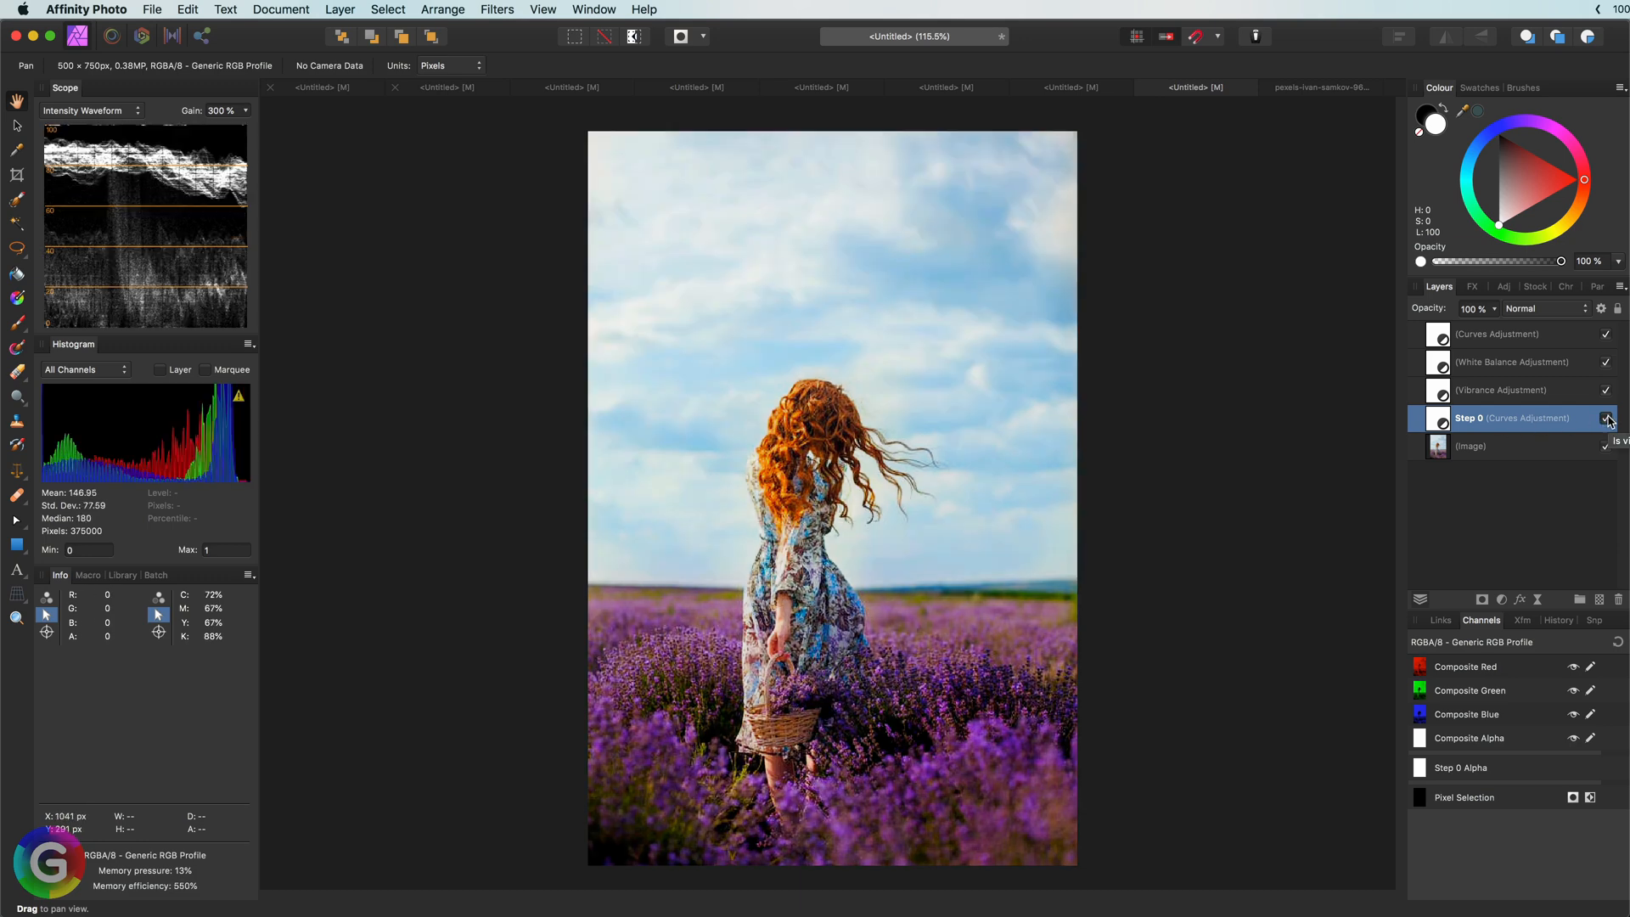
Compare the lavender photo without Step 0, then pull the top Curves midtones down
{"action": "left_click", "coordinate": [1608, 418]}
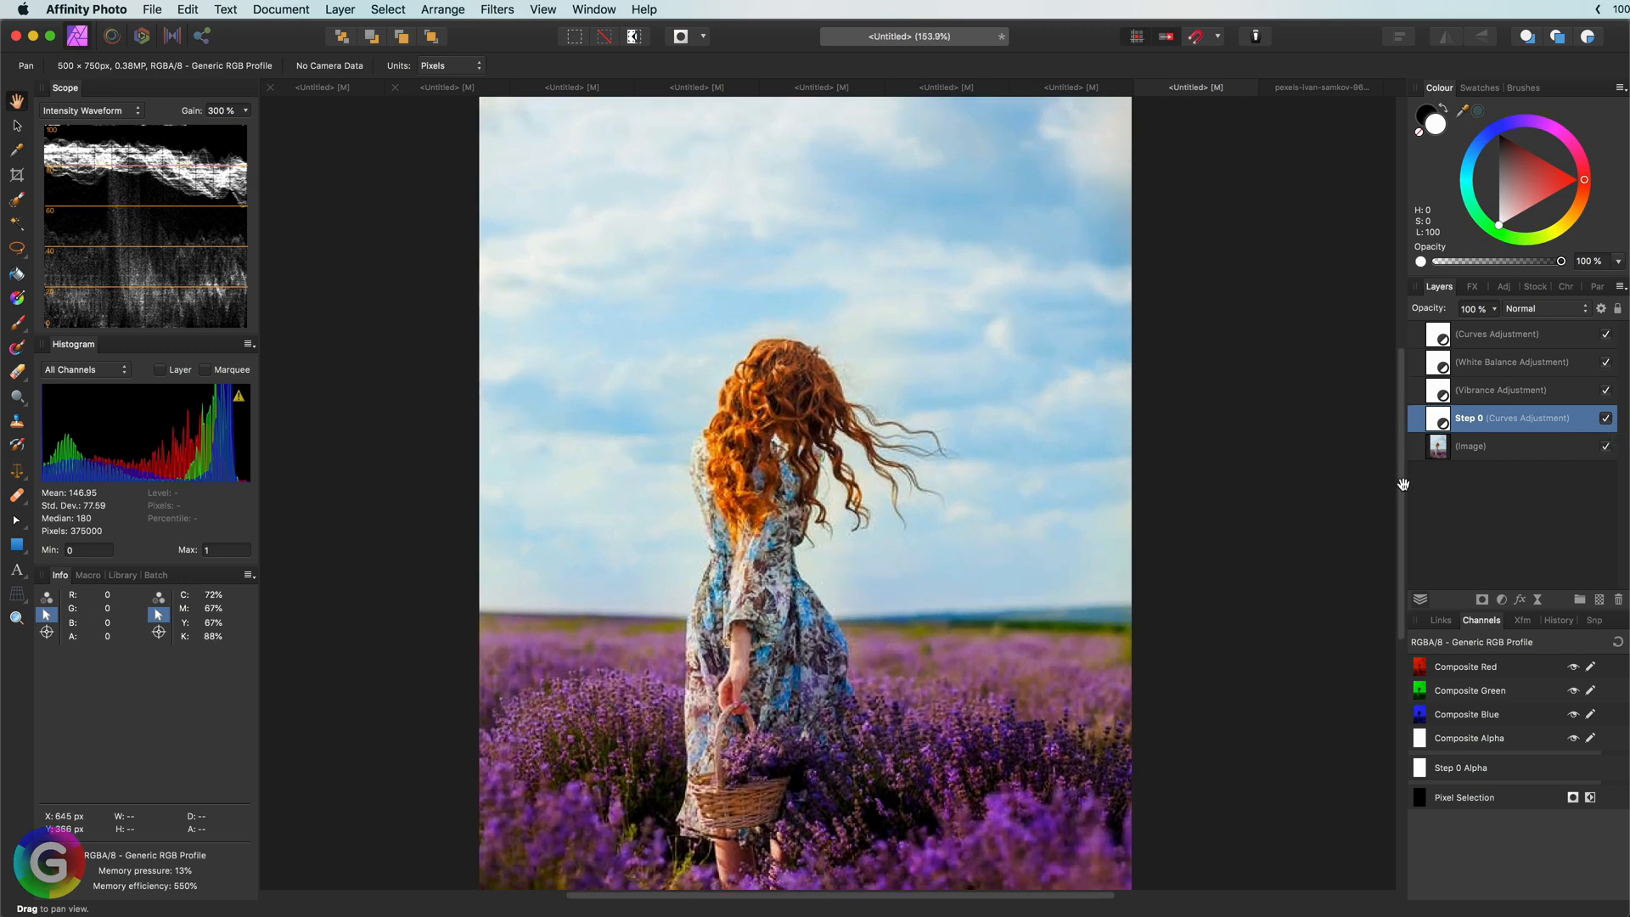
{"action": "left_click", "coordinate": [1502, 333]}
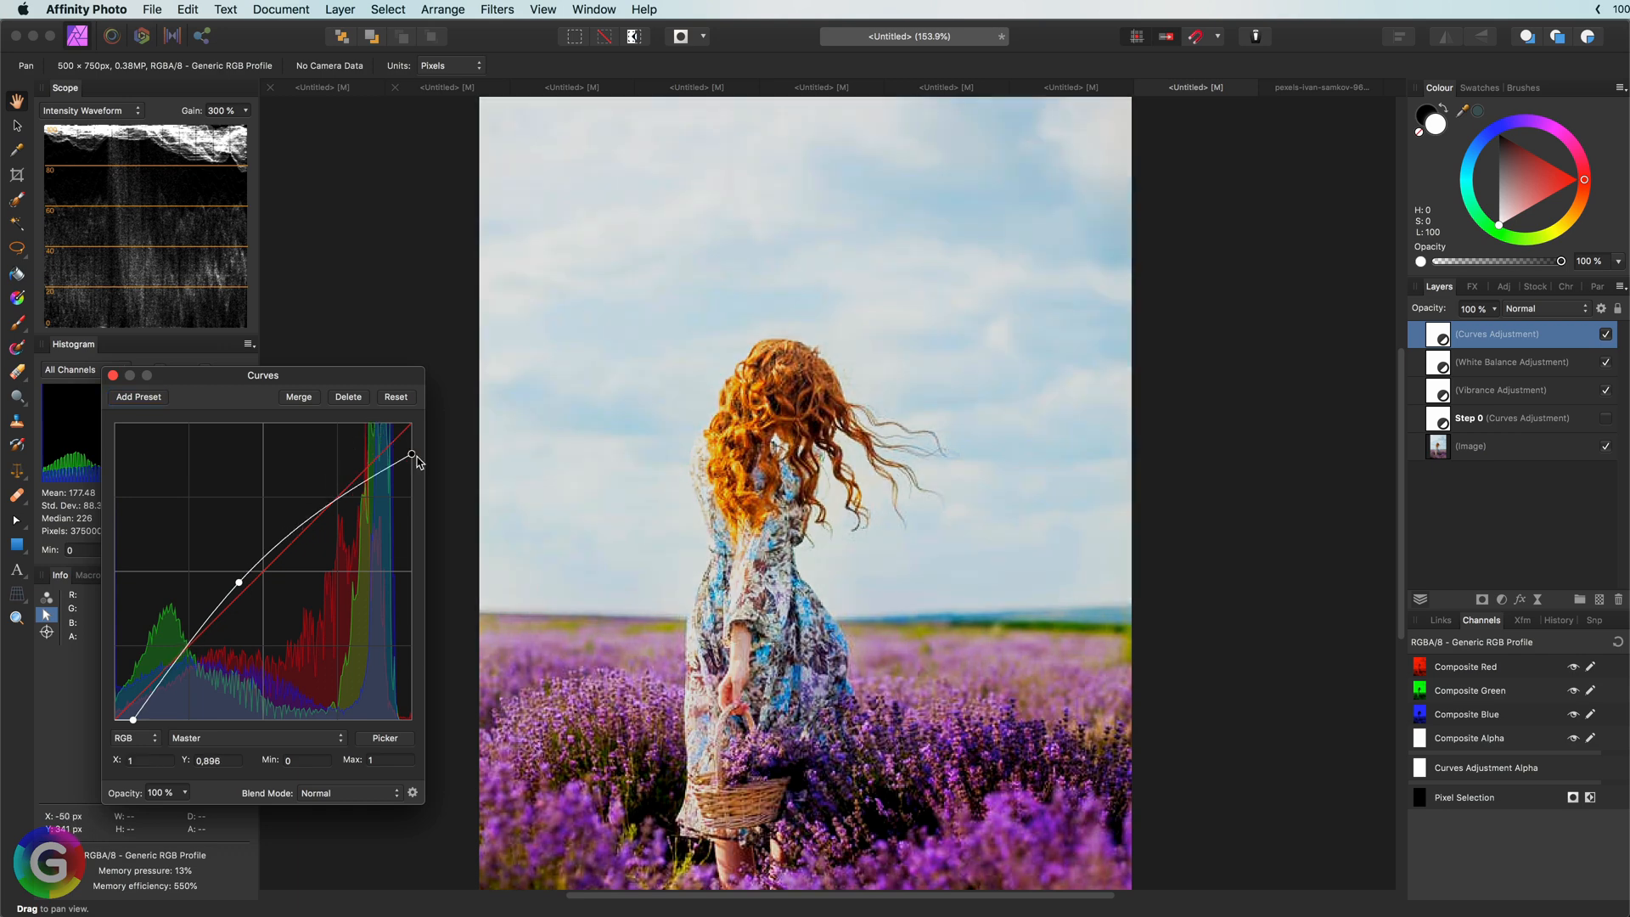
{"action": "left_click_drag", "start_coordinate": [236, 583], "coordinate": [255, 589]}
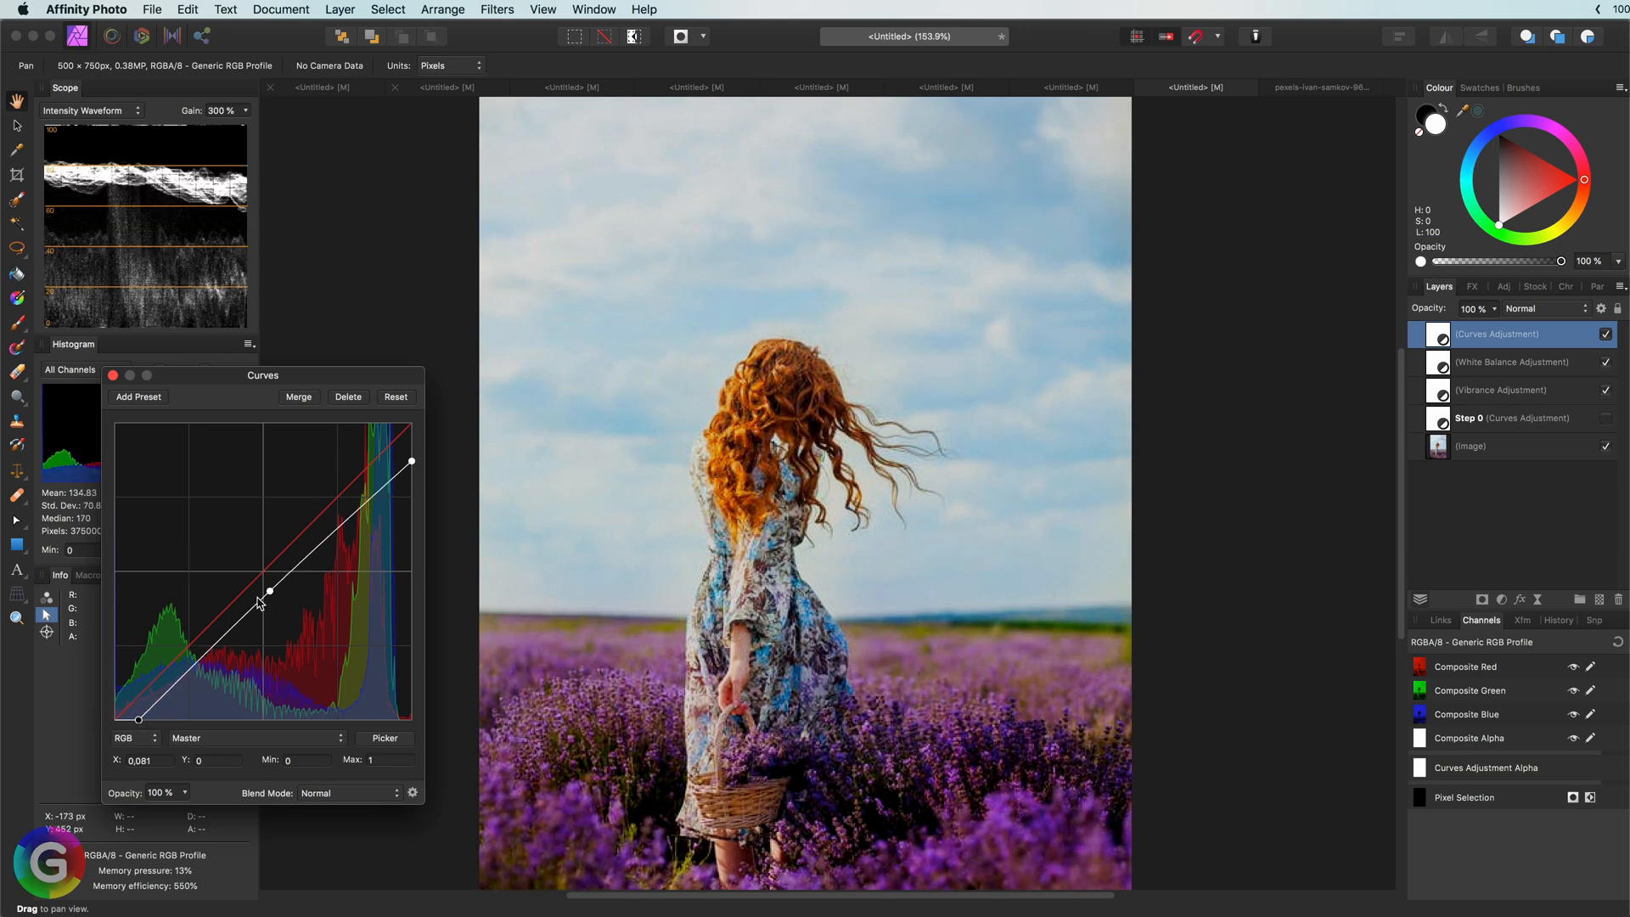
{"action": "left_click_drag", "start_coordinate": [272, 590], "coordinate": [272, 624]}
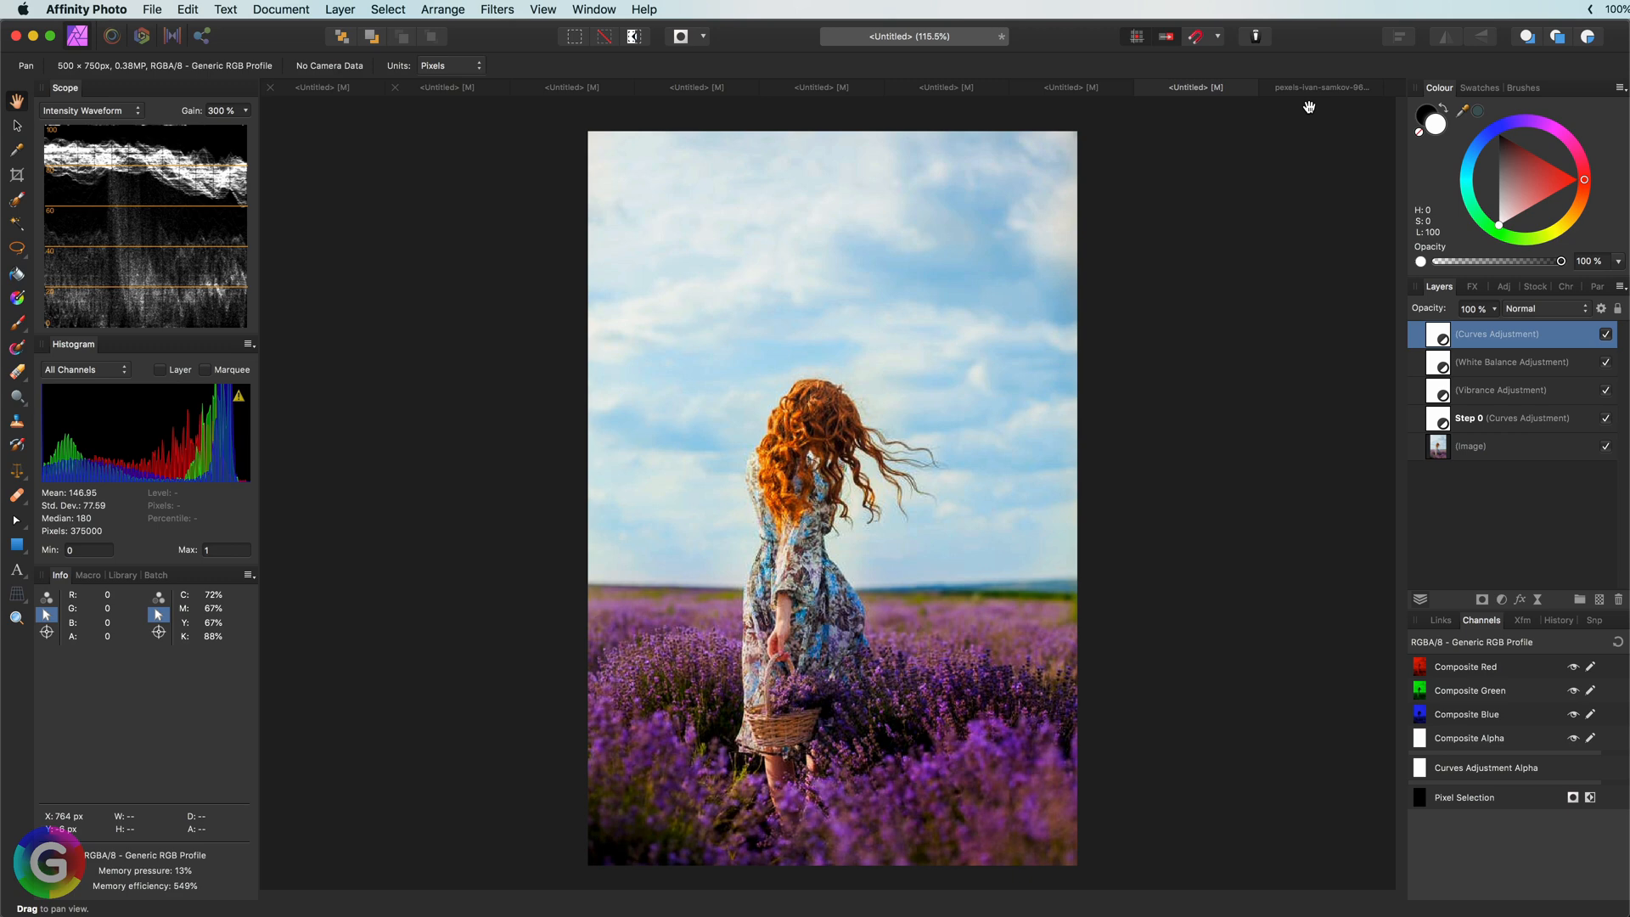
On the forest portrait, hide and re-show the lower Curves adjustment to compare
{"action": "left_click", "coordinate": [1321, 86]}
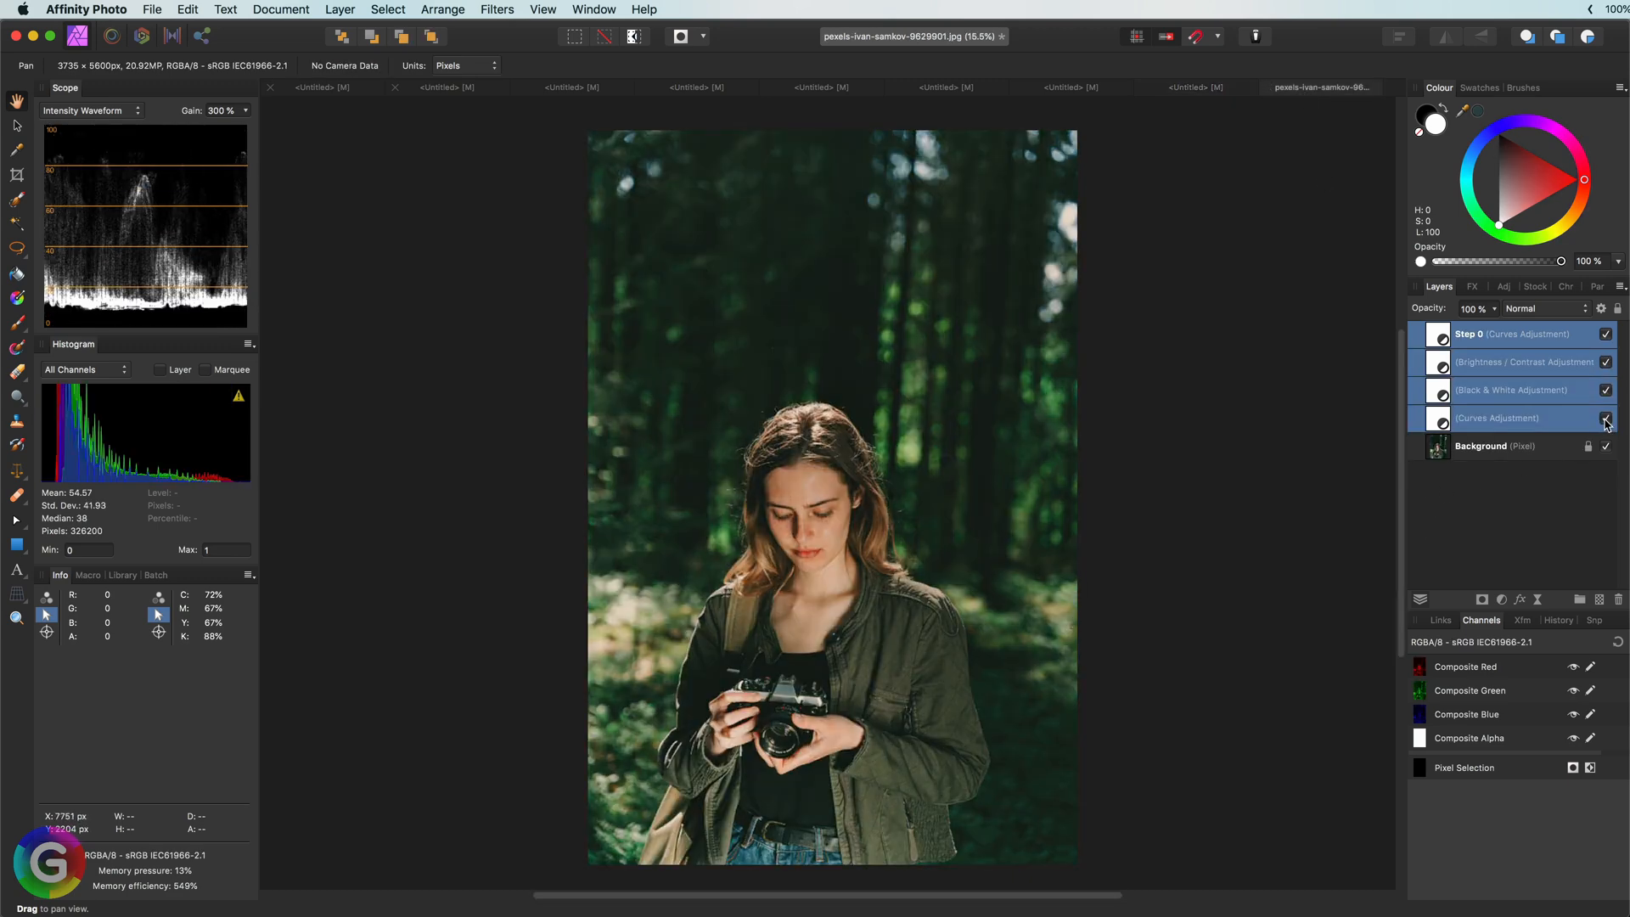
{"action": "left_click", "coordinate": [1607, 417]}
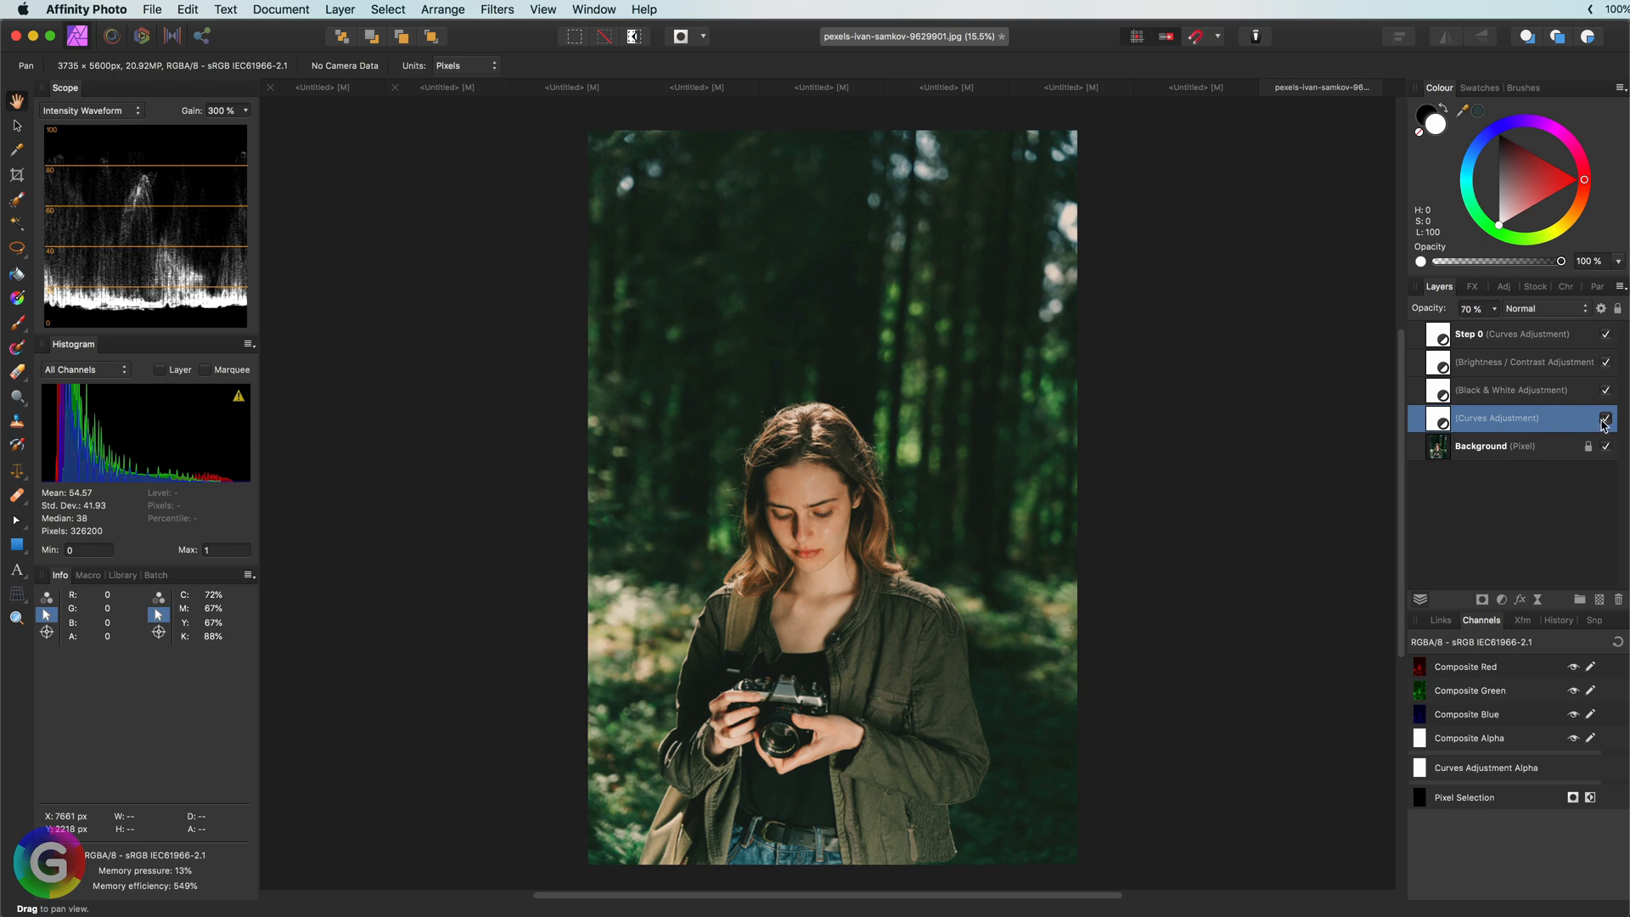
{"action": "left_click", "coordinate": [1608, 418]}
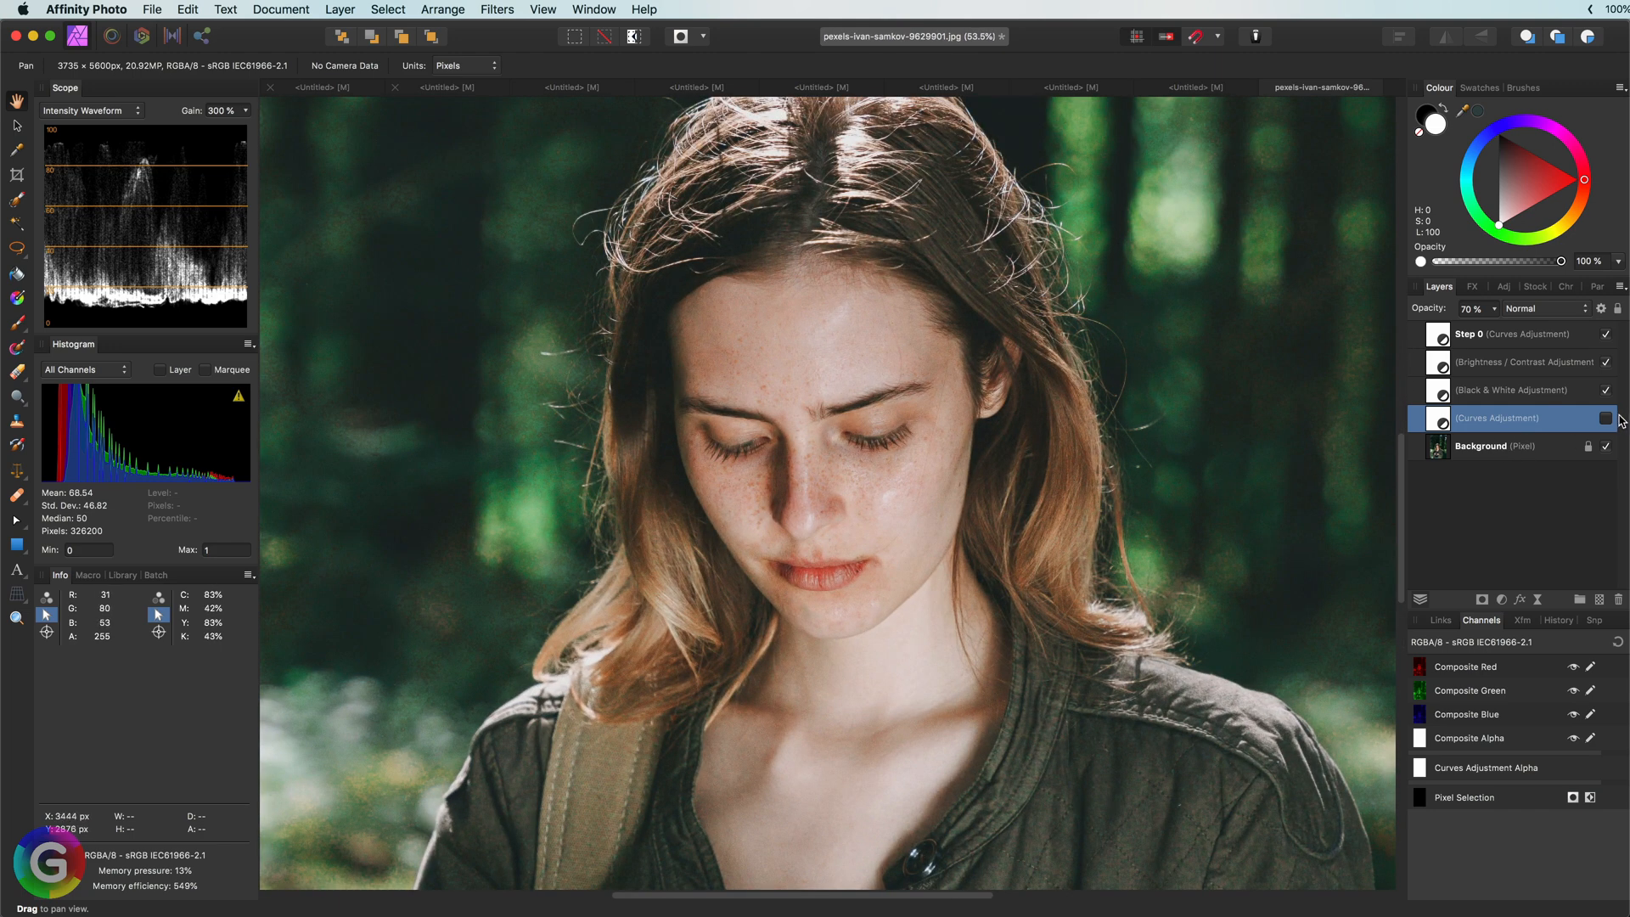
{"action": "left_click", "coordinate": [1607, 417]}
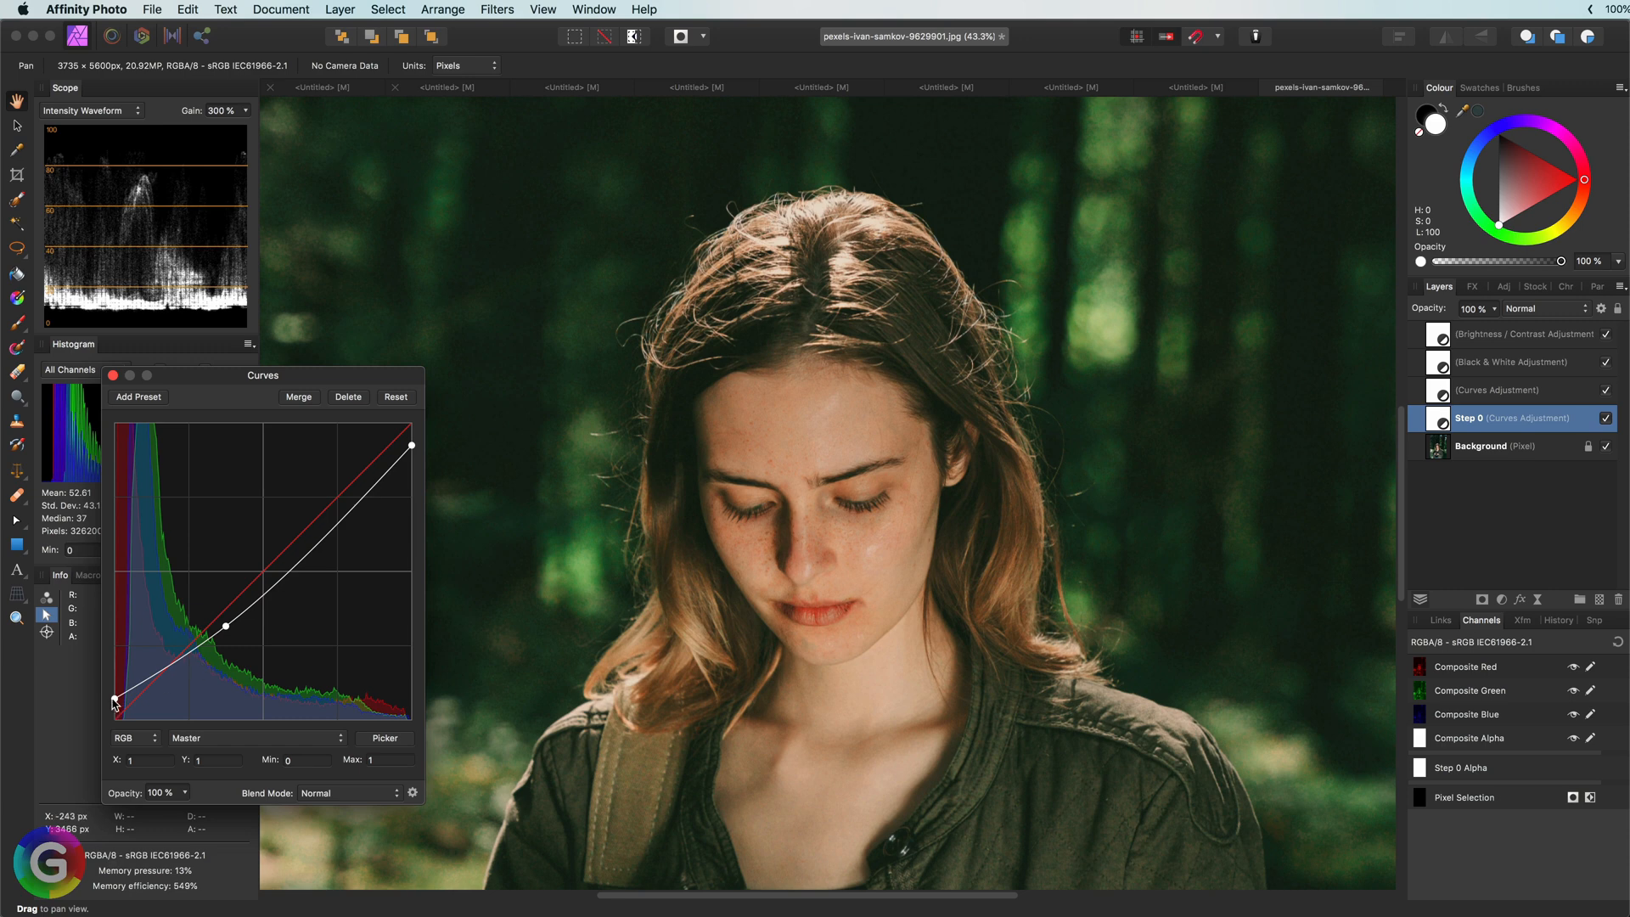
Drop the Step 0 curve's black point to zero and nudge the midtone point just above the diagonal
{"action": "left_click_drag", "start_coordinate": [113, 703], "coordinate": [116, 715]}
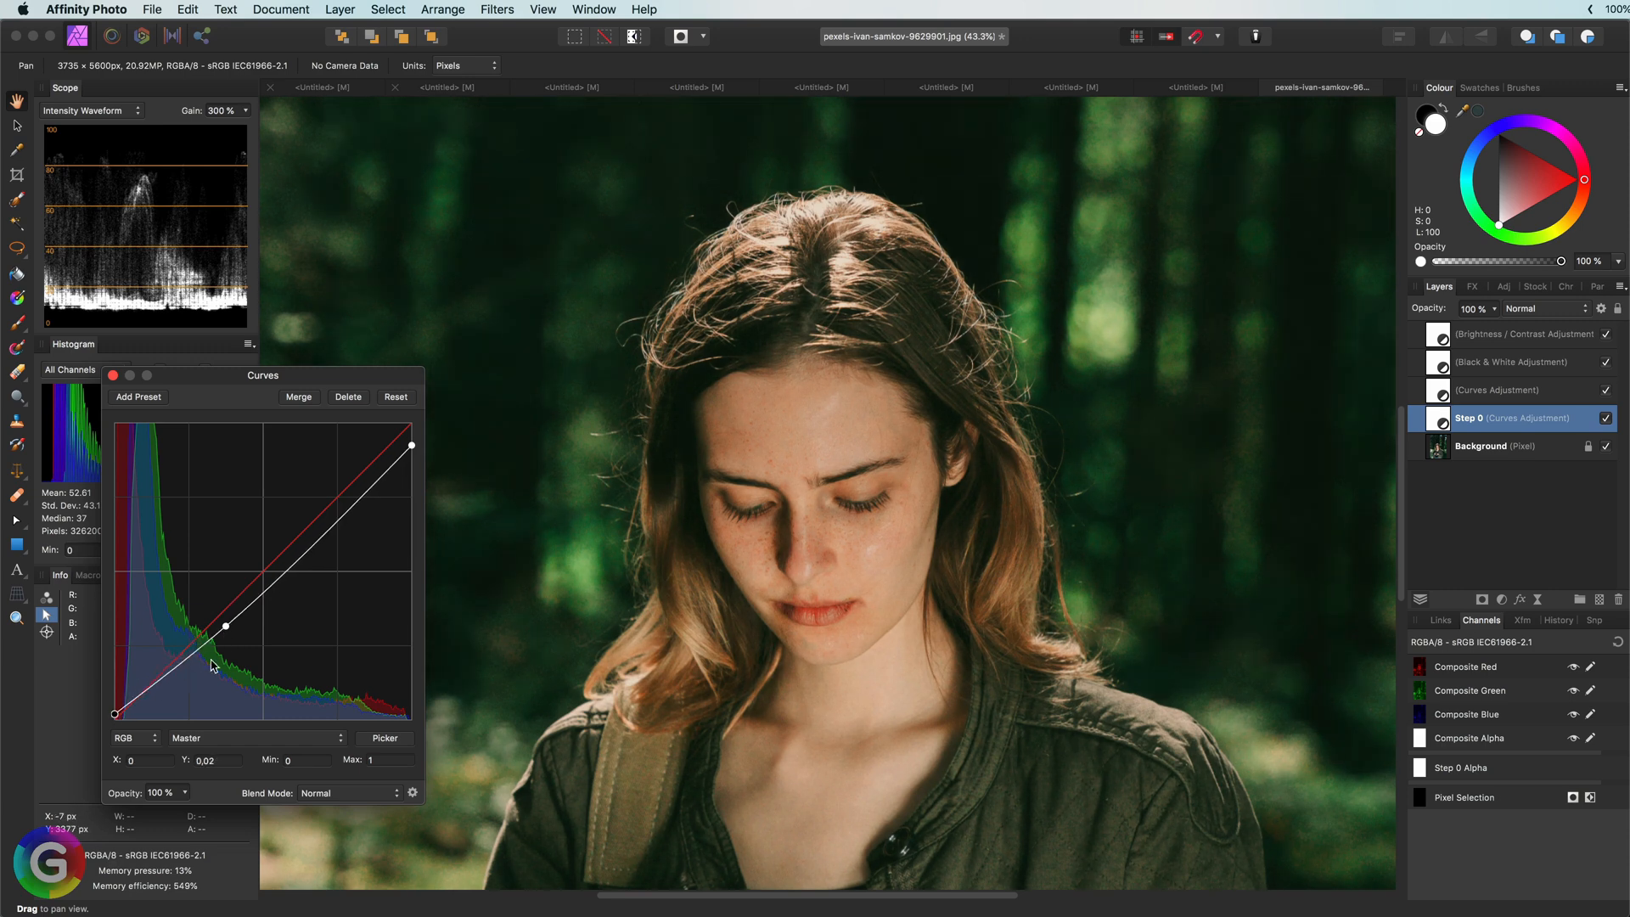
{"action": "left_click_drag", "start_coordinate": [223, 629], "coordinate": [236, 635]}
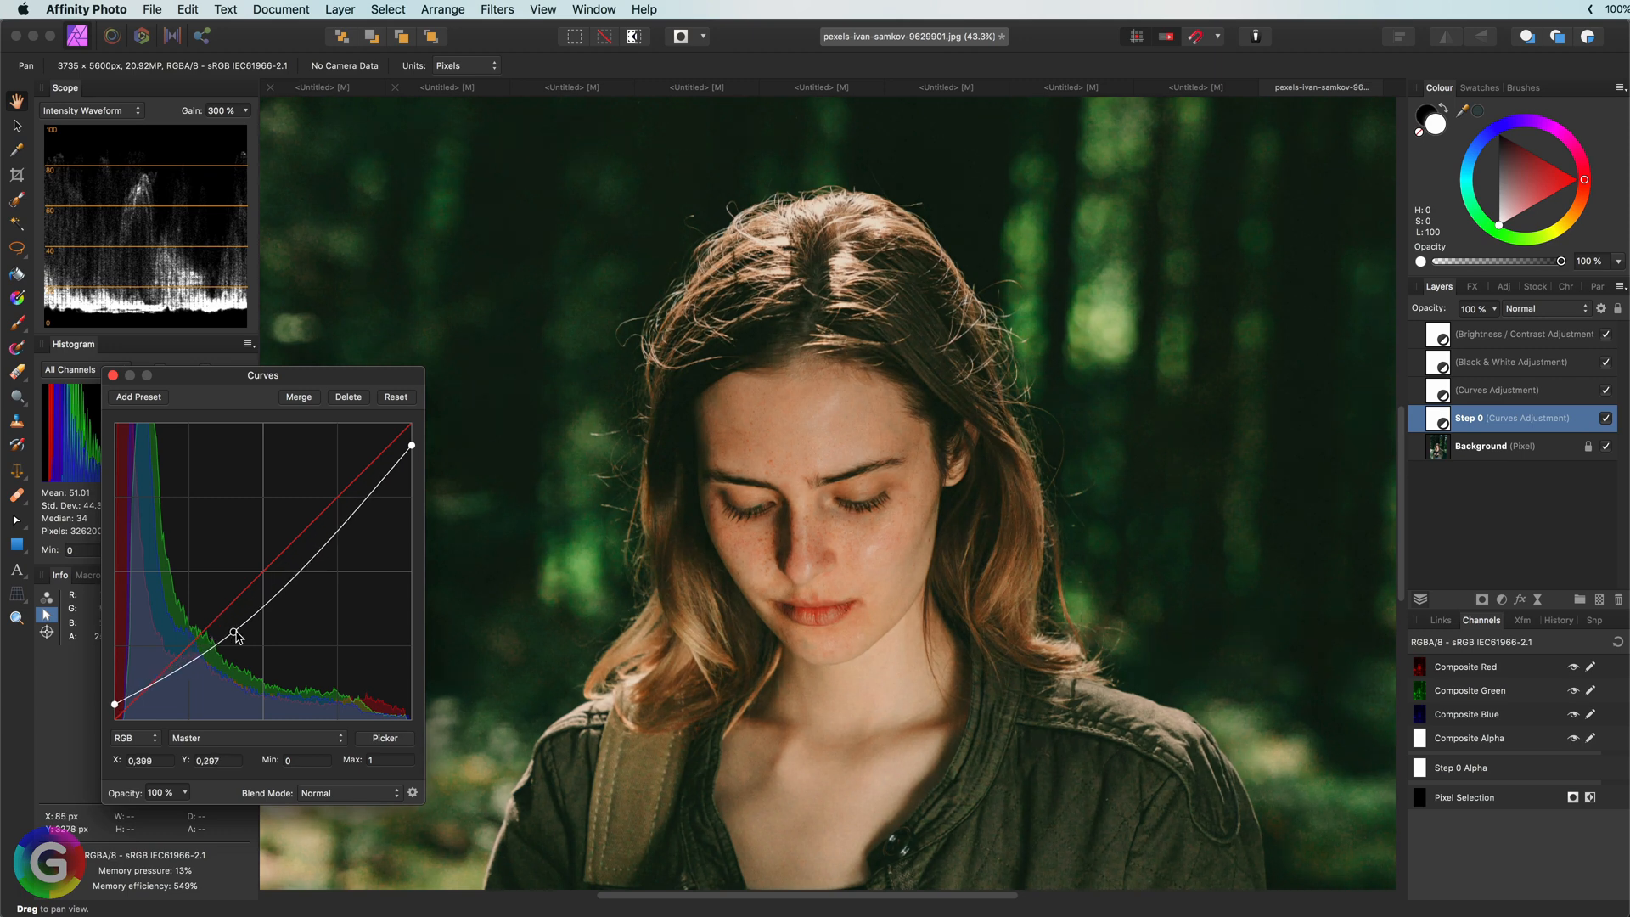
{"action": "left_click_drag", "start_coordinate": [237, 634], "coordinate": [231, 624]}
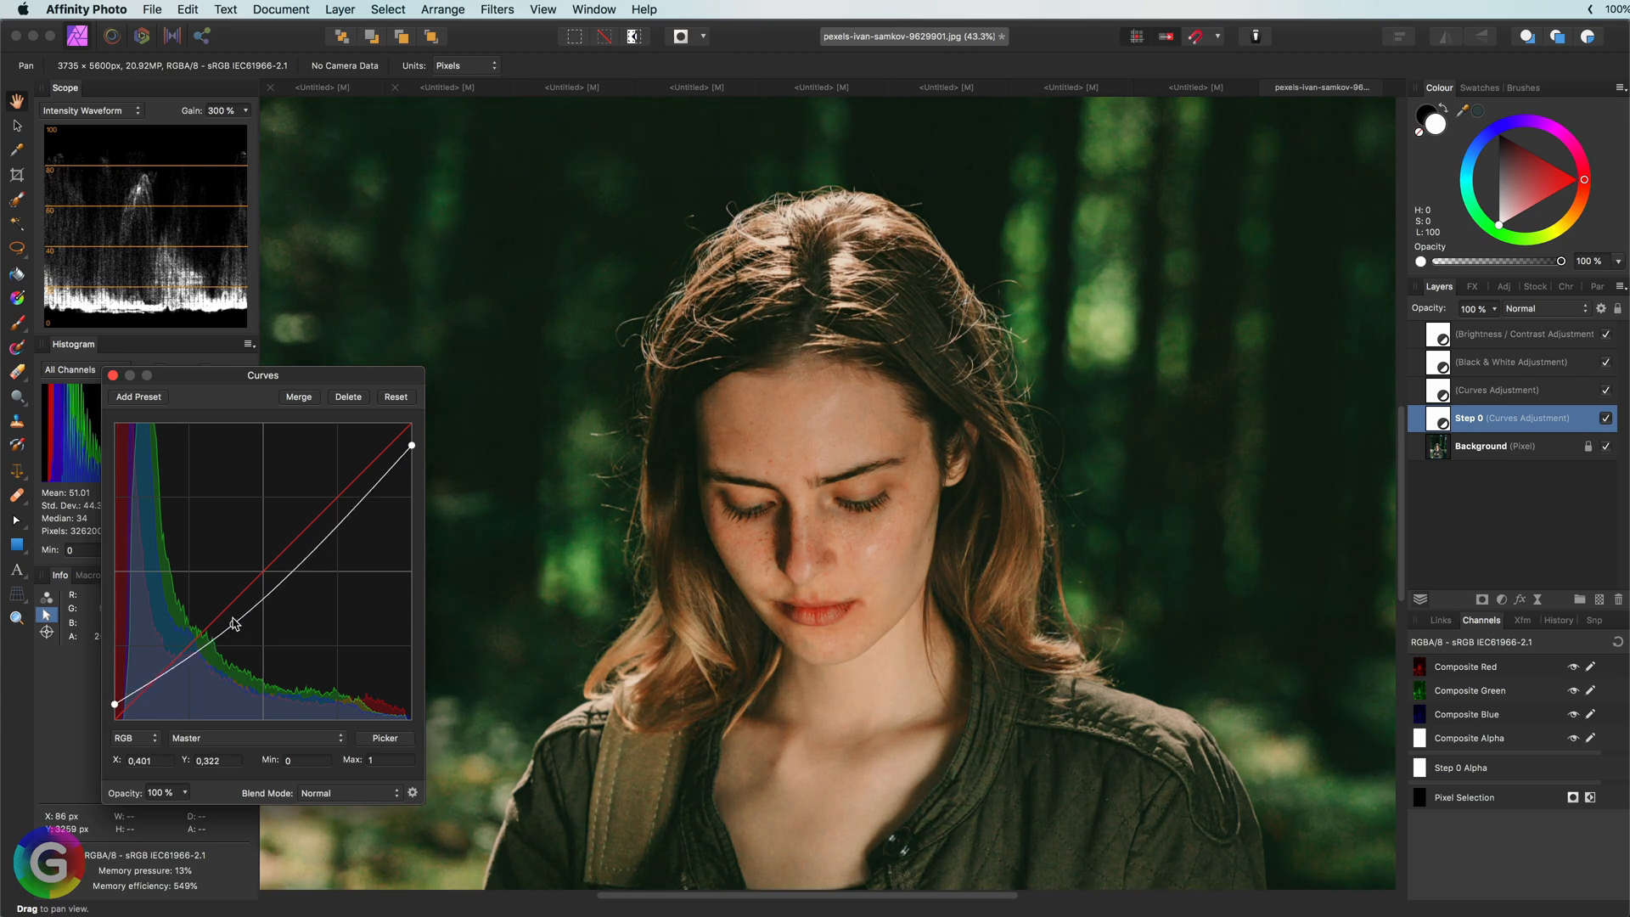
{"action": "left_click_drag", "start_coordinate": [230, 625], "coordinate": [237, 608]}
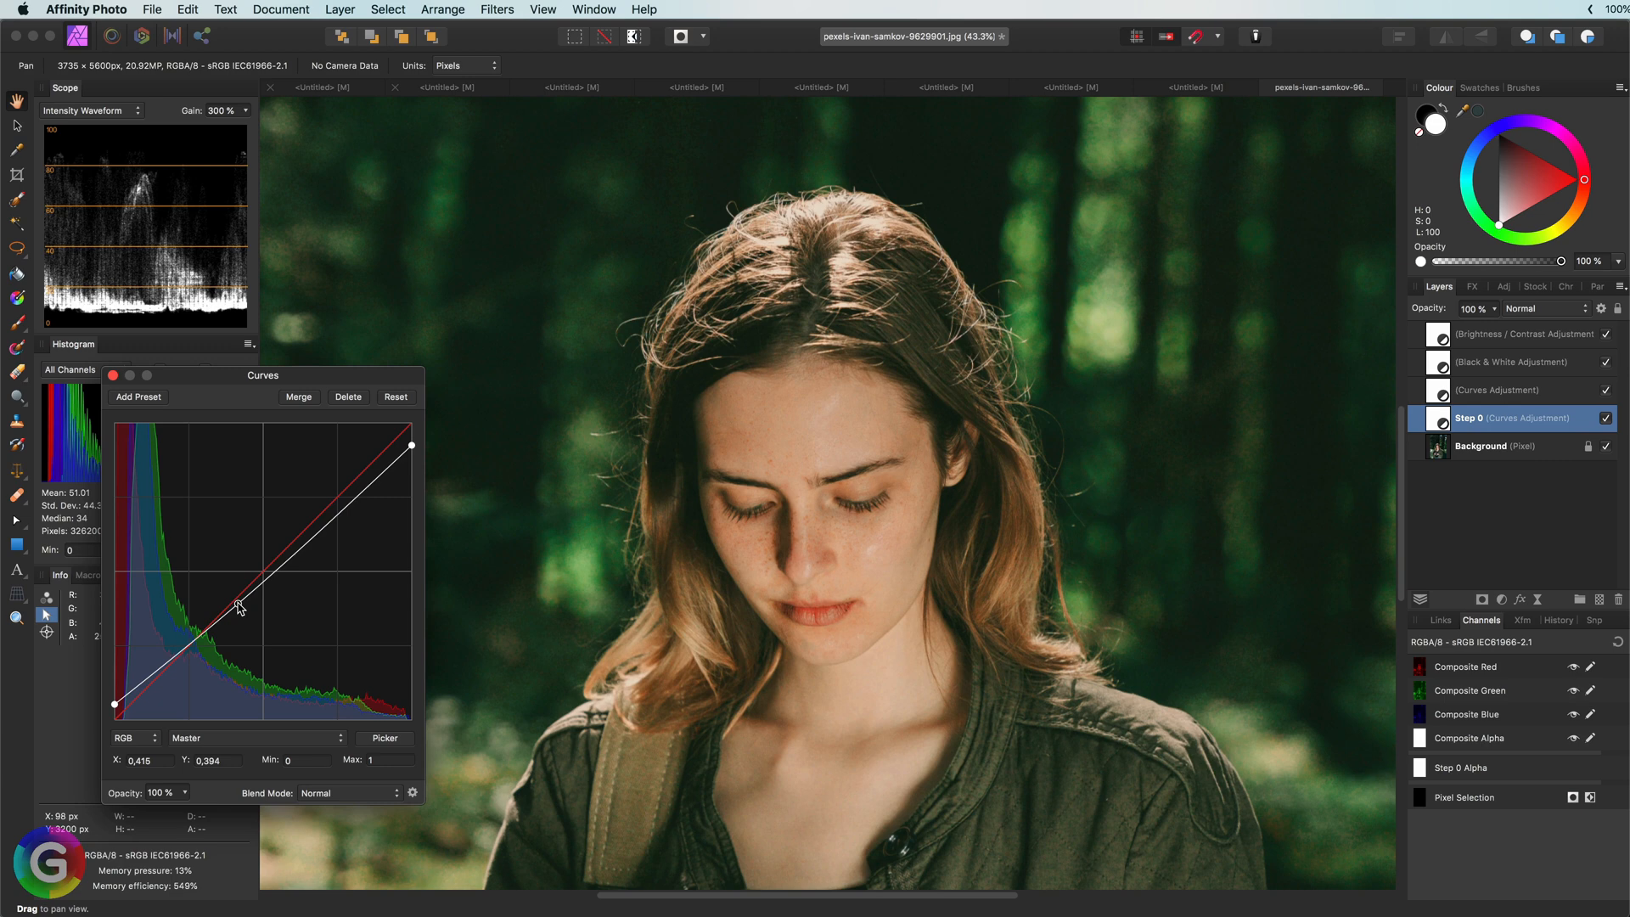
{"action": "left_click_drag", "start_coordinate": [239, 607], "coordinate": [235, 598]}
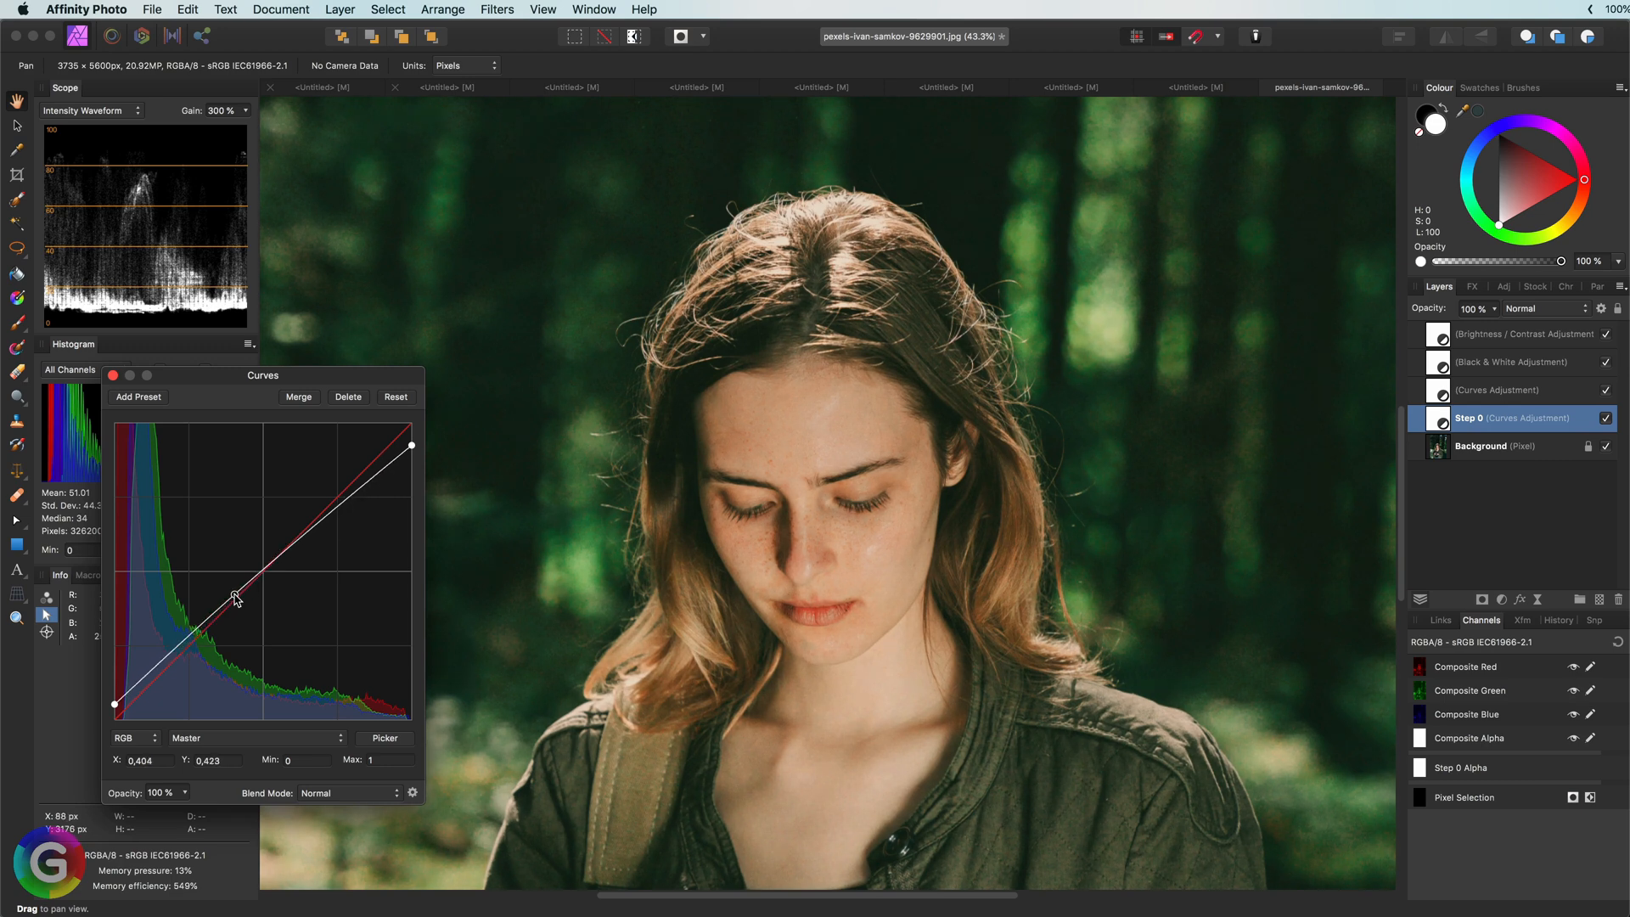
{"action": "left_click_drag", "start_coordinate": [236, 598], "coordinate": [233, 593]}
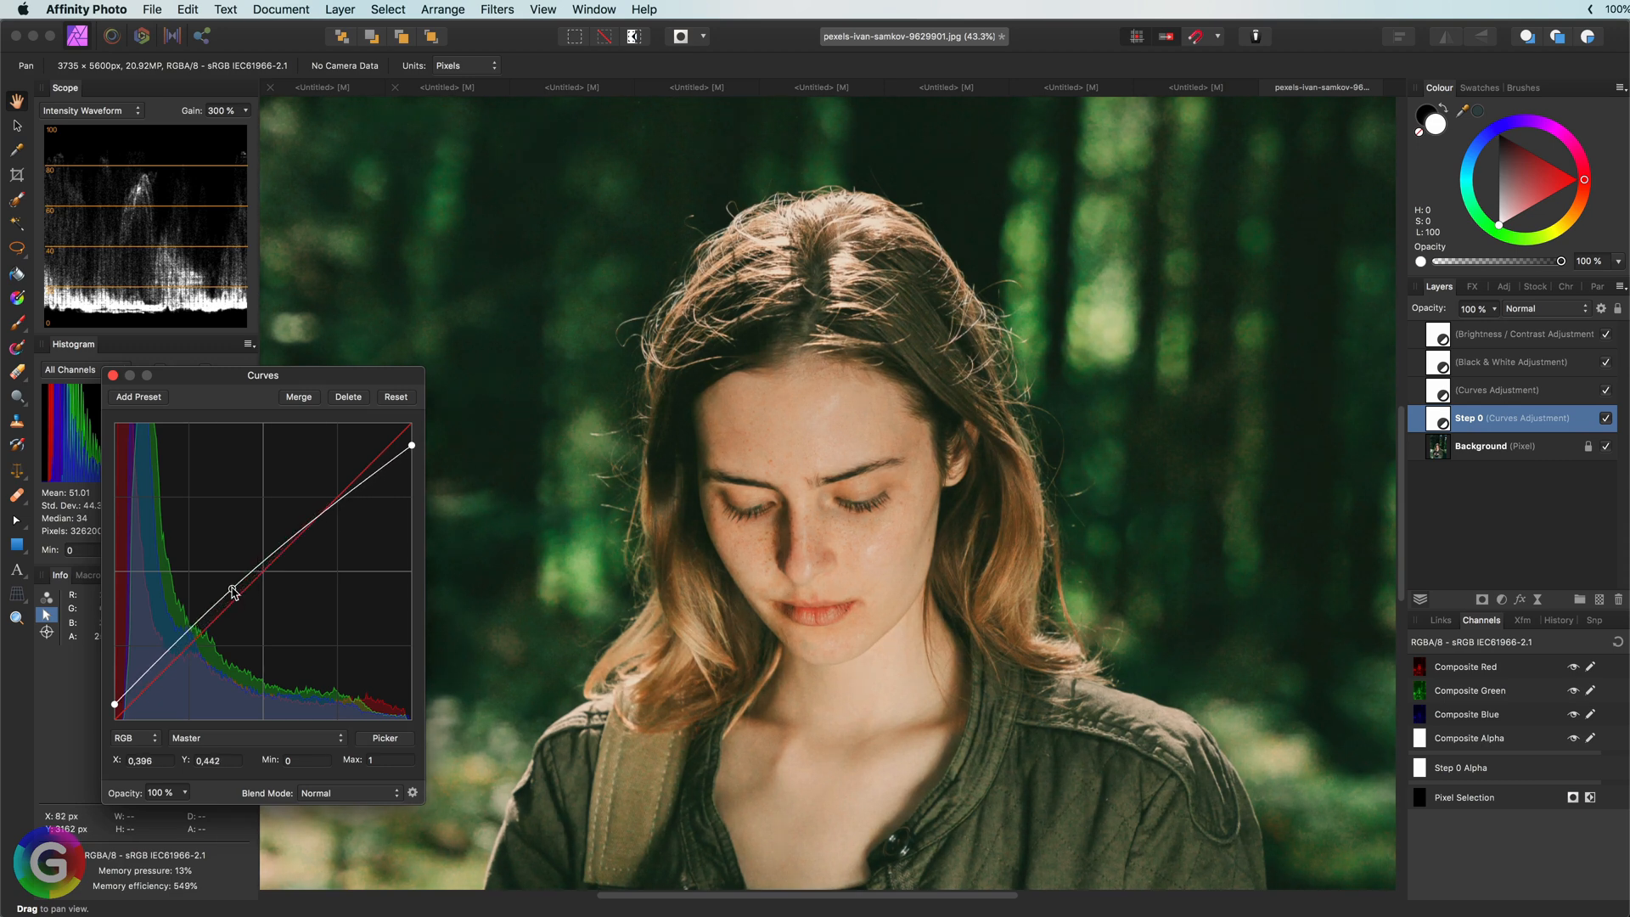
{"action": "left_click_drag", "start_coordinate": [232, 596], "coordinate": [232, 589]}
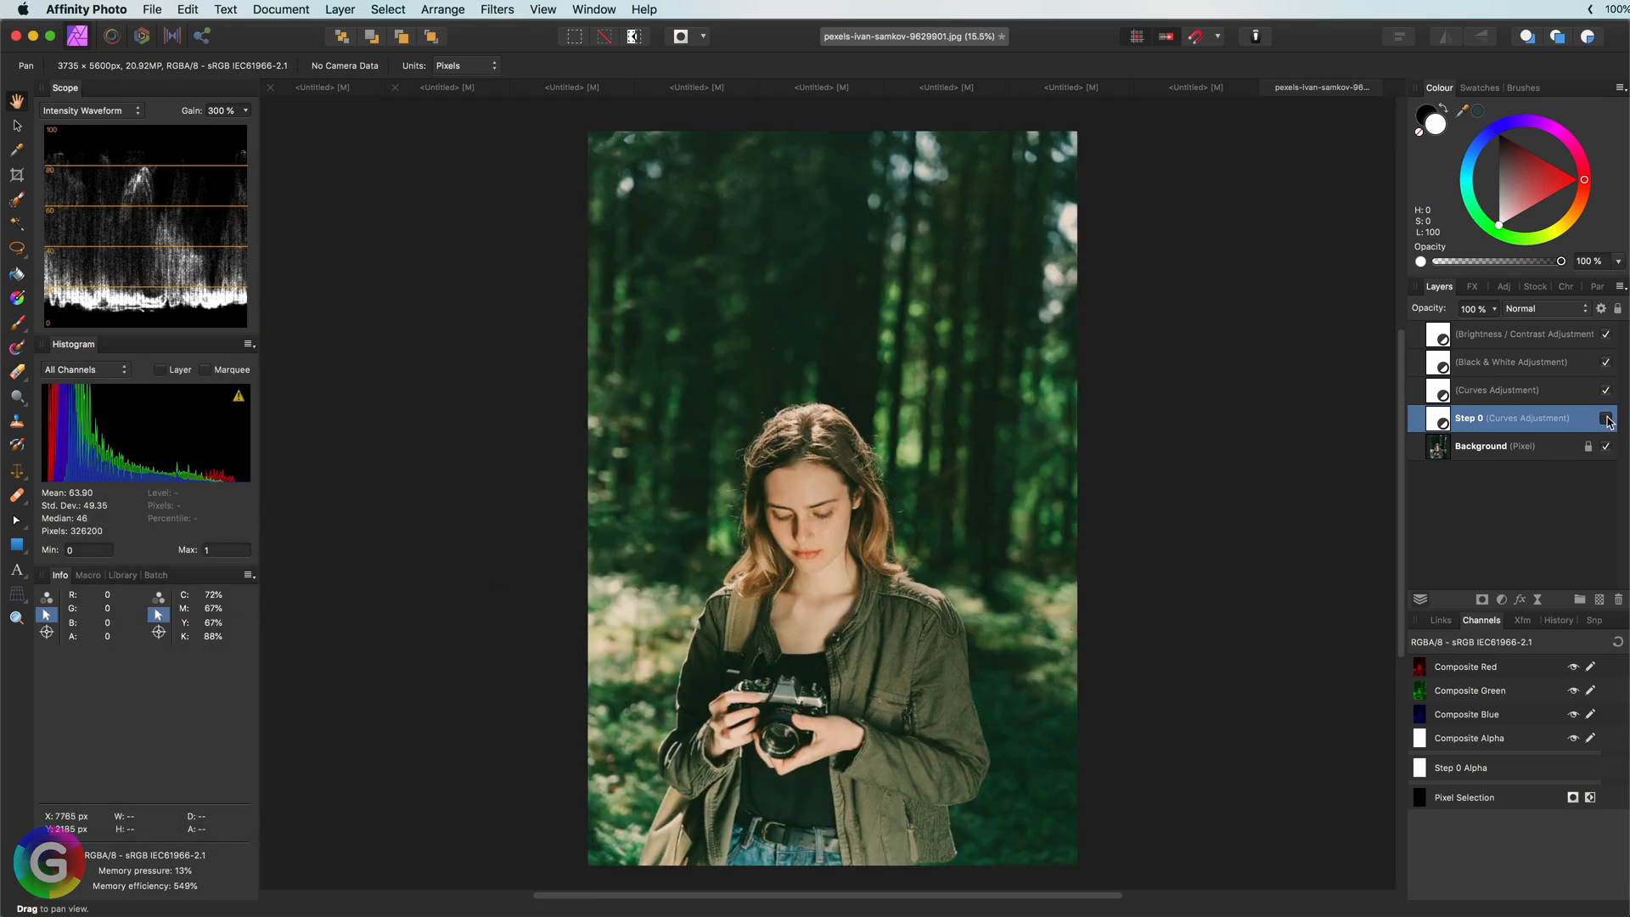
Toggle the fine-tuned Step 0 layer to compare the whole forest portrait
{"action": "left_click", "coordinate": [1608, 418]}
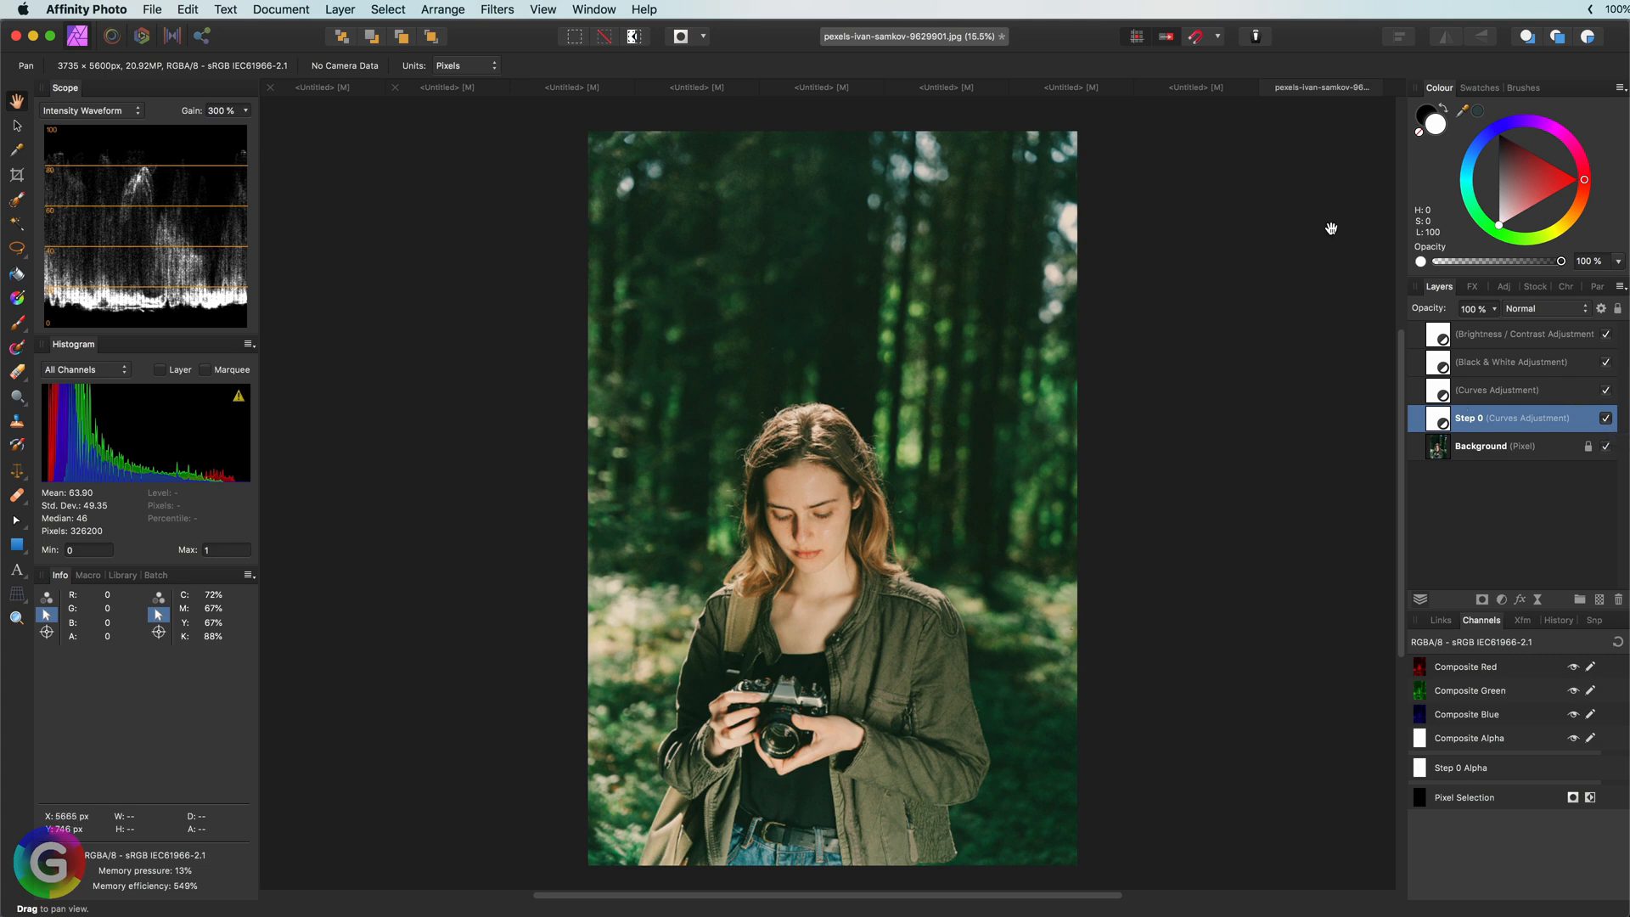
{"action": "mouse_move", "coordinate": [1333, 227]}
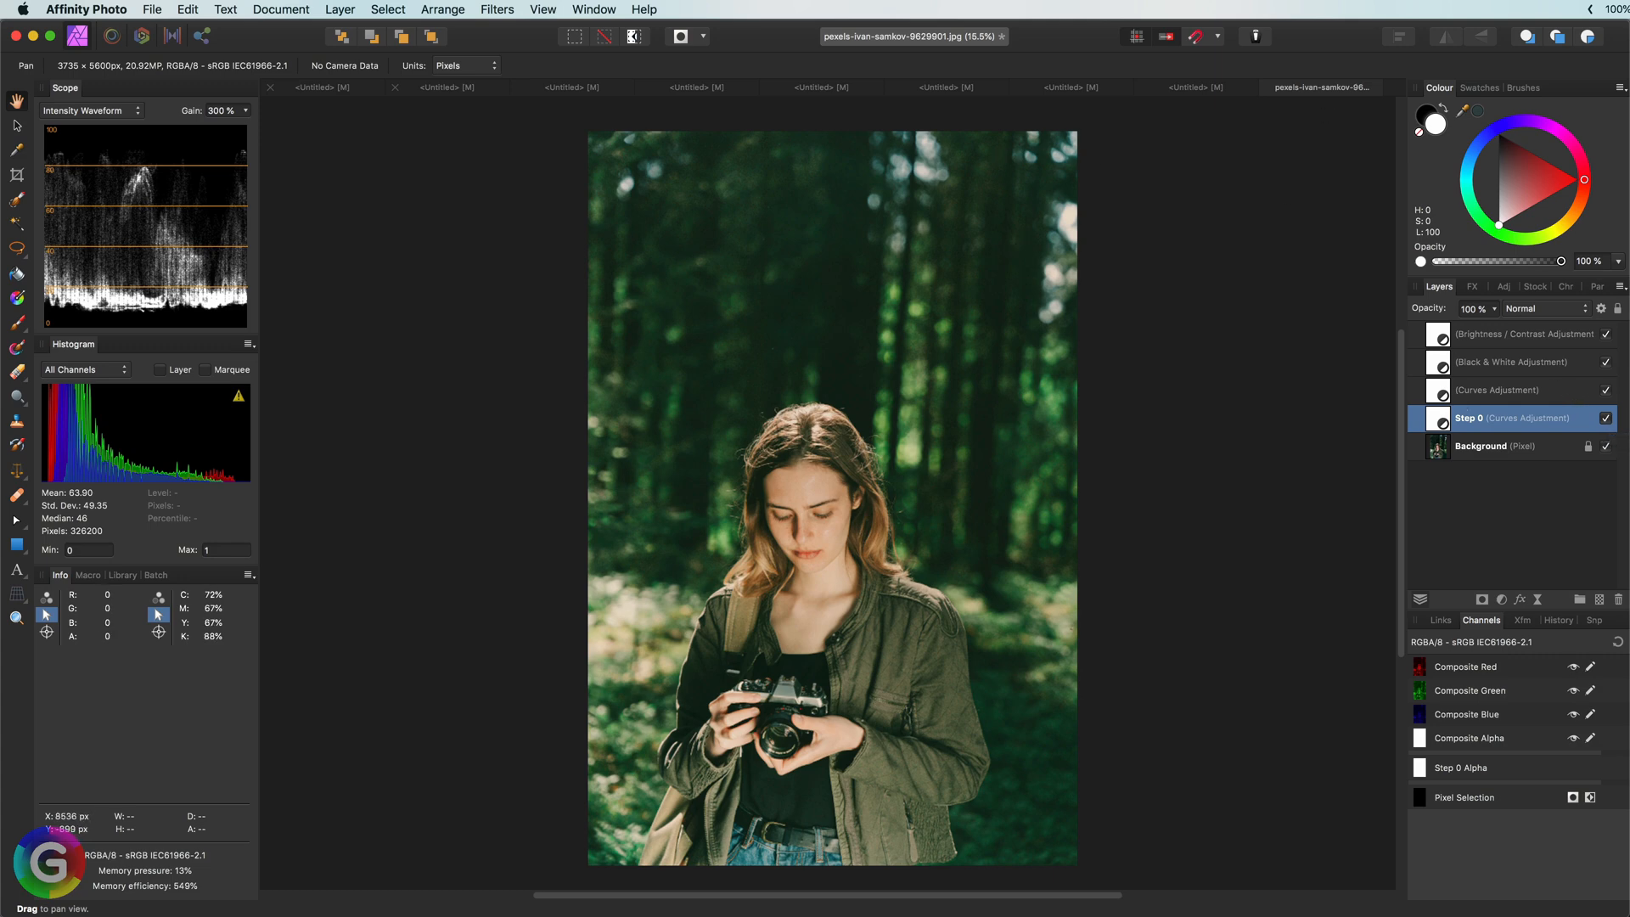